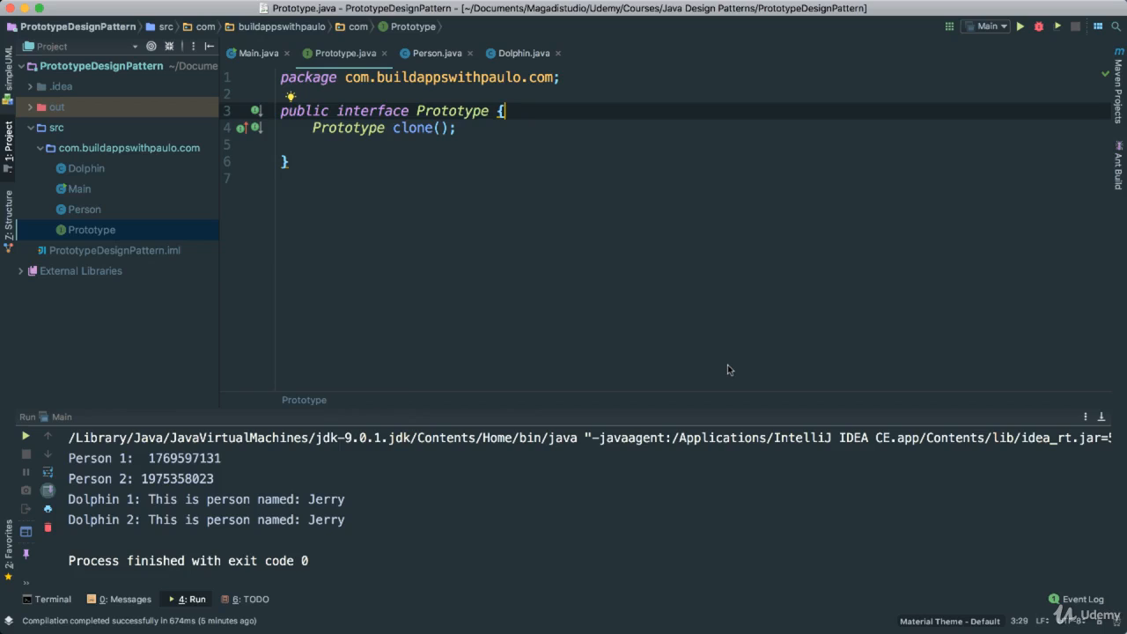
{"action": "mouse_move", "coordinate": [395, 121]}
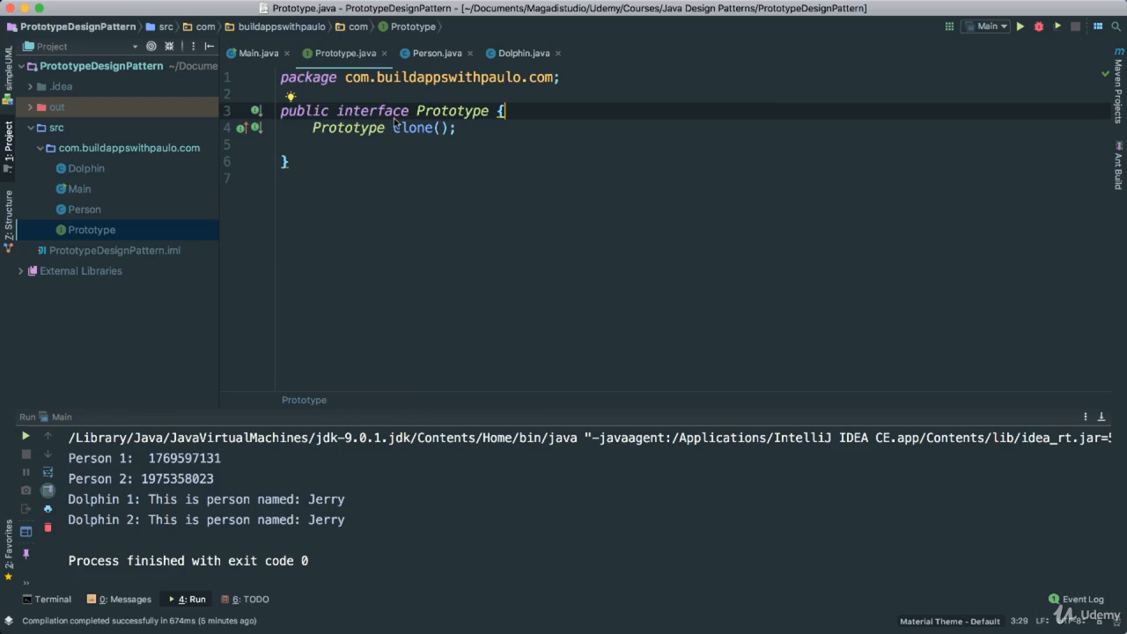
{"action": "mouse_move", "coordinate": [465, 170]}
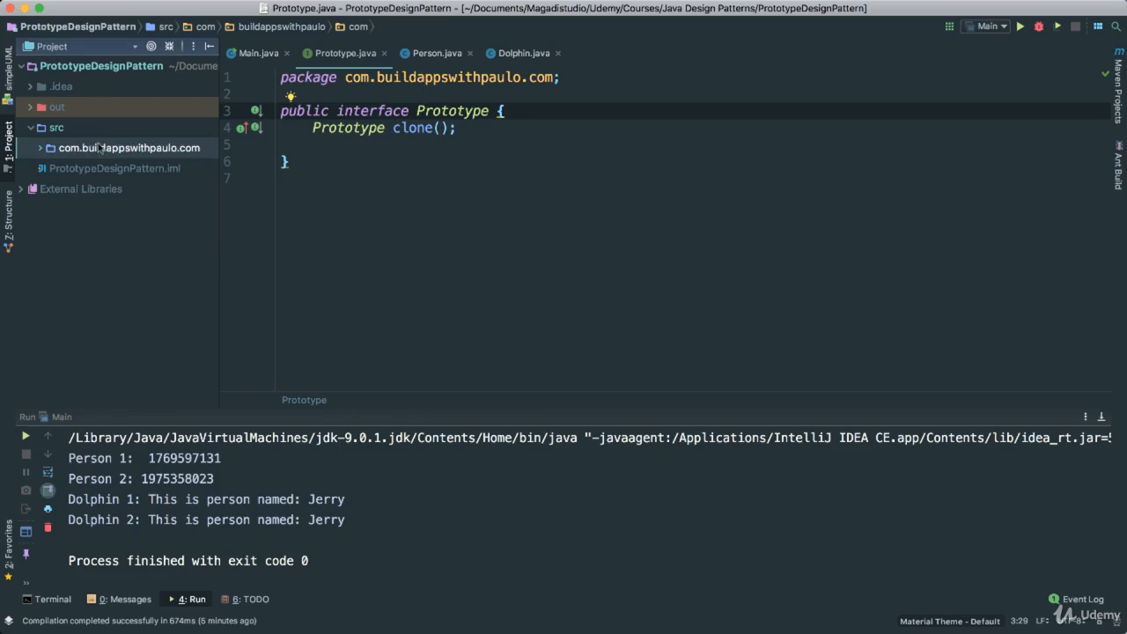
Create a new package named model under the src folder
{"action": "left_click", "coordinate": [56, 126]}
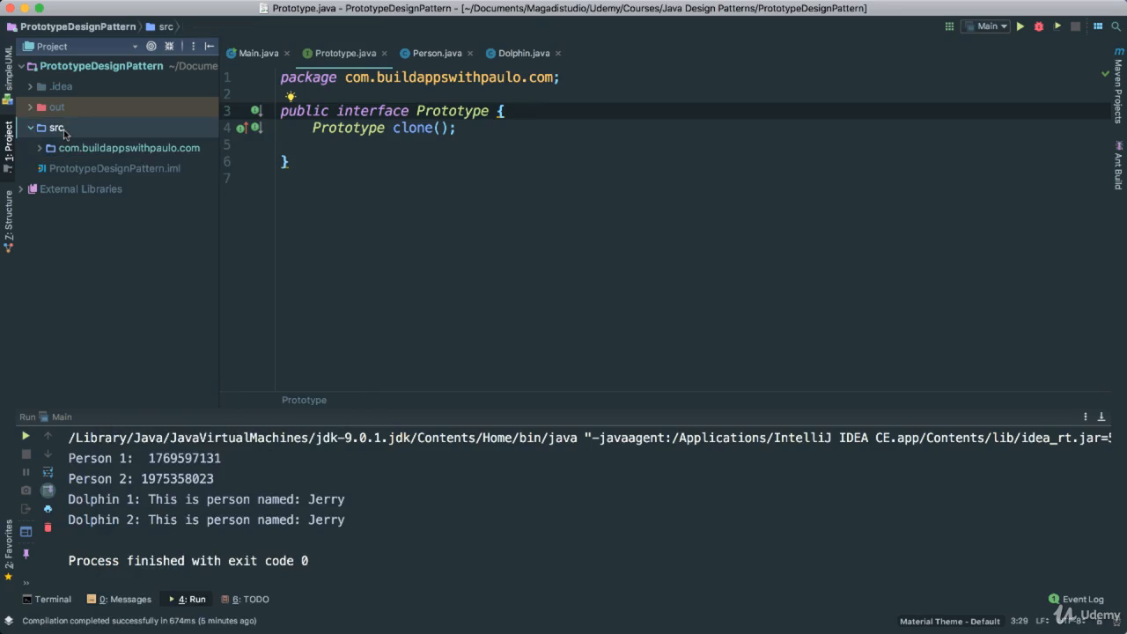
{"action": "right_click", "coordinate": [56, 127]}
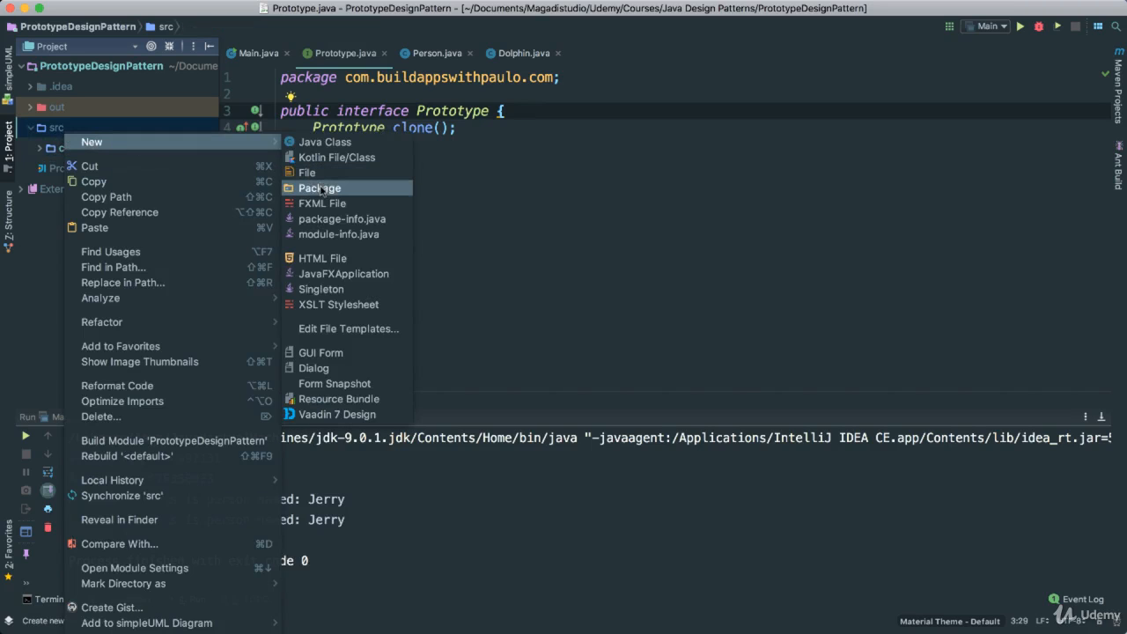
{"action": "left_click", "coordinate": [319, 186]}
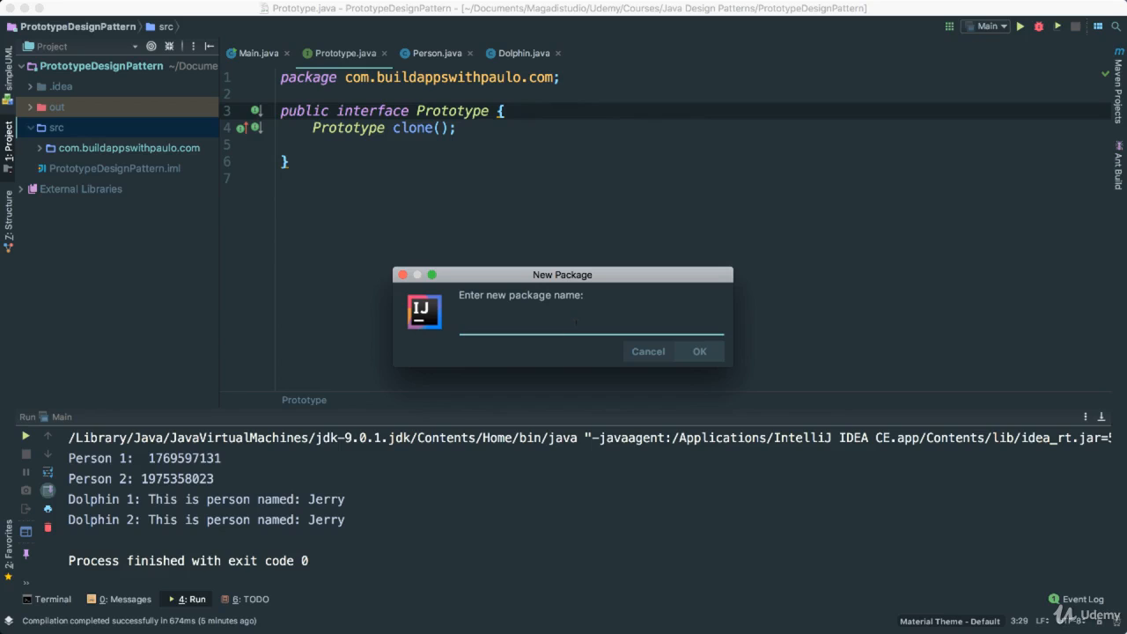
{"action": "type", "text": "md"}
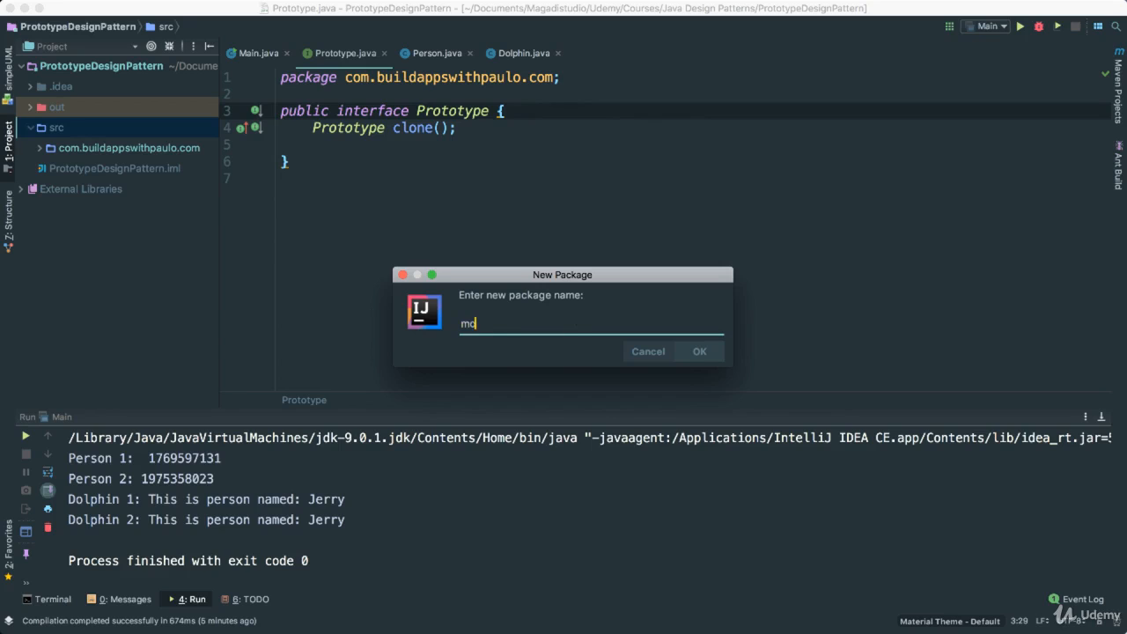
{"action": "left_click", "coordinate": [699, 351]}
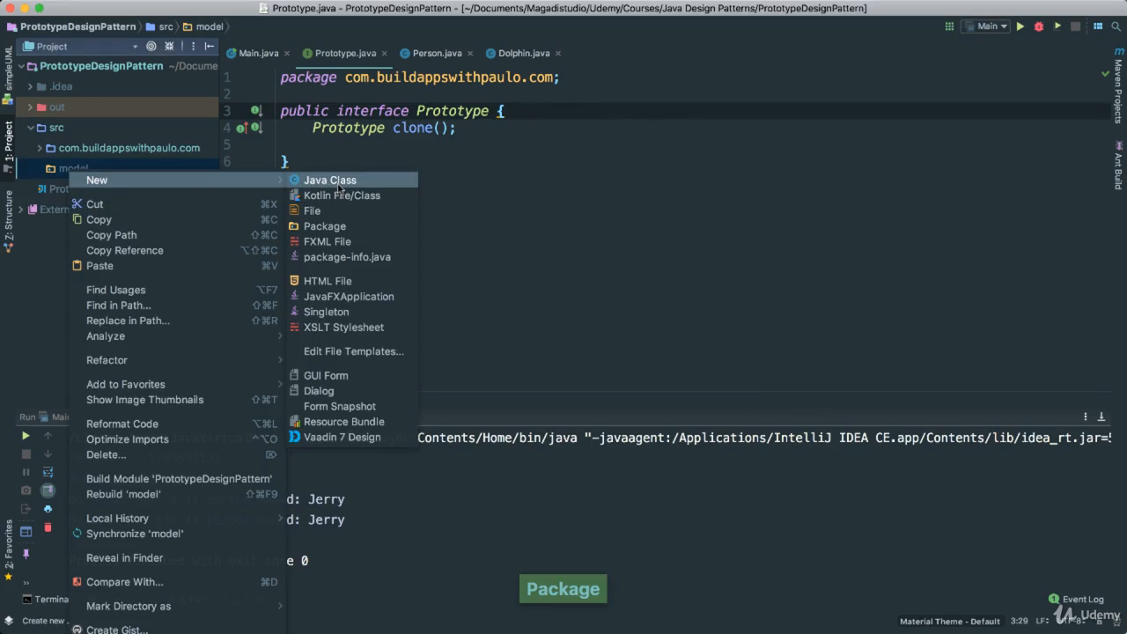
Create a new Java interface named Animal in the model package
{"action": "left_click", "coordinate": [329, 179]}
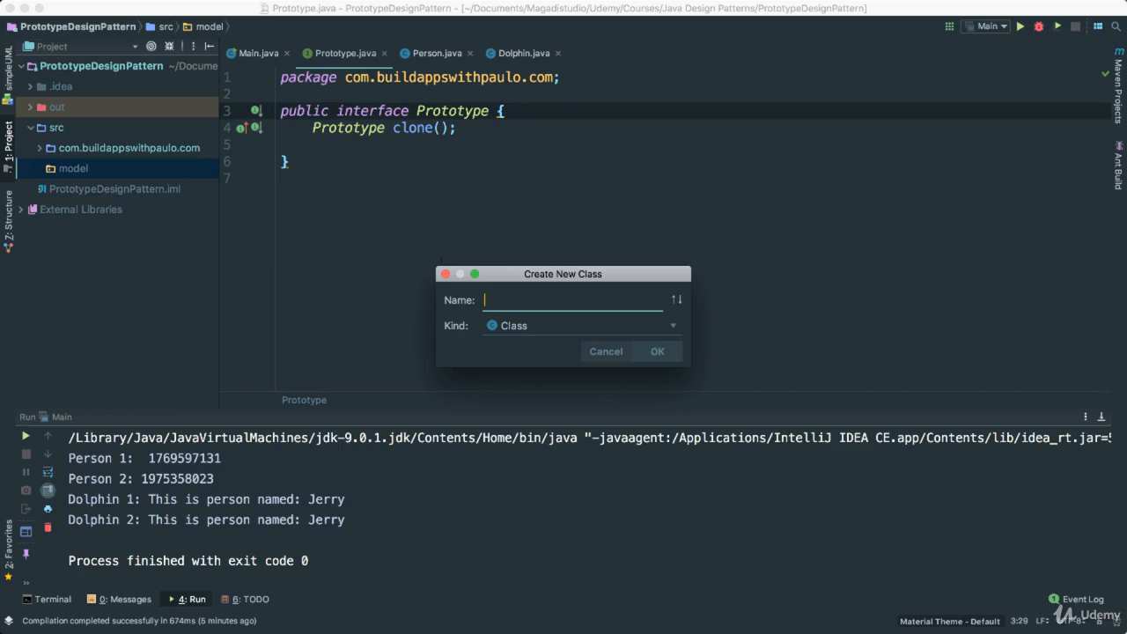
{"action": "type", "text": "Animal"}
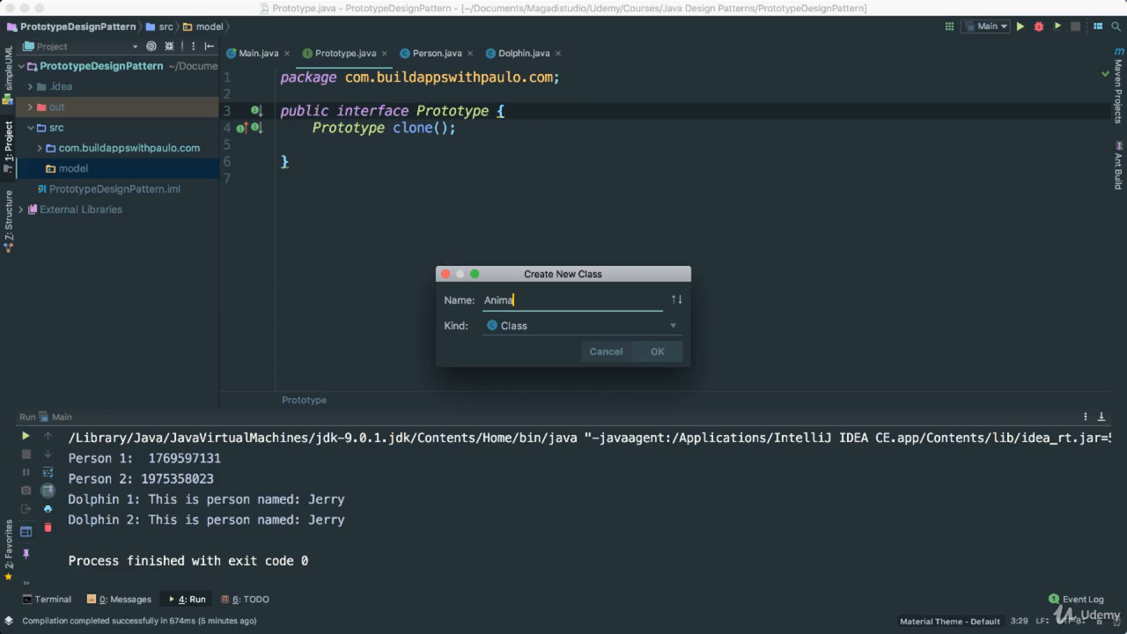
{"action": "left_click", "coordinate": [672, 325]}
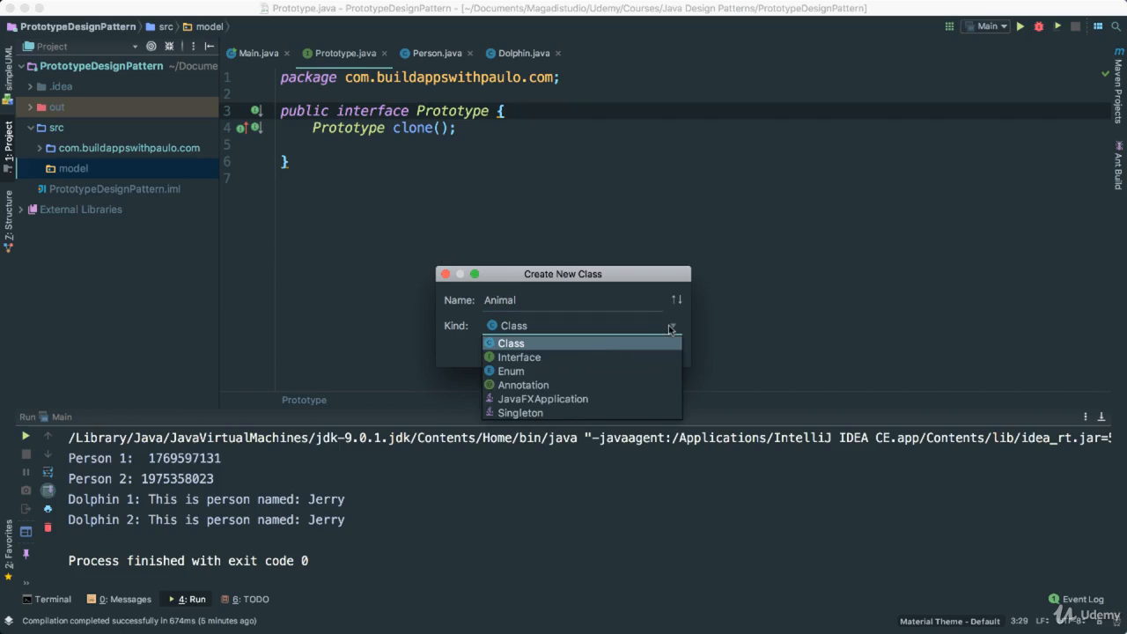
{"action": "left_click", "coordinate": [518, 356]}
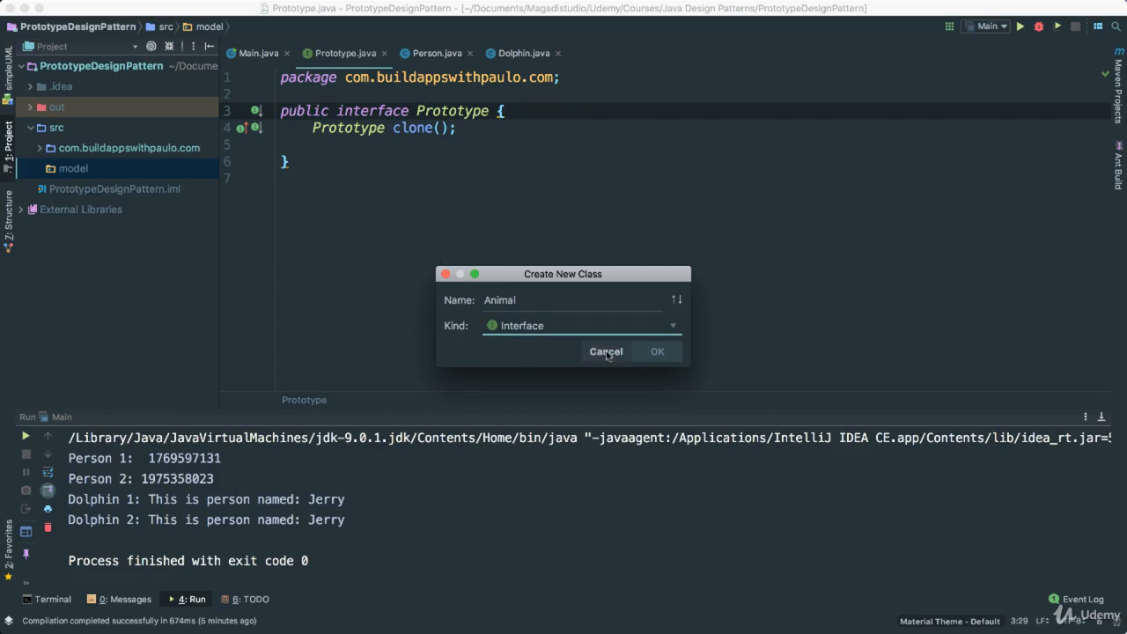
{"action": "left_click", "coordinate": [657, 352]}
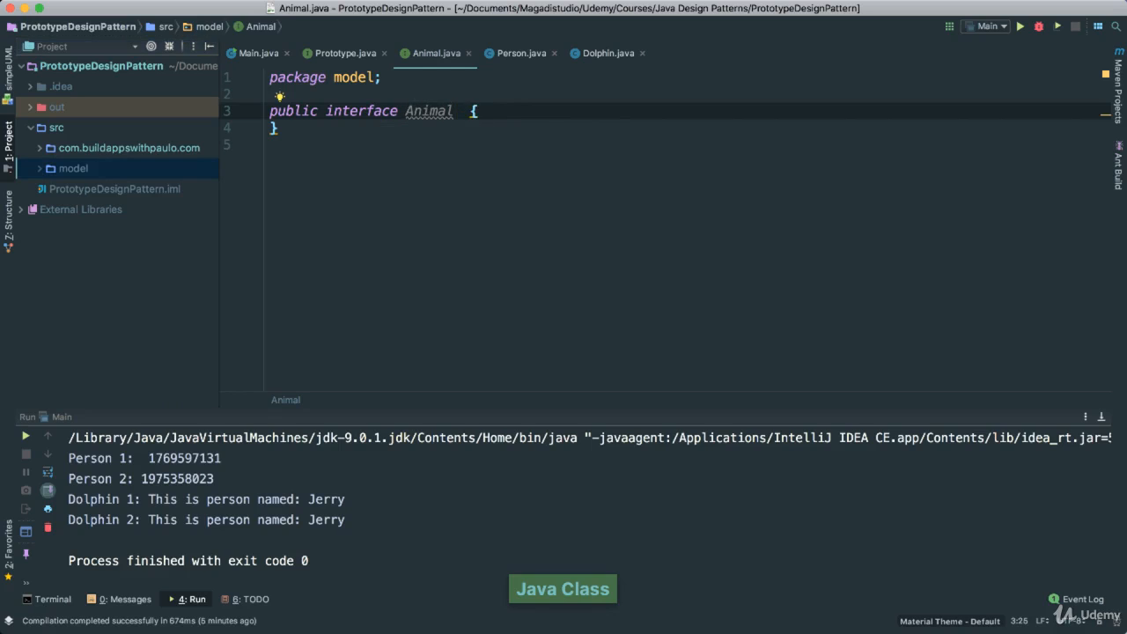
Make Animal extend Cloneable and declare 'Animal clone();' in its body
{"action": "double_click", "coordinate": [429, 109]}
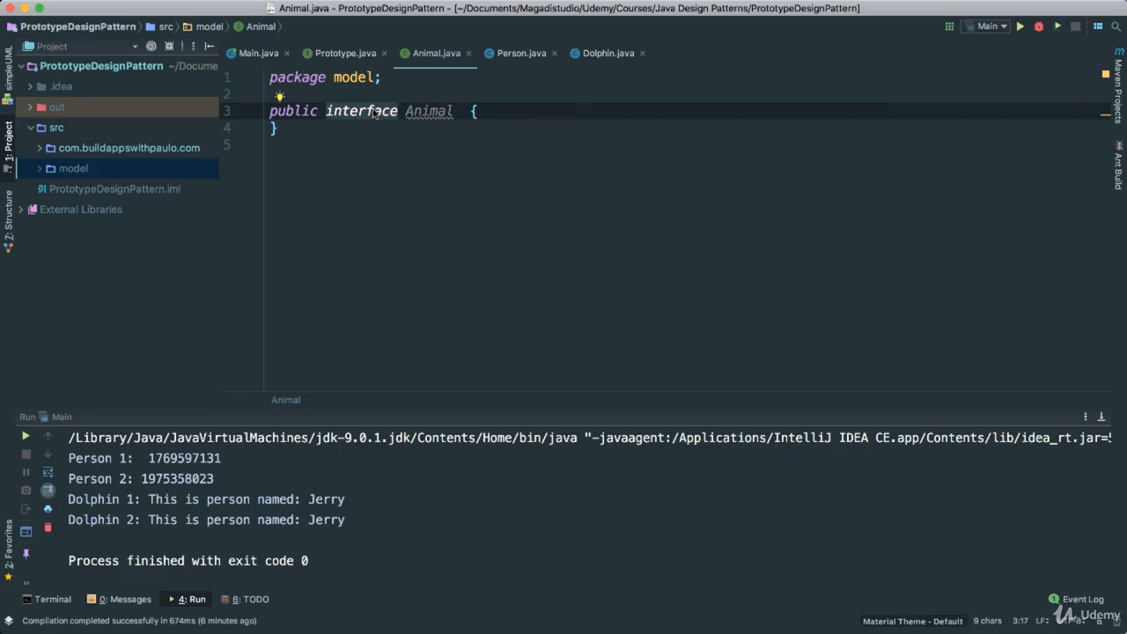
{"action": "double_click", "coordinate": [429, 109]}
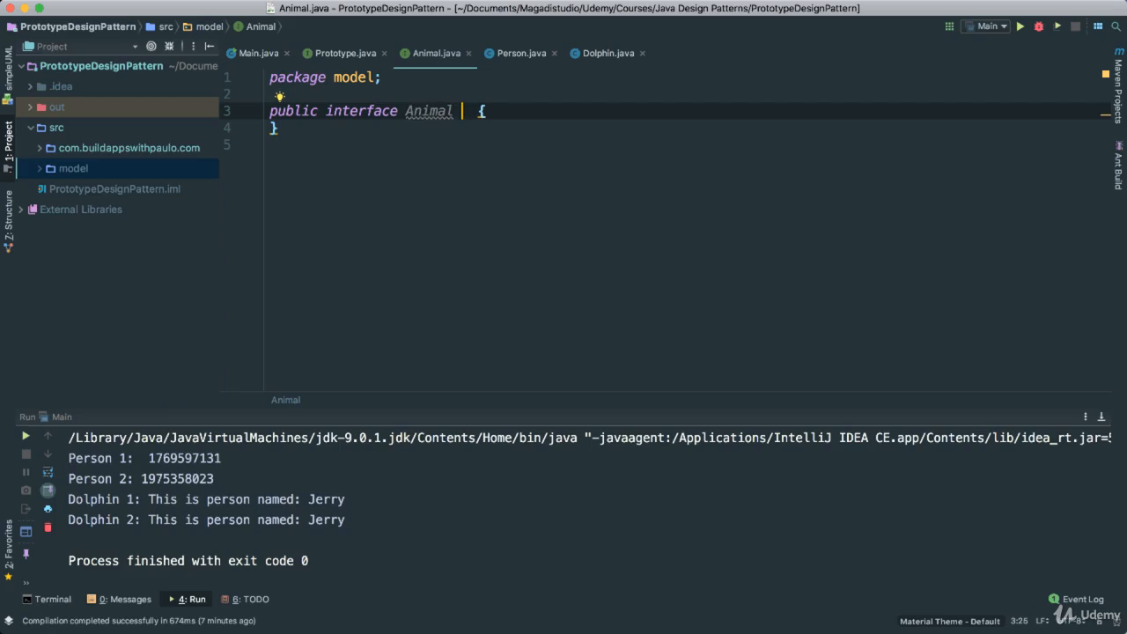
{"action": "type", "text": "extends"}
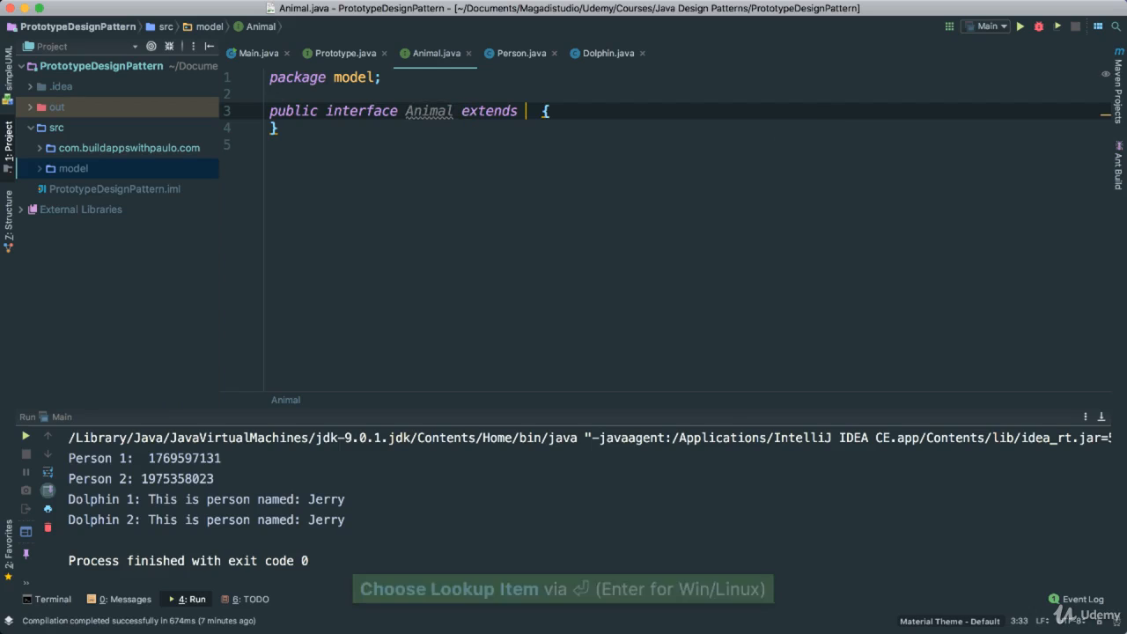
{"action": "type", "text": "Cloneable"}
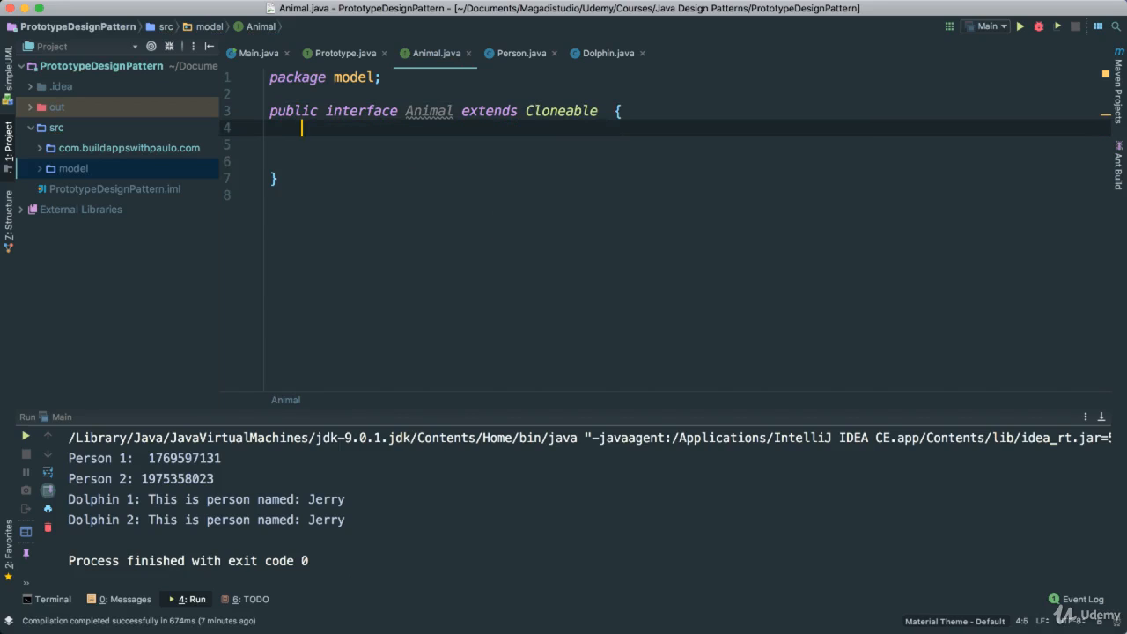
{"action": "type", "text": "pul"}
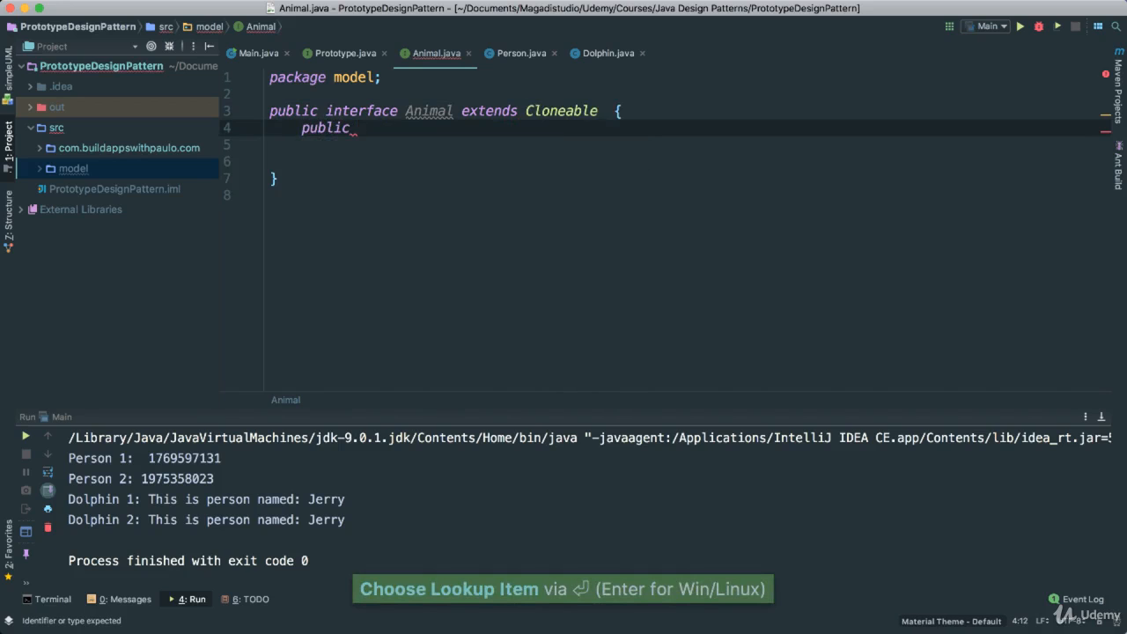
{"action": "type", "text": "Animal"}
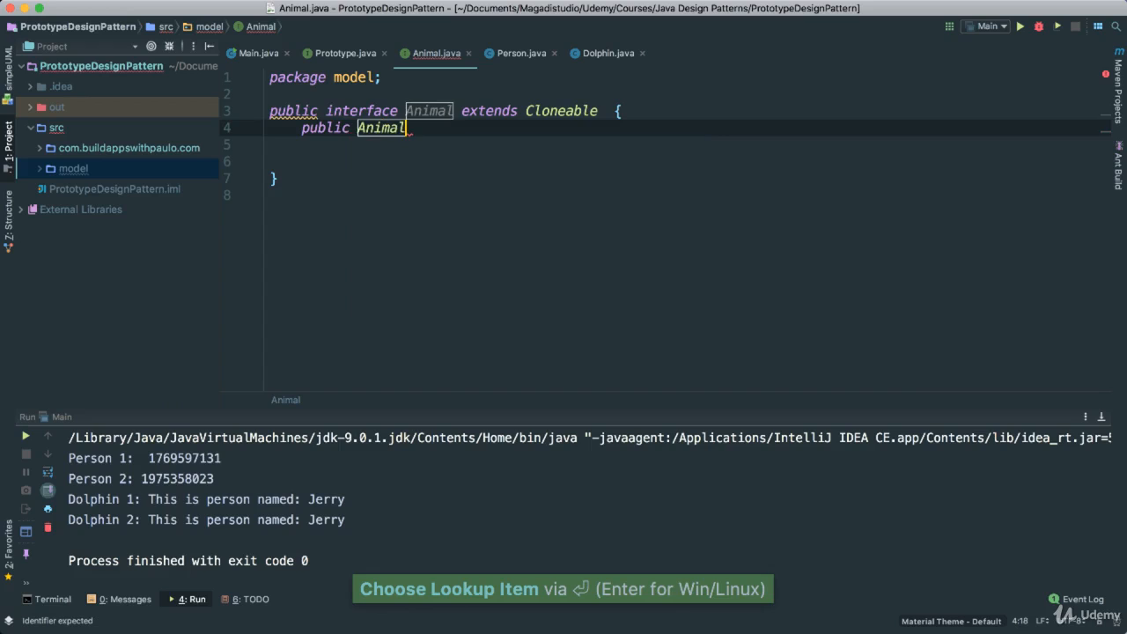
{"action": "type", "text": "clone()"}
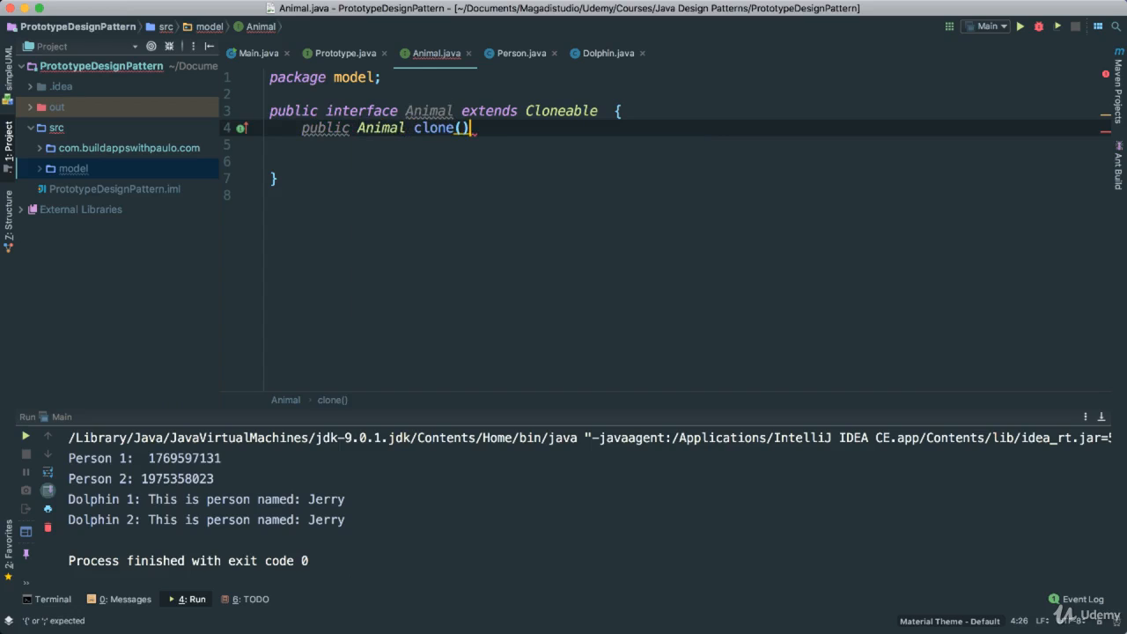
{"action": "type", "text": ";"}
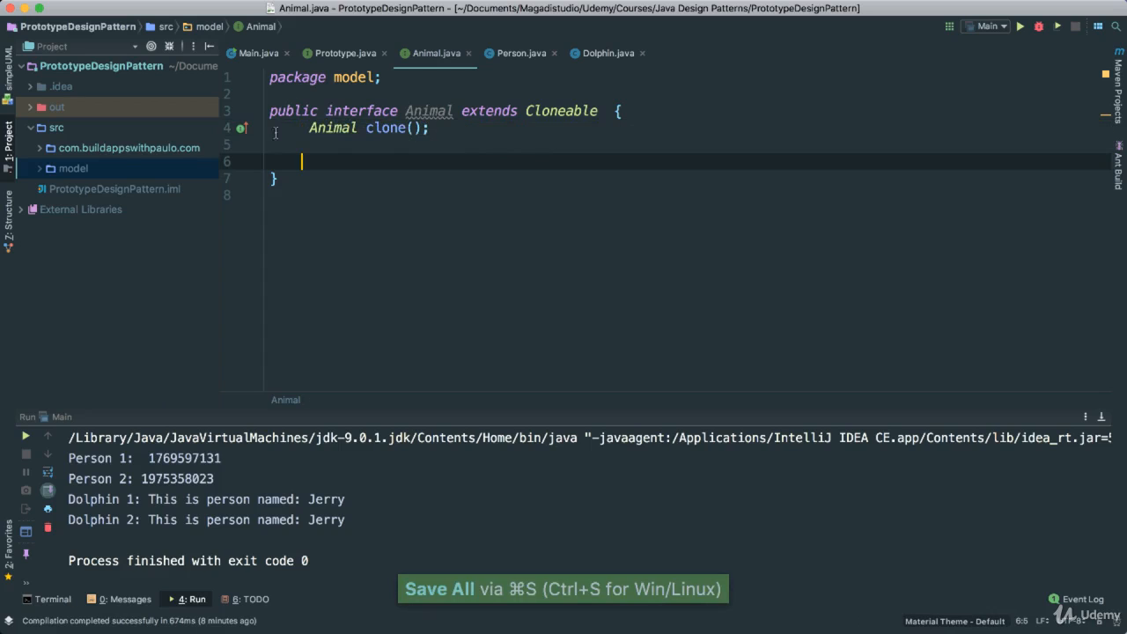
{"action": "left_click", "coordinate": [74, 169]}
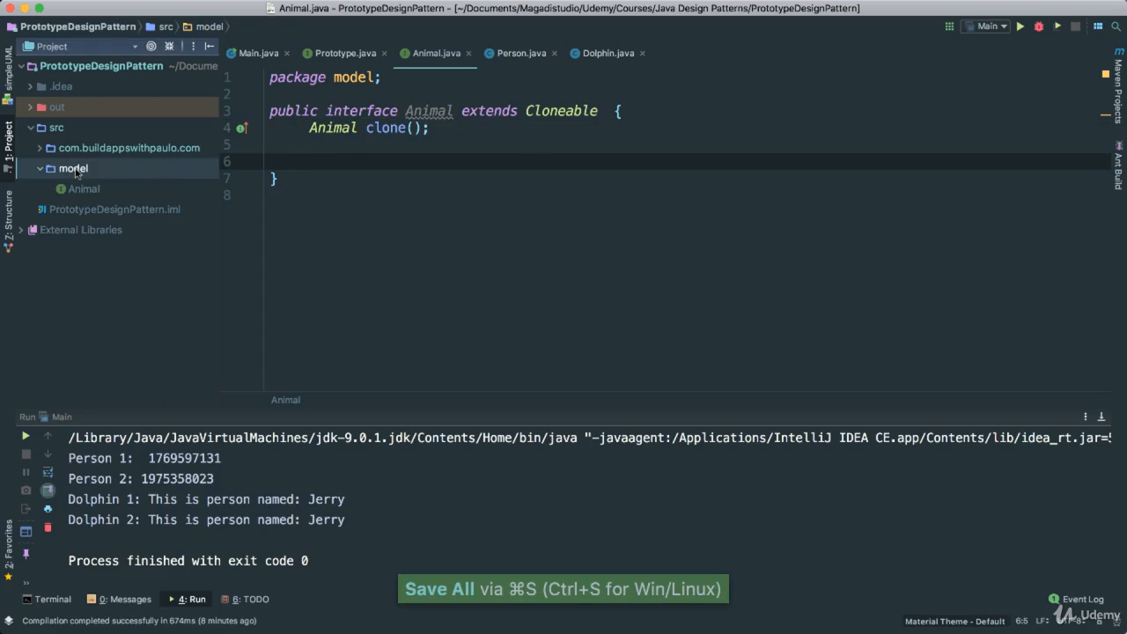
Create a new Java class named Person in the model package
{"action": "right_click", "coordinate": [74, 169]}
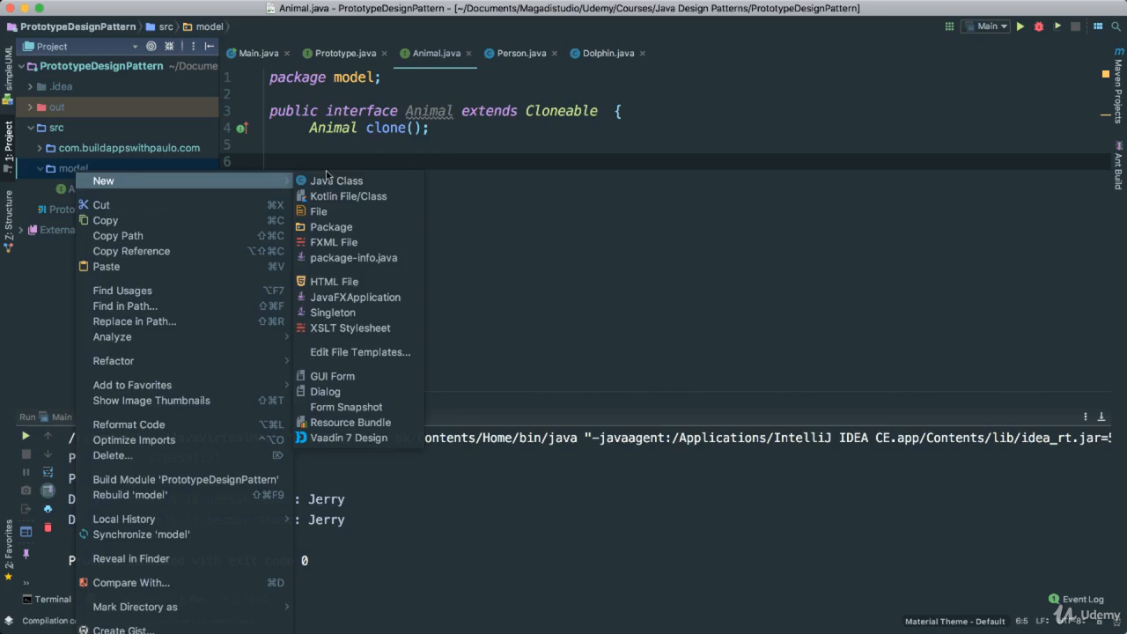
{"action": "left_click", "coordinate": [336, 180]}
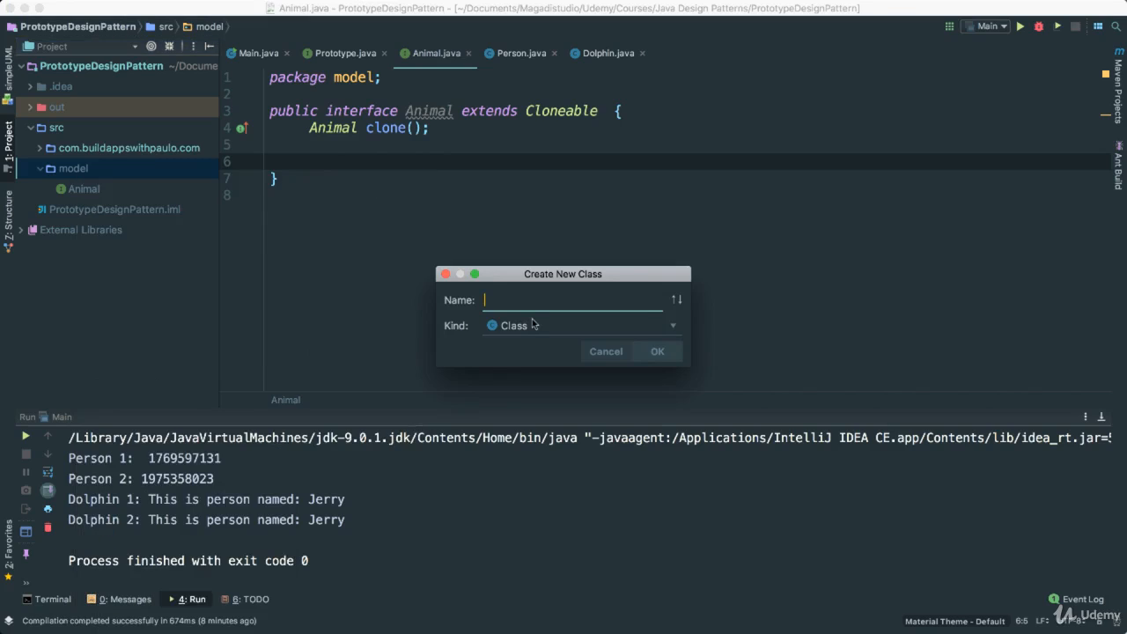
{"action": "type", "text": "Person"}
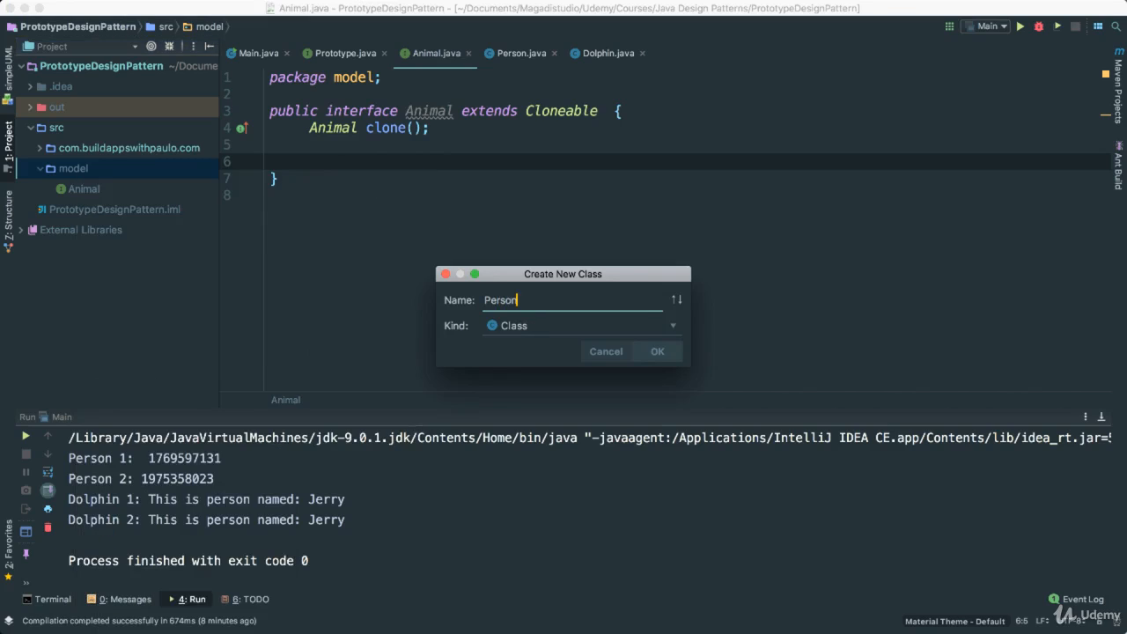
{"action": "left_click", "coordinate": [657, 352]}
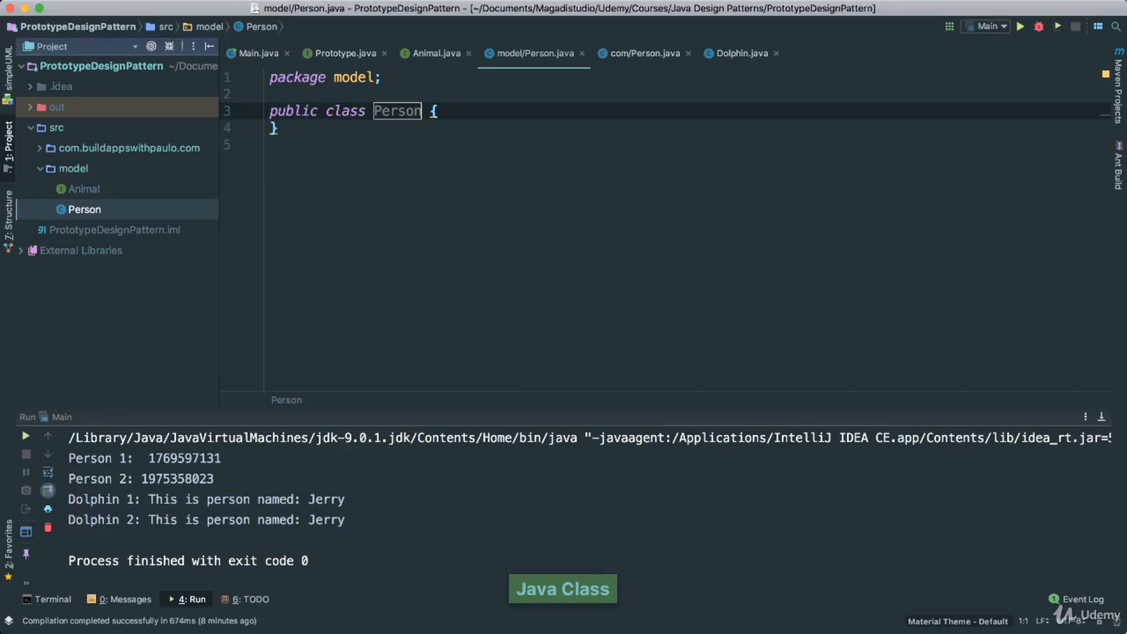
Add private name and age fields and generate a constructor assigning both
{"action": "key", "text": "Enter"}
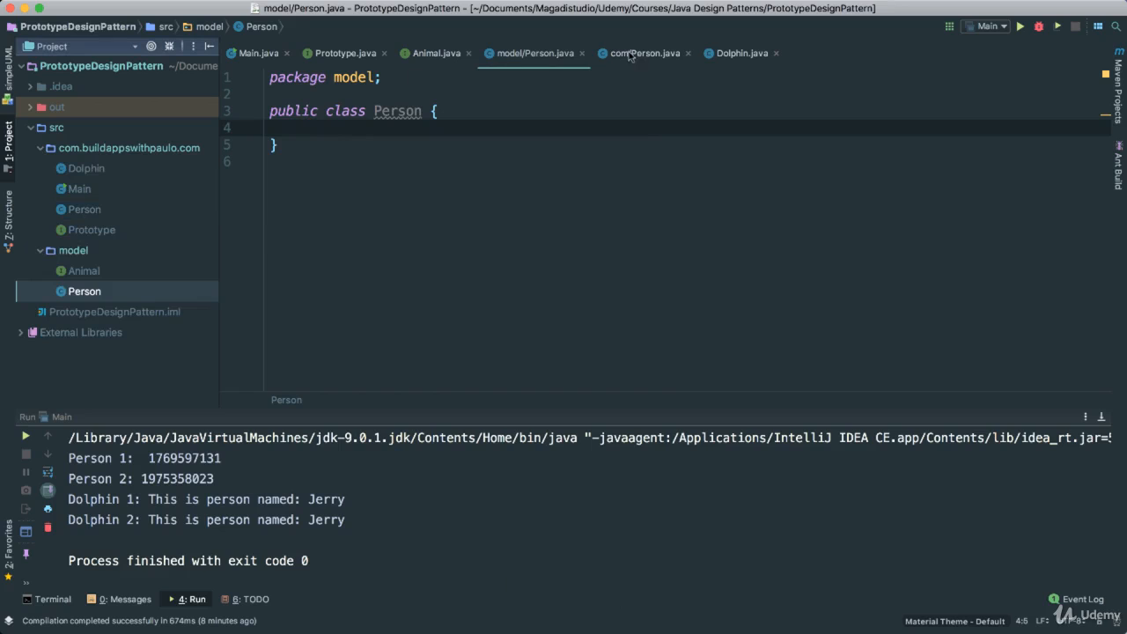
{"action": "left_click", "coordinate": [644, 53]}
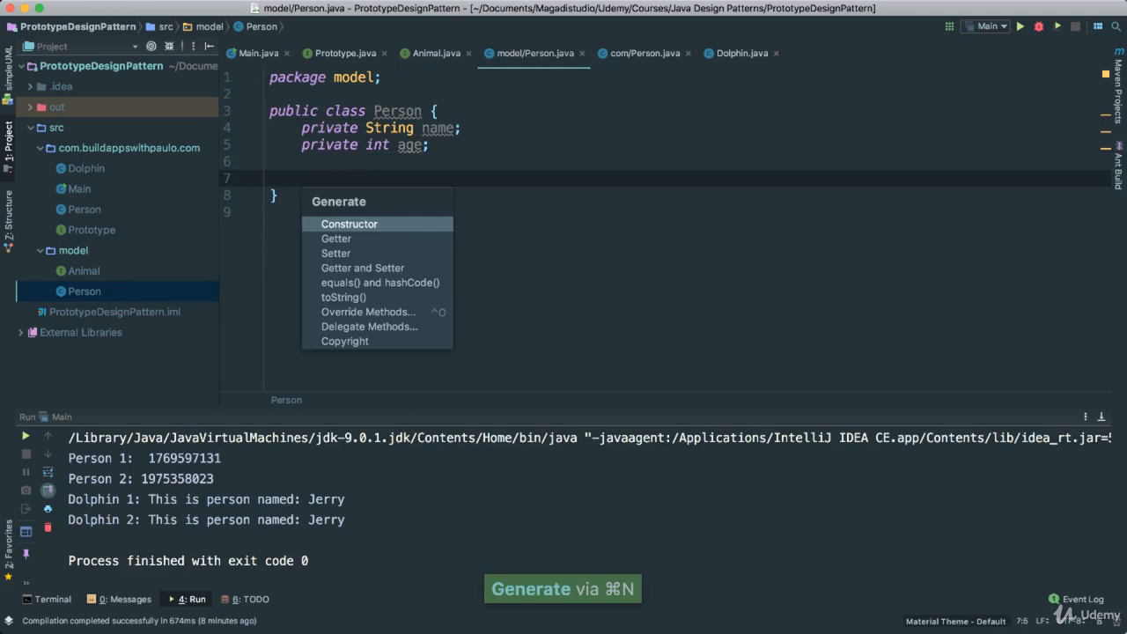
{"action": "left_click", "coordinate": [348, 224]}
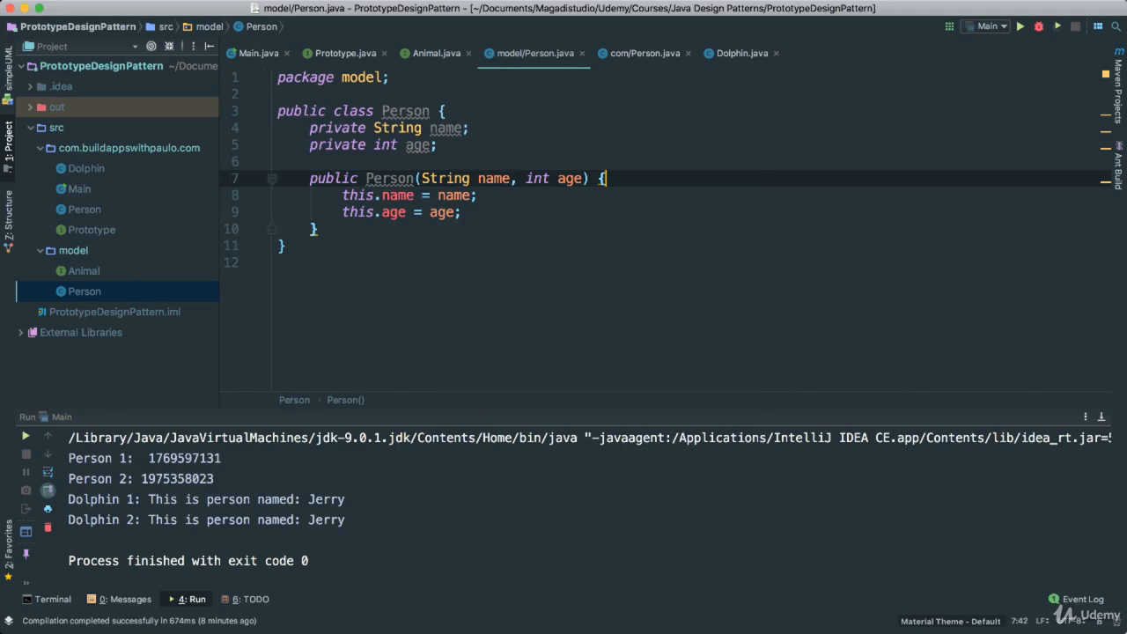
{"action": "mouse_move", "coordinate": [888, 143]}
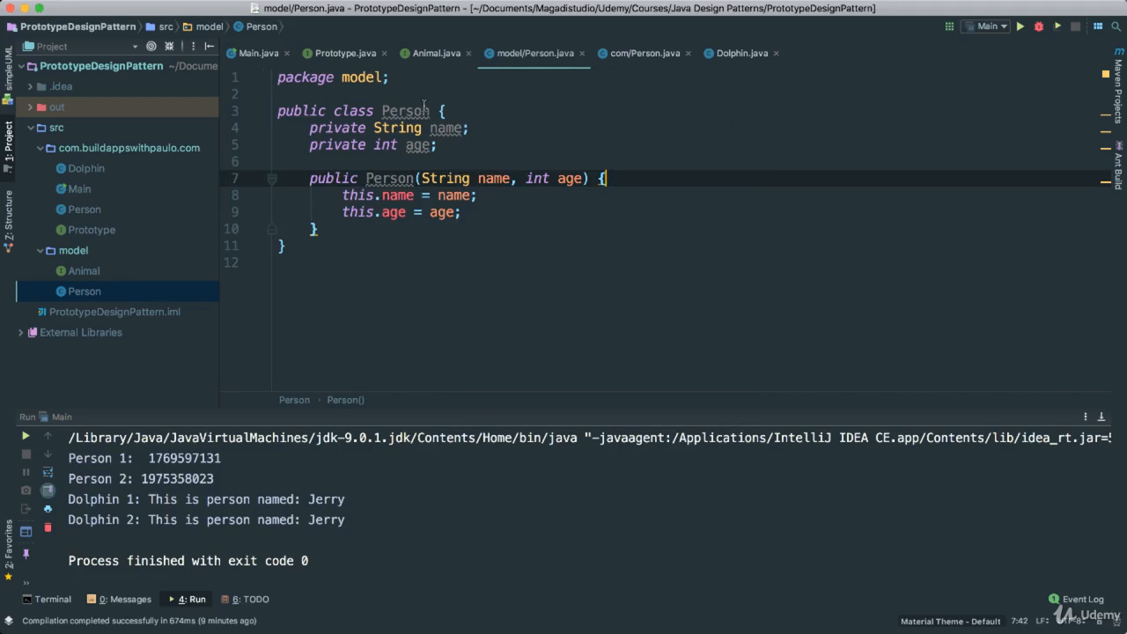
Make Person implement Animal and implement its clone() method
{"action": "left_click", "coordinate": [437, 111]}
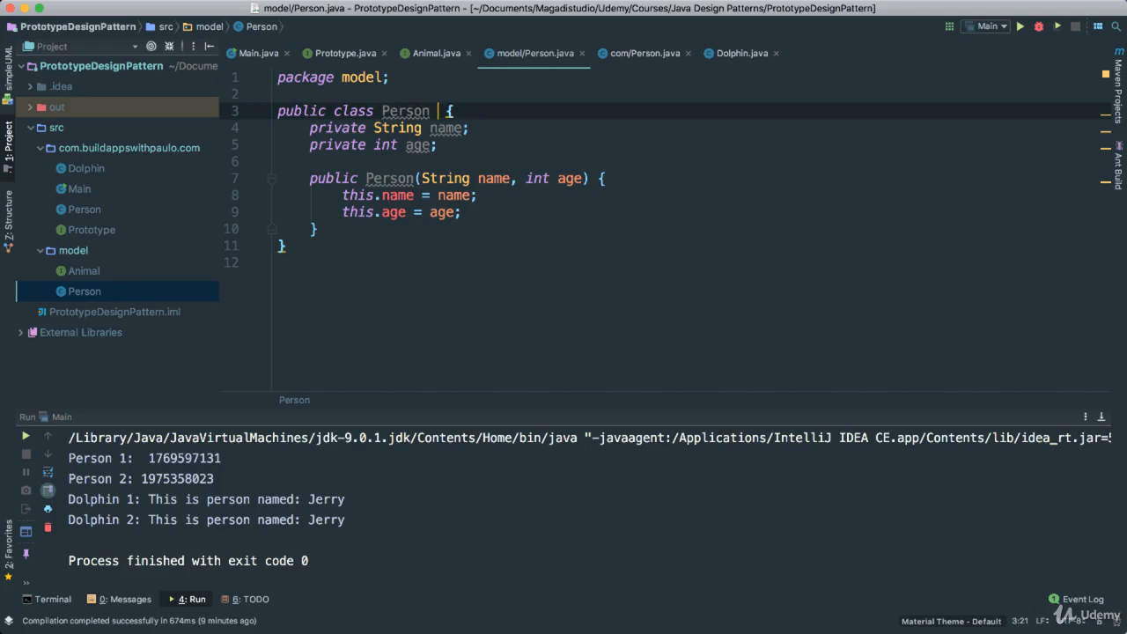
{"action": "type", "text": "implements"}
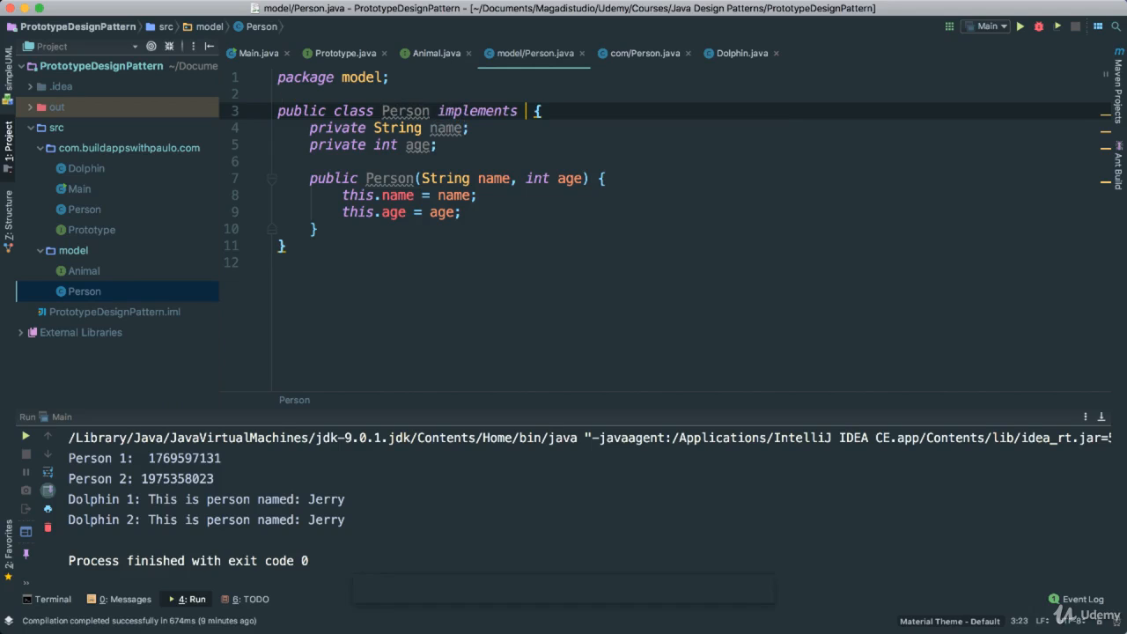
{"action": "type", "text": "An"}
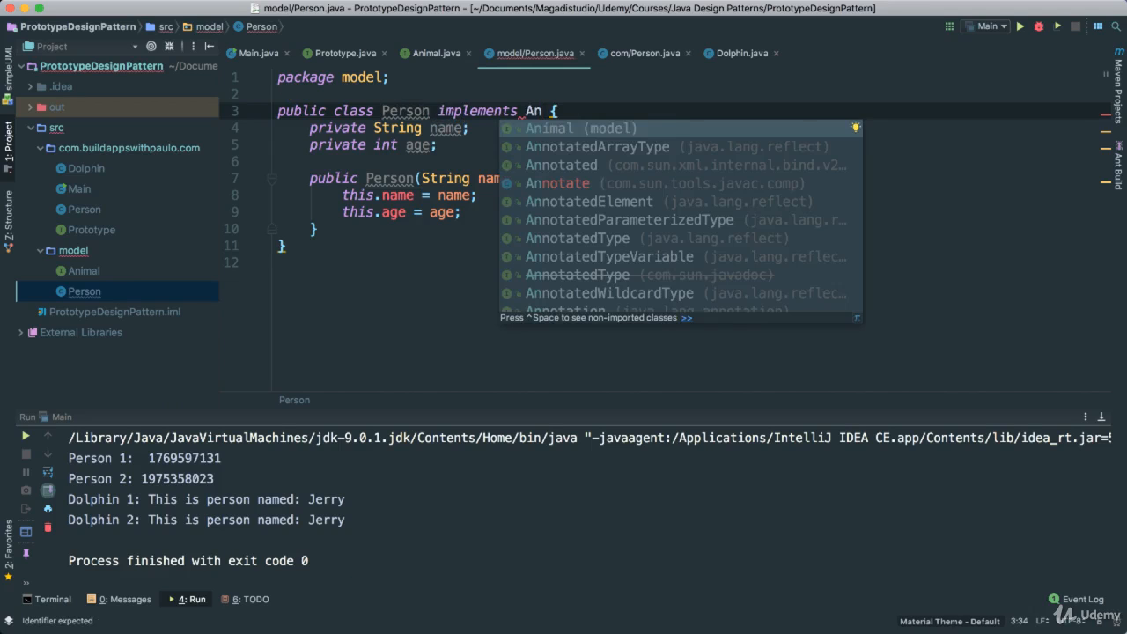
{"action": "left_click", "coordinate": [581, 128]}
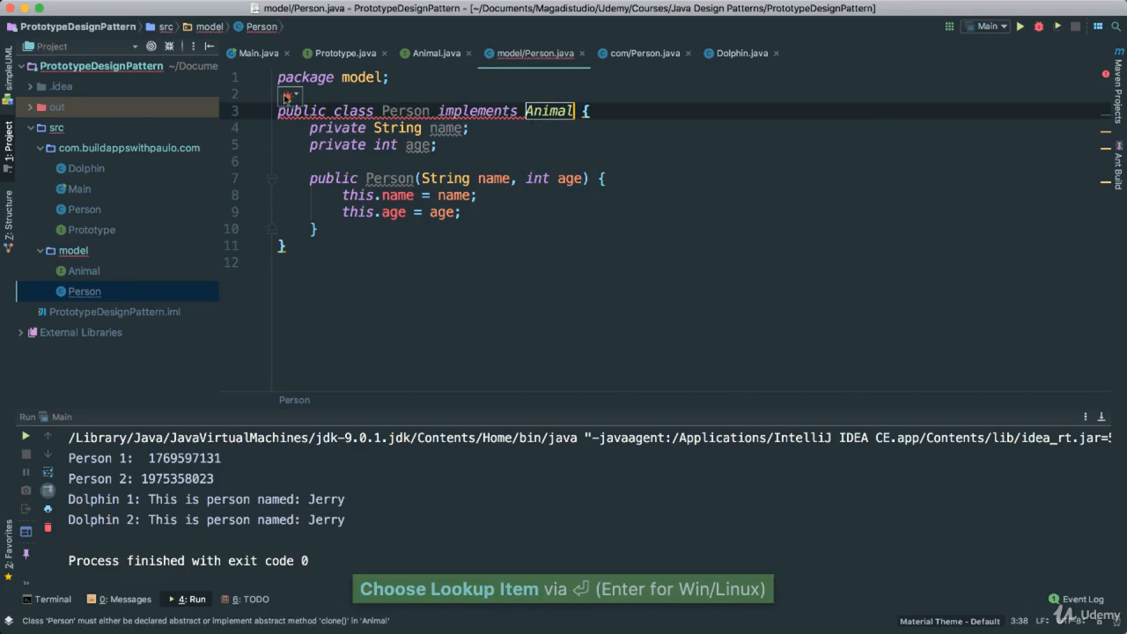
{"action": "left_click", "coordinate": [291, 97]}
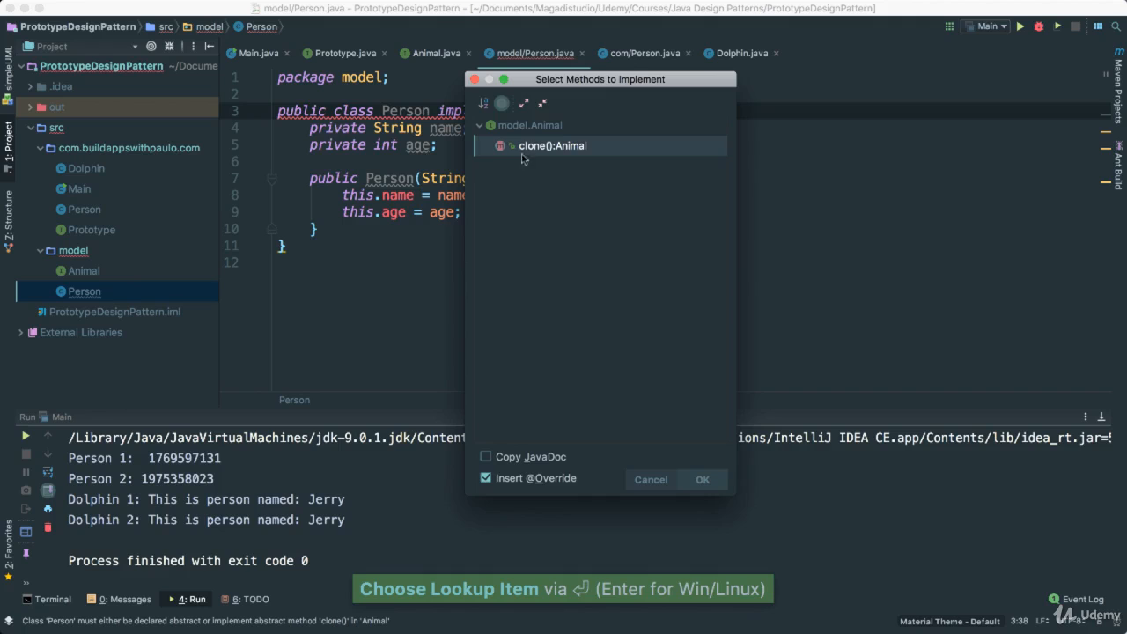
{"action": "left_click", "coordinate": [701, 479]}
{"action": "type", "text": "return new Person();"}
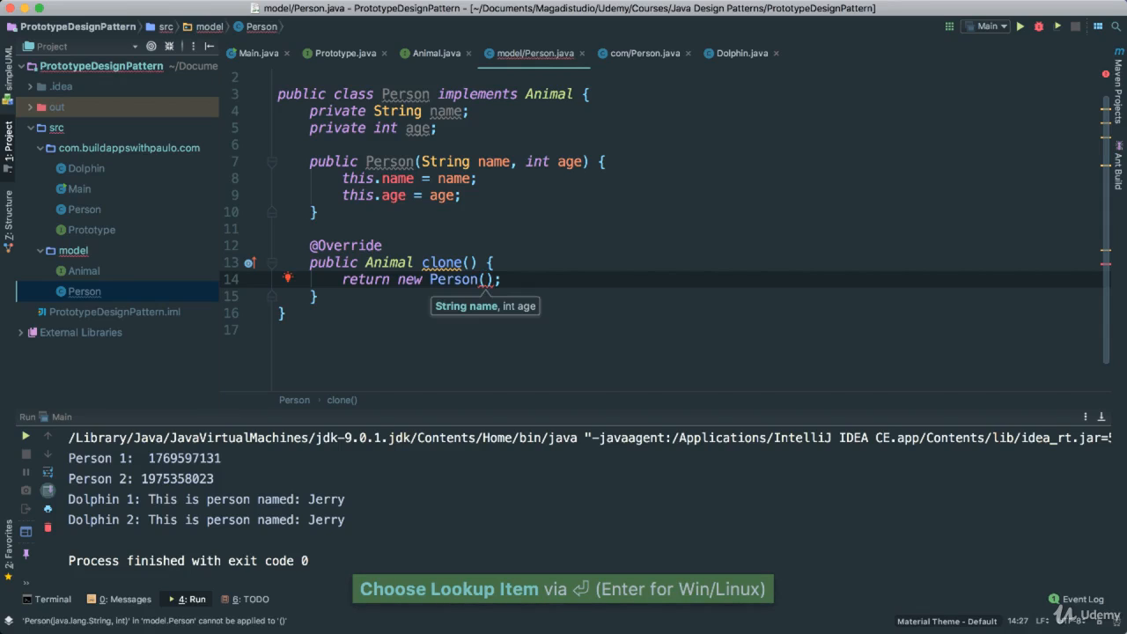
Have clone() return new Person(name, age), then view Animal and Main
{"action": "type", "text": "name, a"}
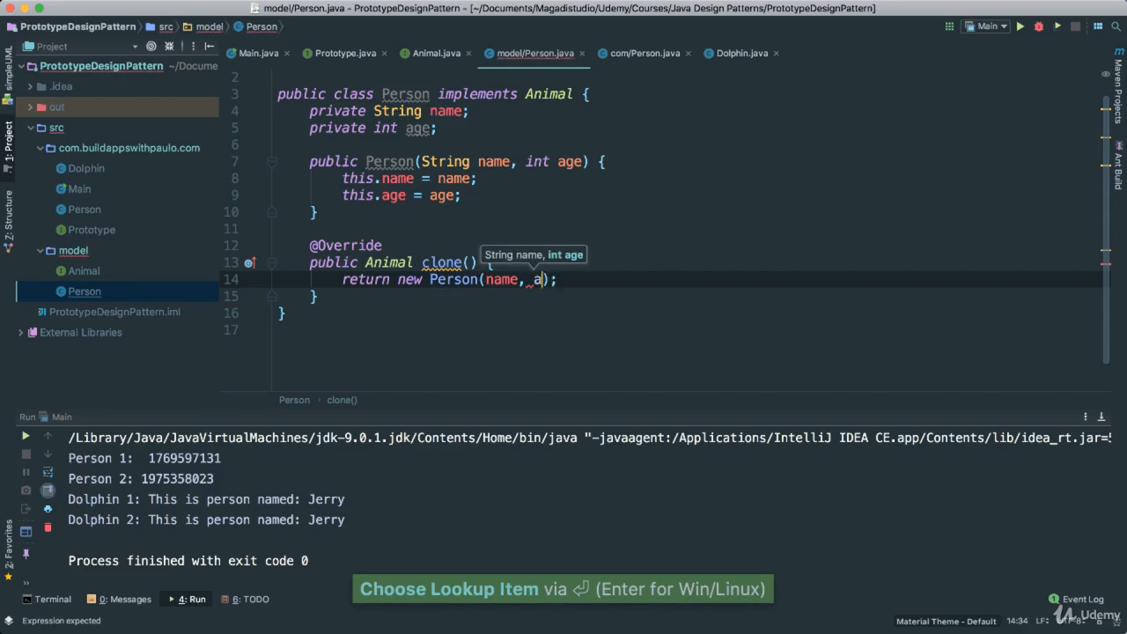
{"action": "key", "text": "Enter"}
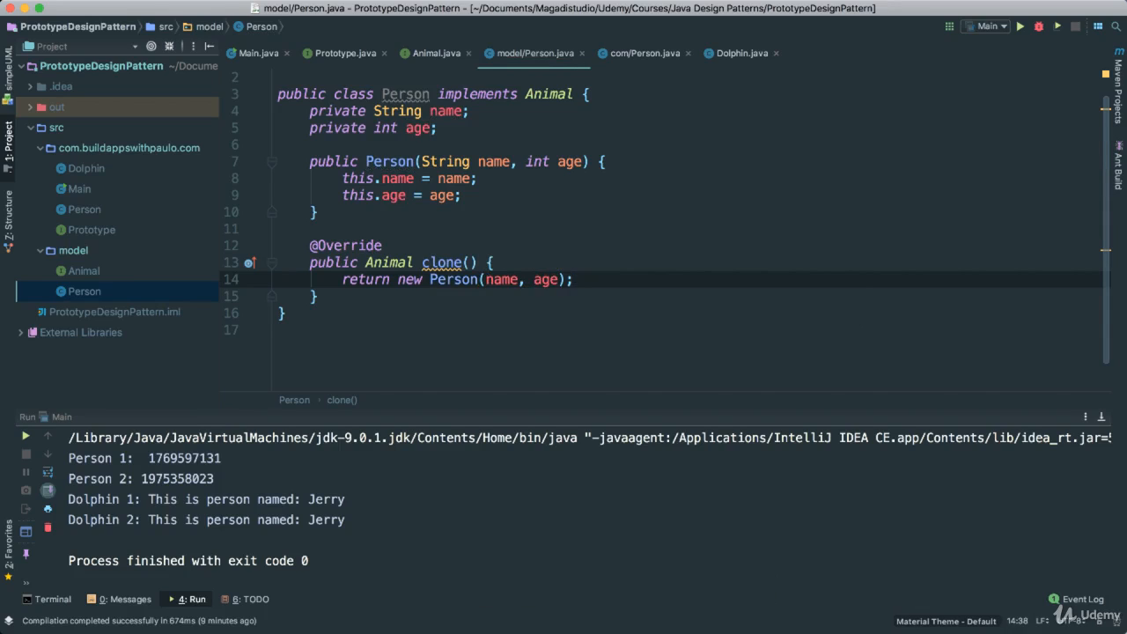
{"action": "left_click", "coordinate": [548, 95]}
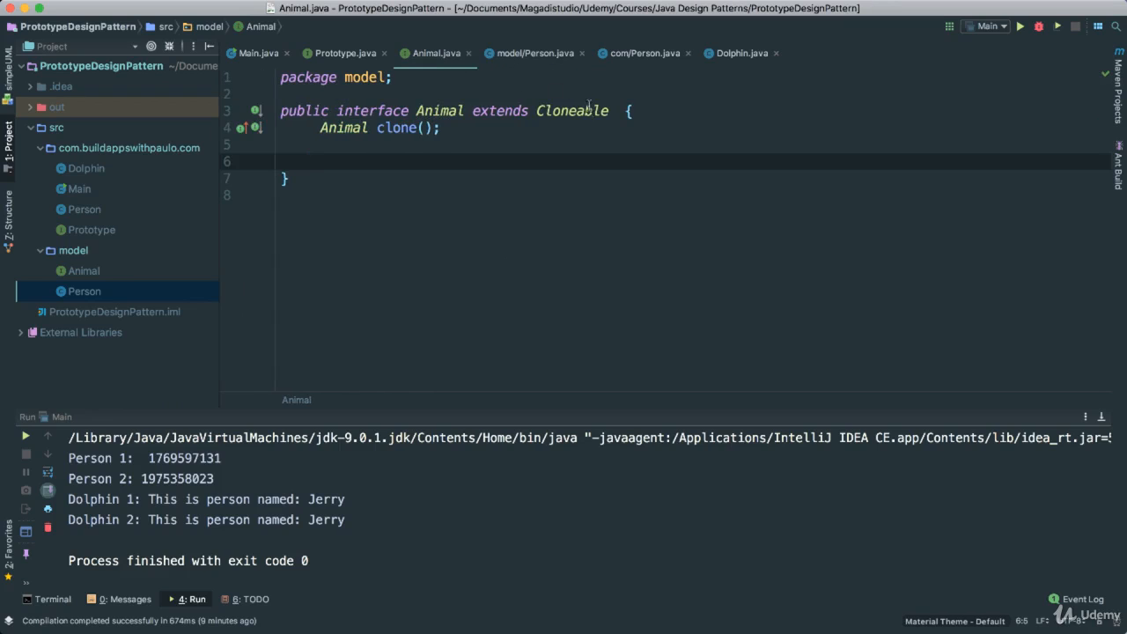
{"action": "double_click", "coordinate": [571, 109]}
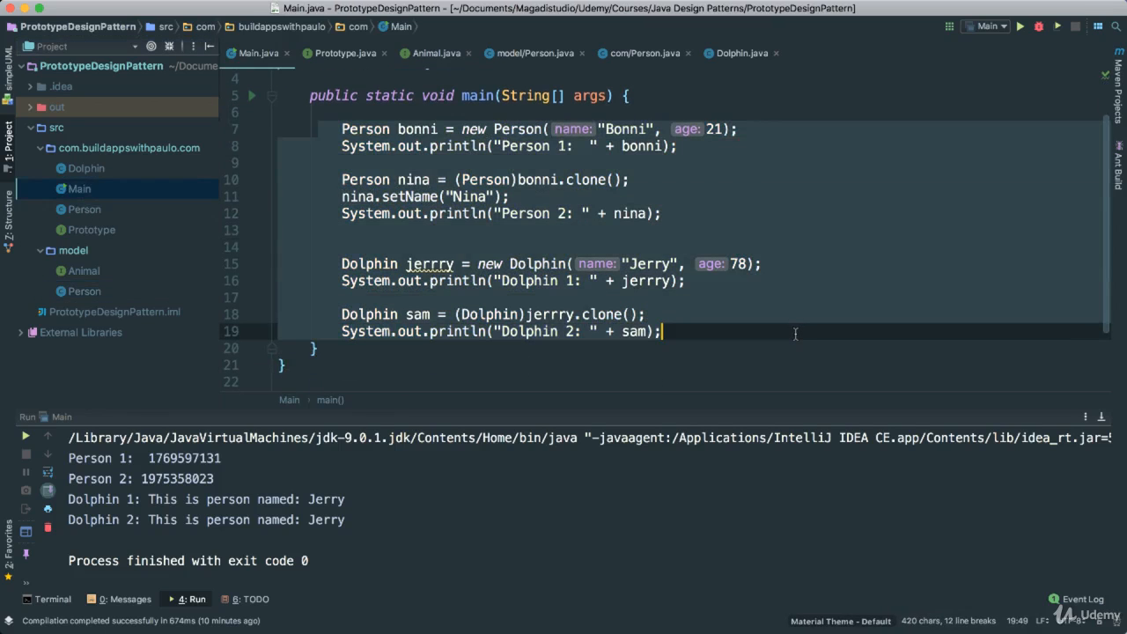
Comment out the old main code and create Person person = new Person("James", 45)
{"action": "key", "text": "cmd+/"}
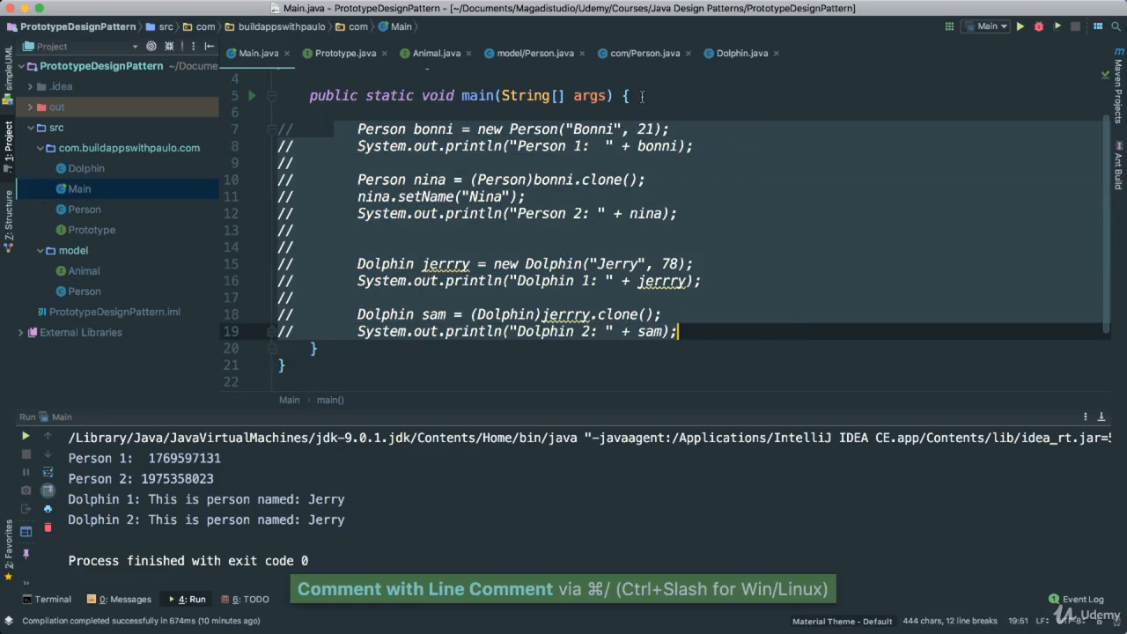
{"action": "type", "text": "P"}
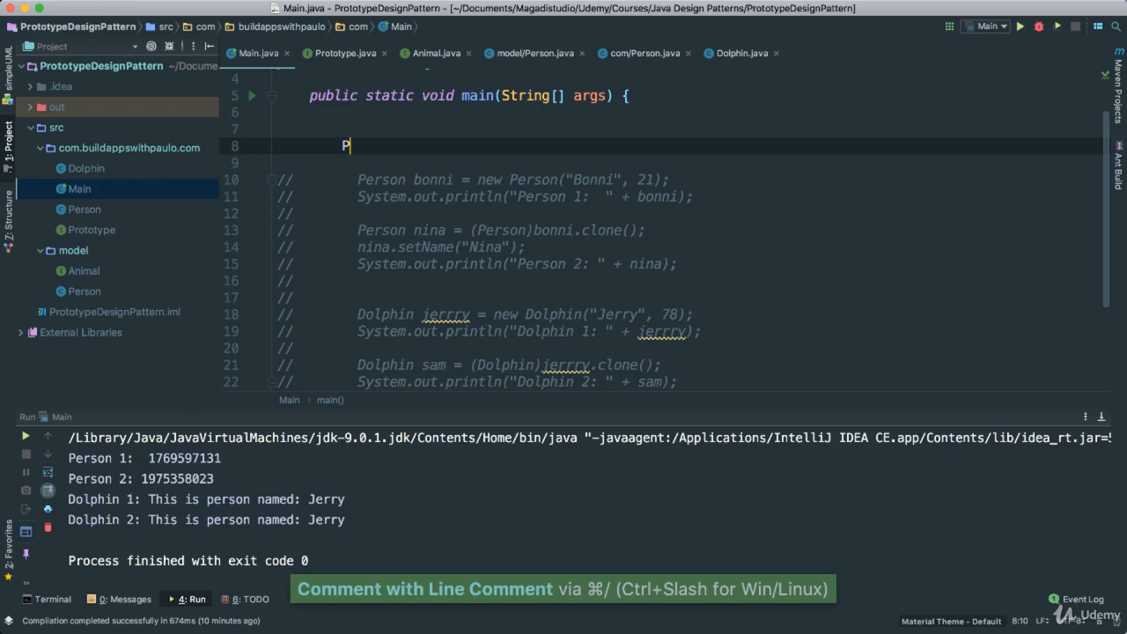
{"action": "type", "text": "erson person ="}
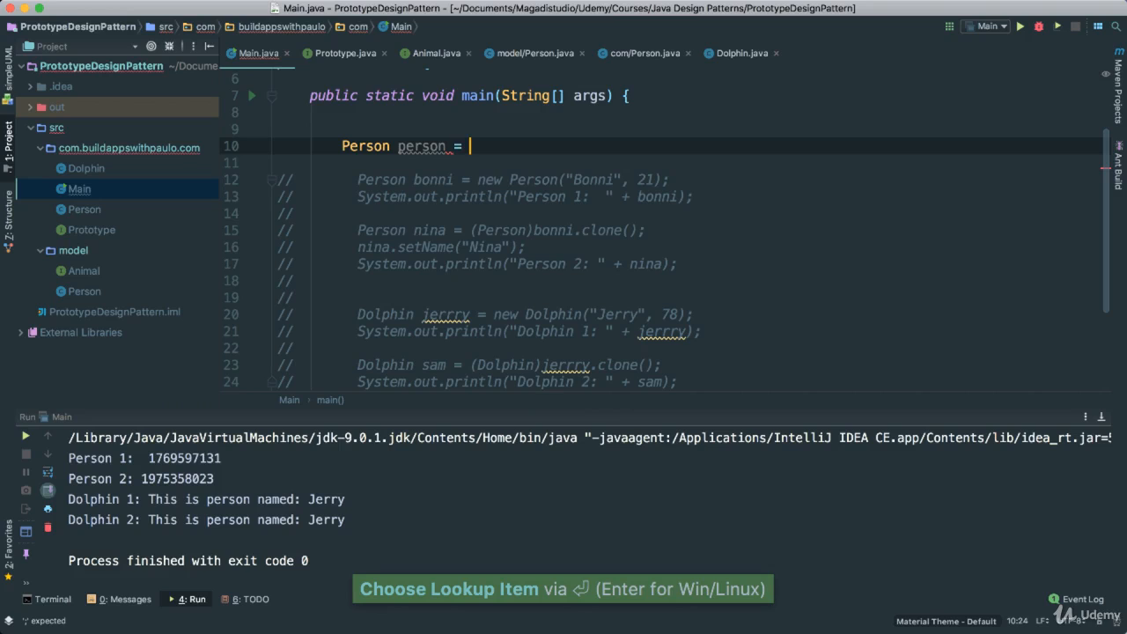
{"action": "type", "text": "new Pers"}
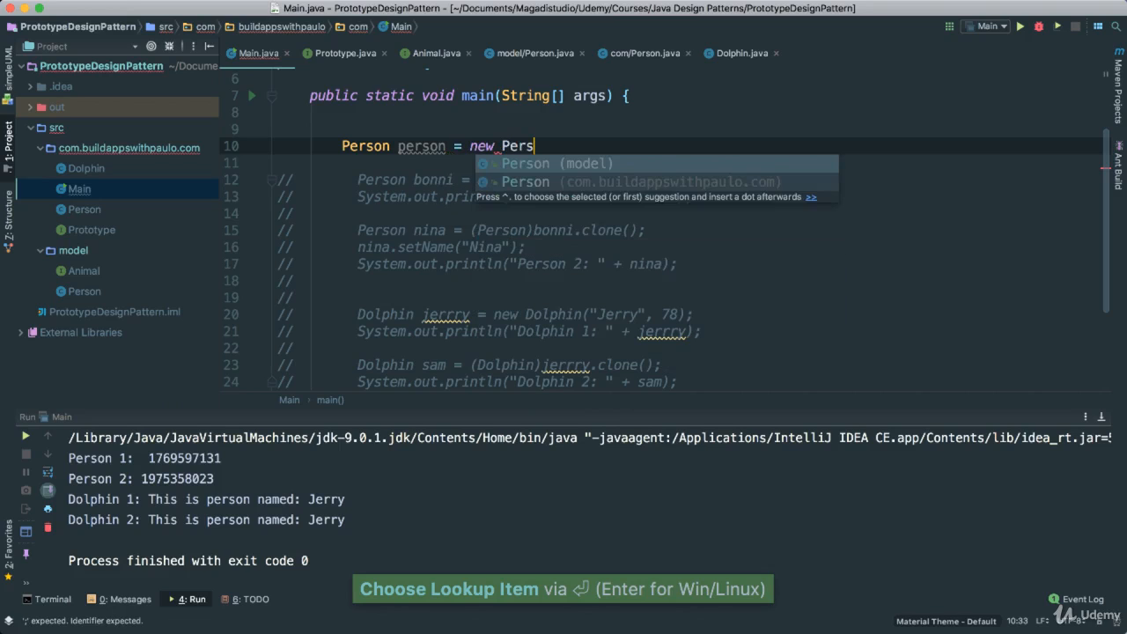
{"action": "left_click", "coordinate": [525, 162]}
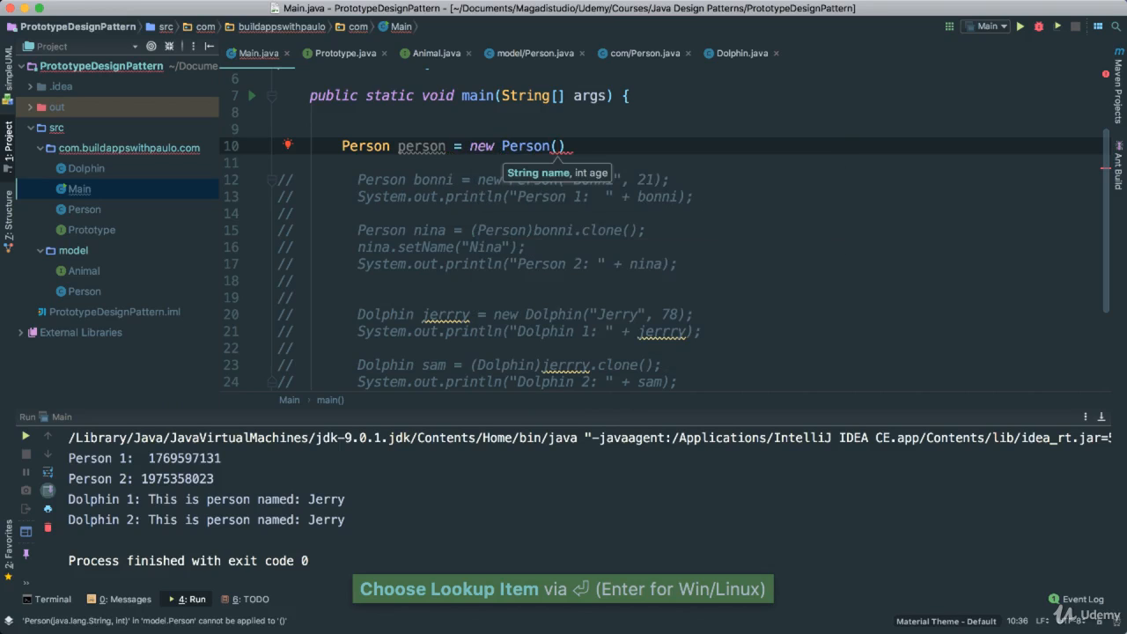
{"action": "type", "text": "\"\""}
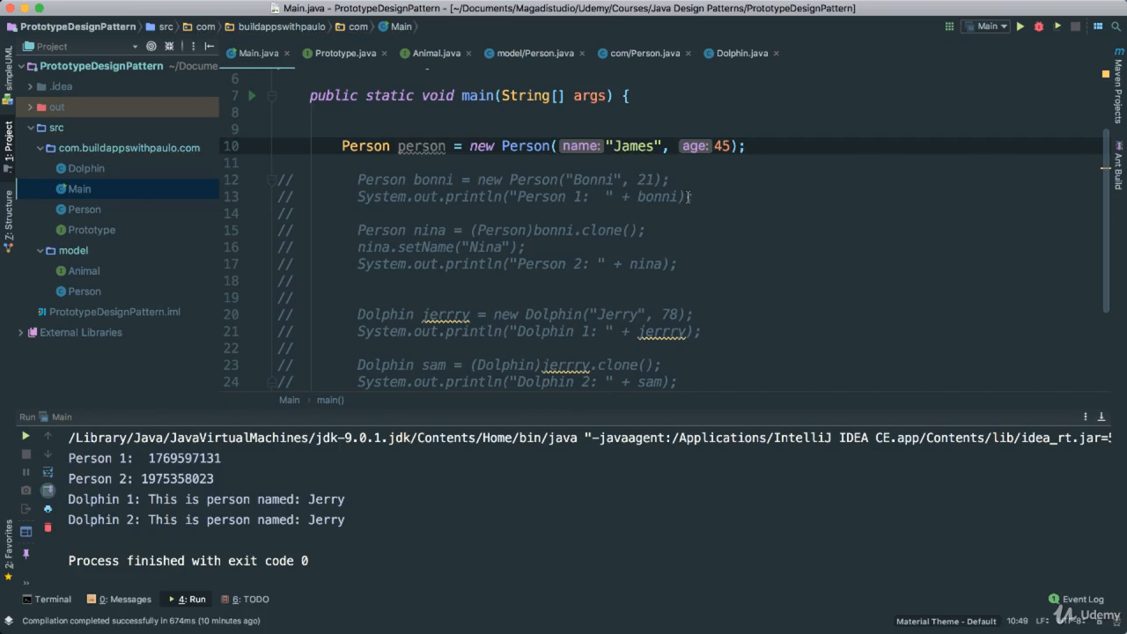
{"action": "key", "text": "enter"}
{"action": "type", "text": "System.out.println(\"Person 1: \" );"}
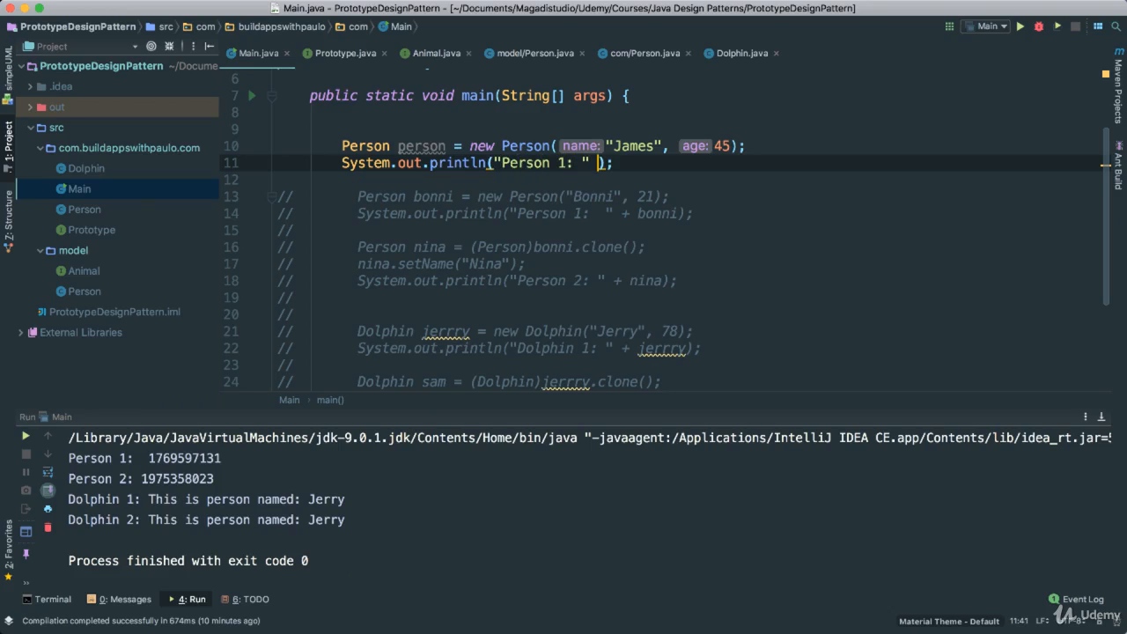
Print "Person 1: " + person and switch to the Person class
{"action": "type", "text": "+"}
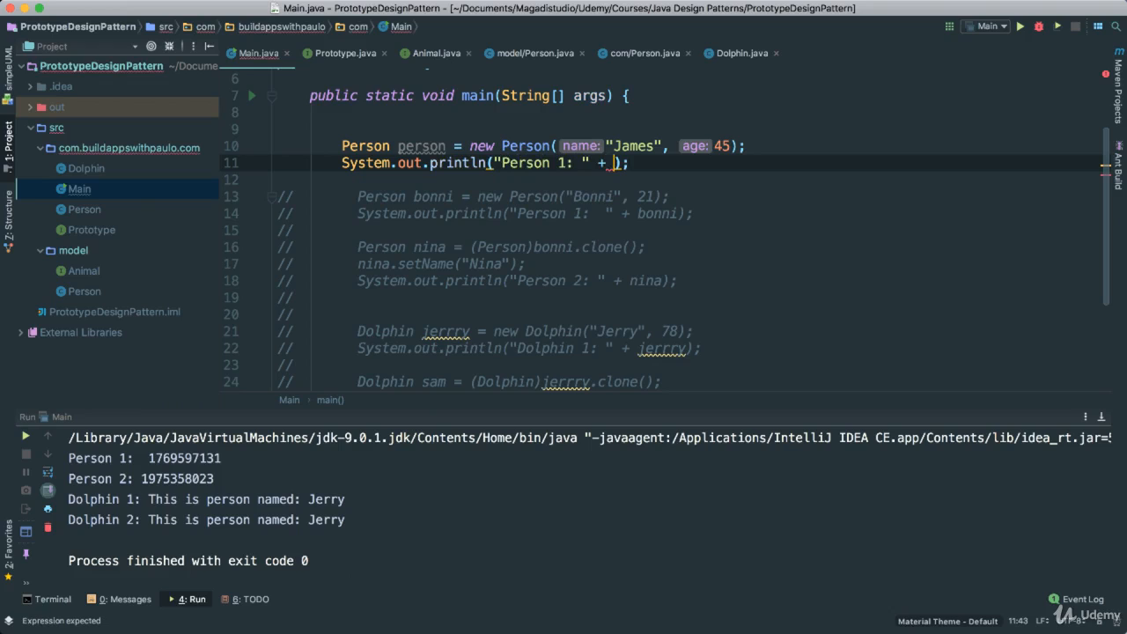
{"action": "type", "text": "person"}
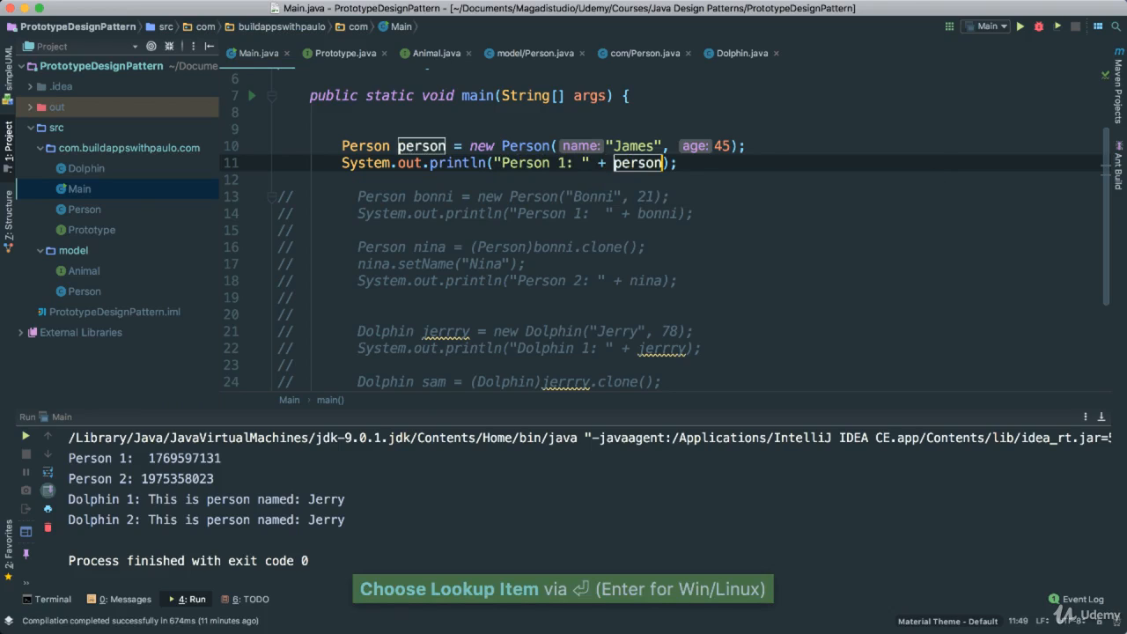
{"action": "left_click", "coordinate": [536, 53]}
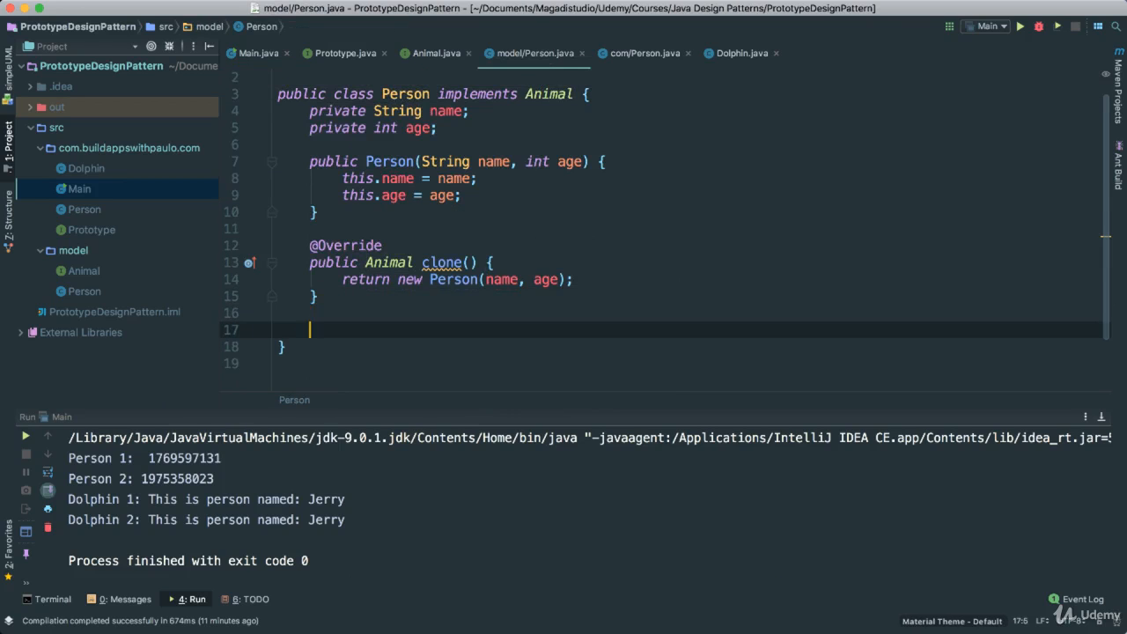
Override toString() in Person to return "Person: " + name and save
{"action": "type", "text": "toString() {"}
{"action": "type", "text": "return"}
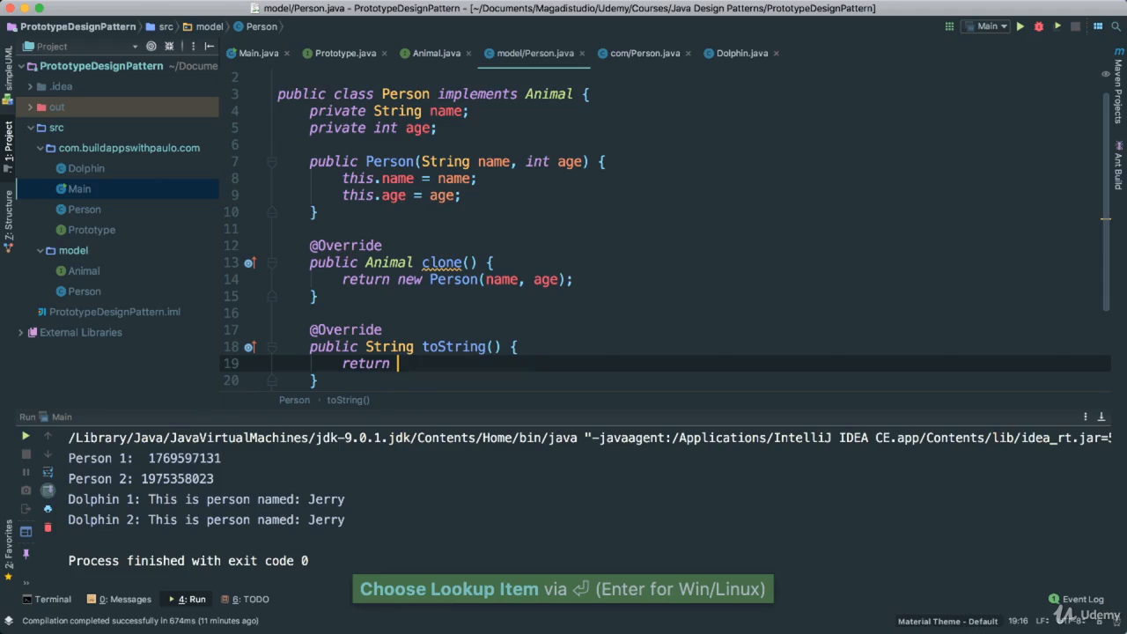
{"action": "type", "text": "\"\""}
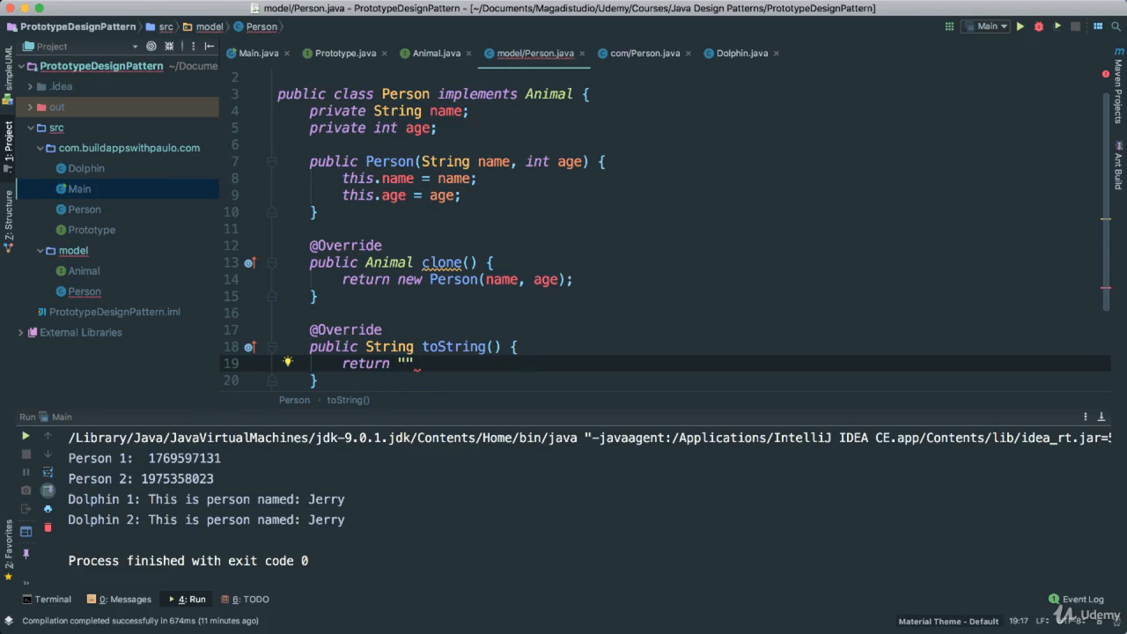
{"action": "type", "text": "Person:"}
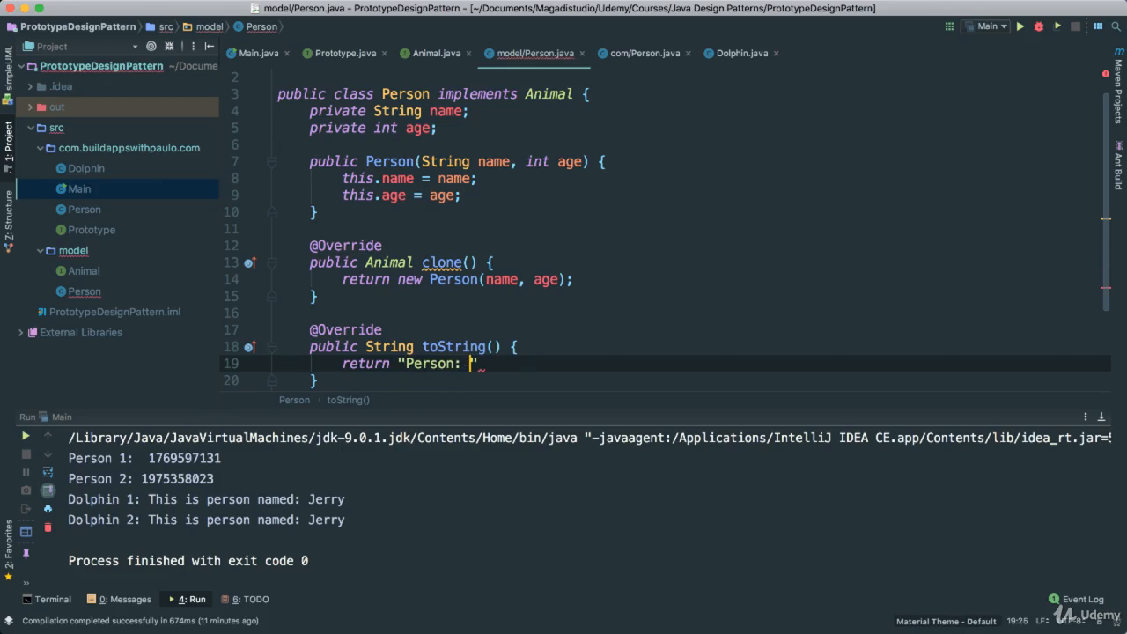
{"action": "type", "text": "+ name;"}
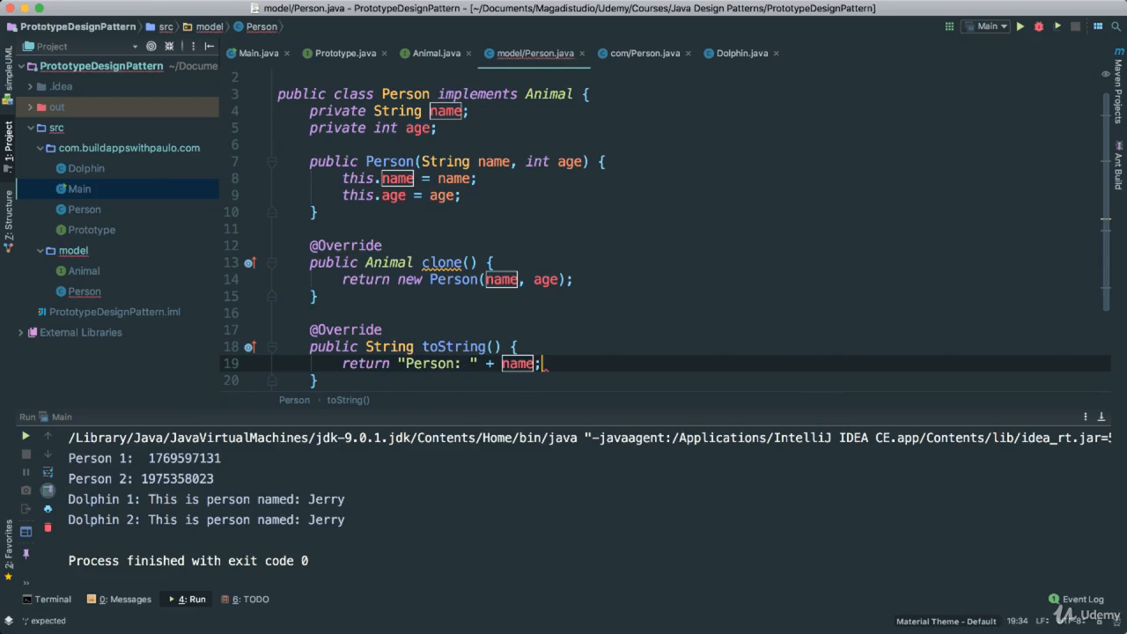
{"action": "key", "text": "cmd+s"}
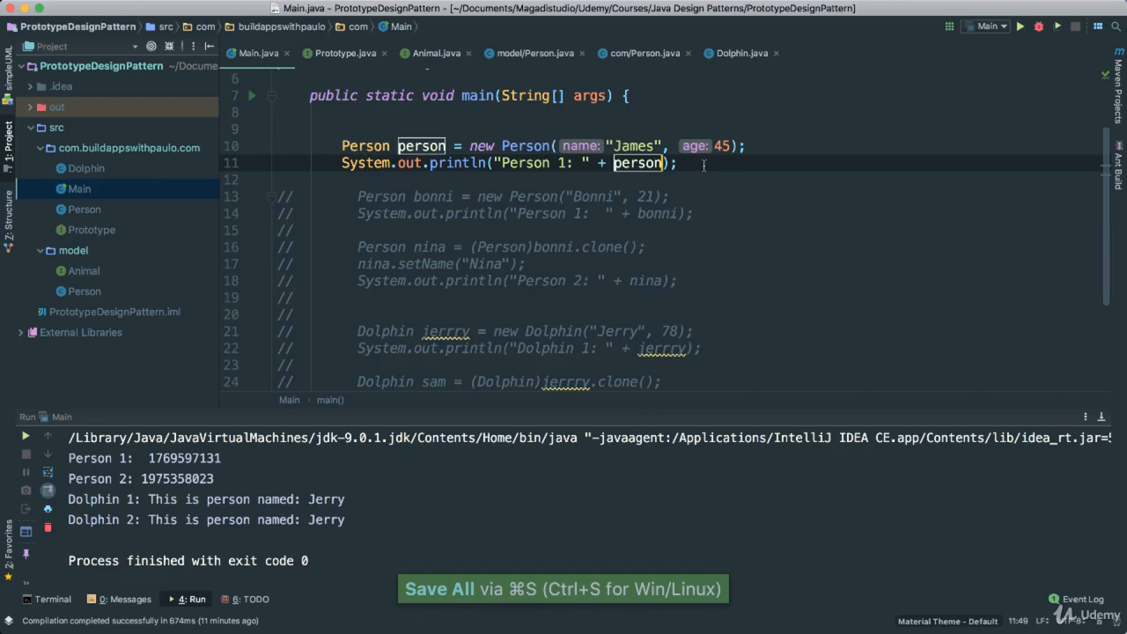
Declare Person secondPerson = person.clone(); on a new line in Main
{"action": "key", "text": "Return"}
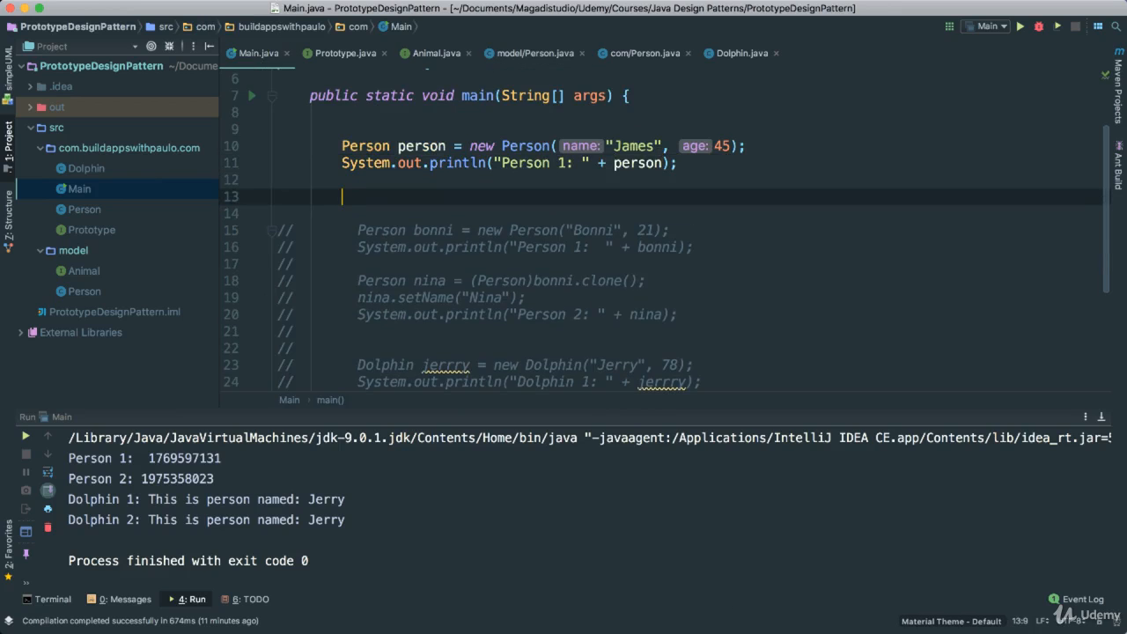
{"action": "type", "text": "com.buildappswithpaulo.com.Person"}
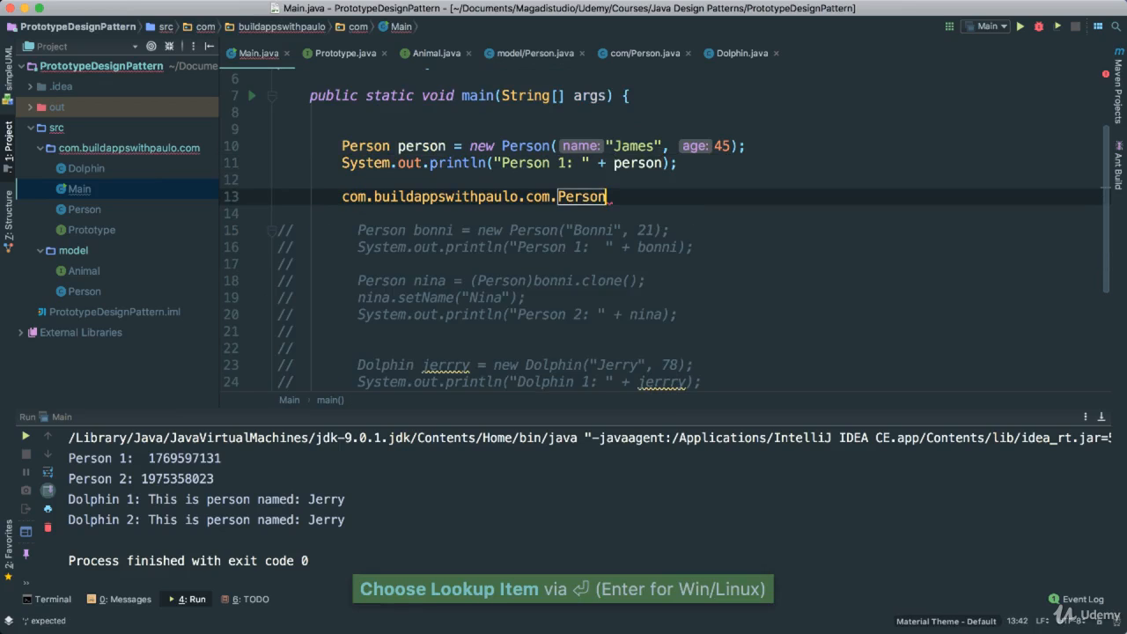
{"action": "type", "text": "Person"}
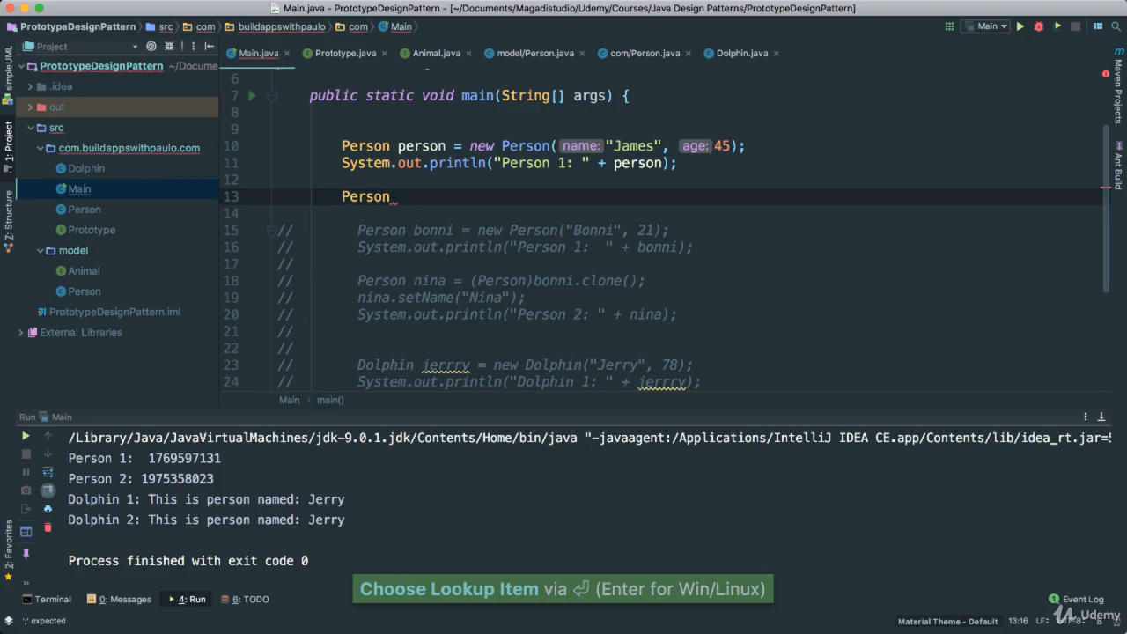
{"action": "type", "text": "secondPerson"}
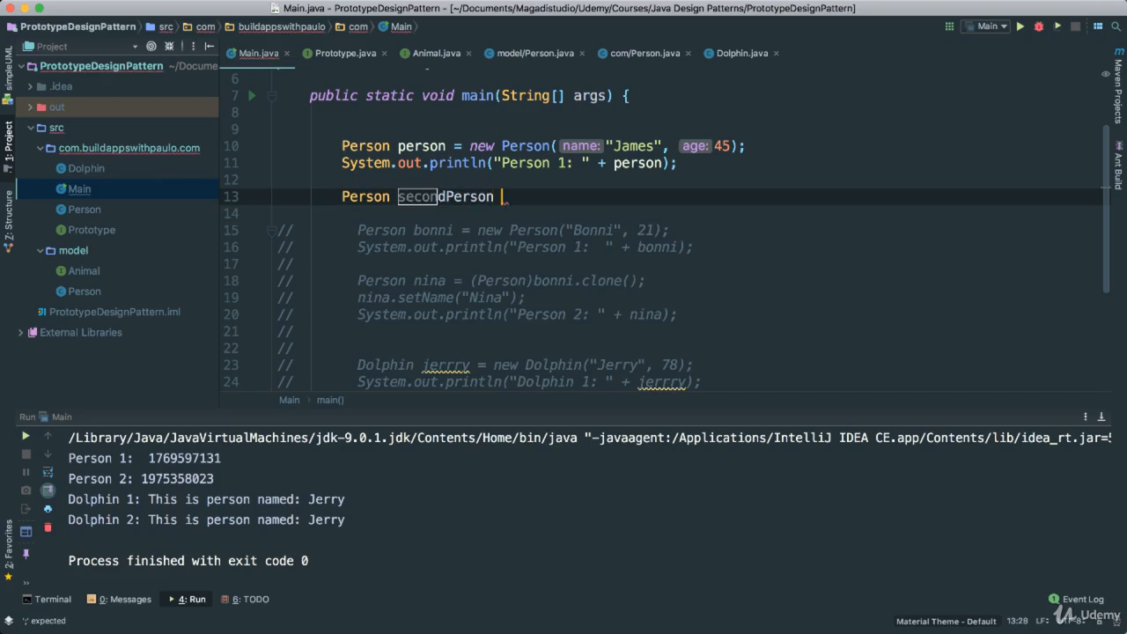
{"action": "type", "text": "="}
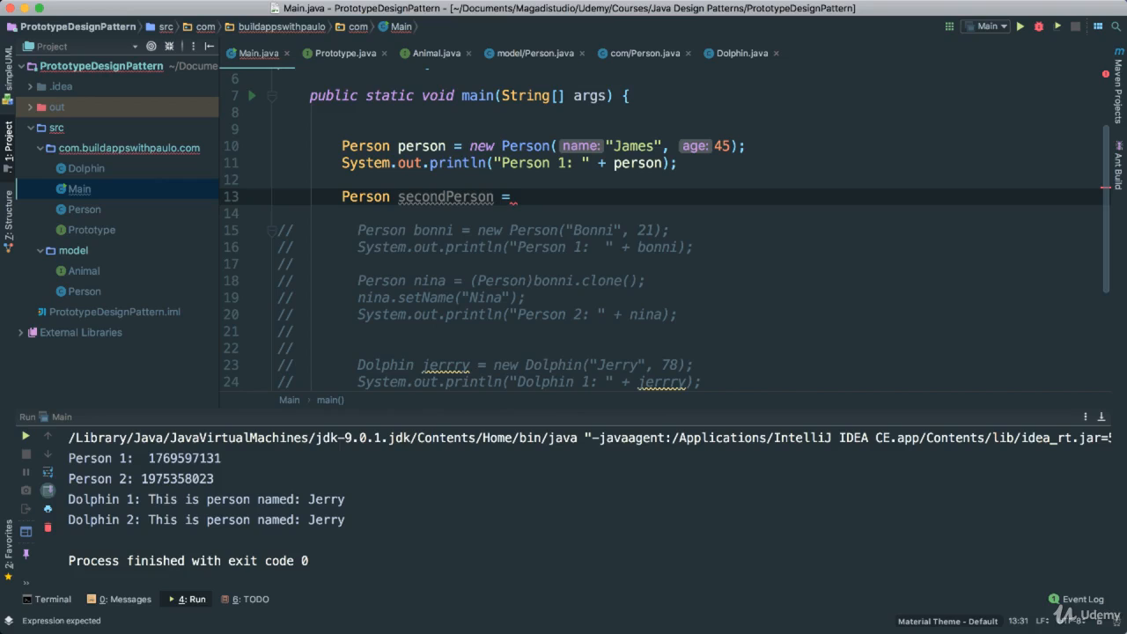
{"action": "type", "text": "person"}
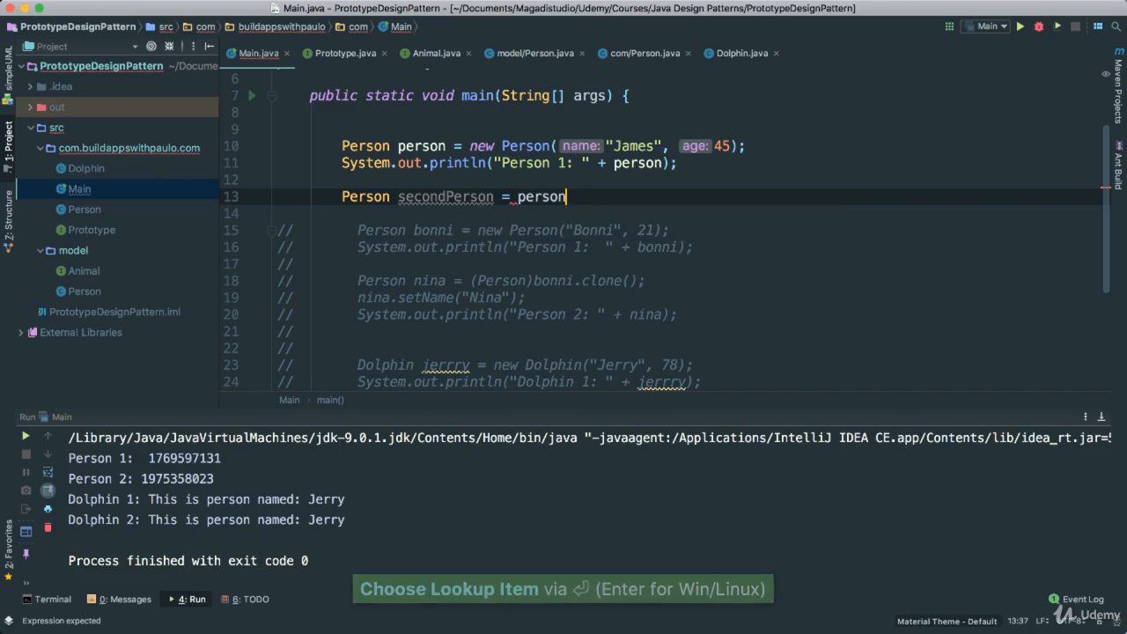
{"action": "type", "text": ".clone();"}
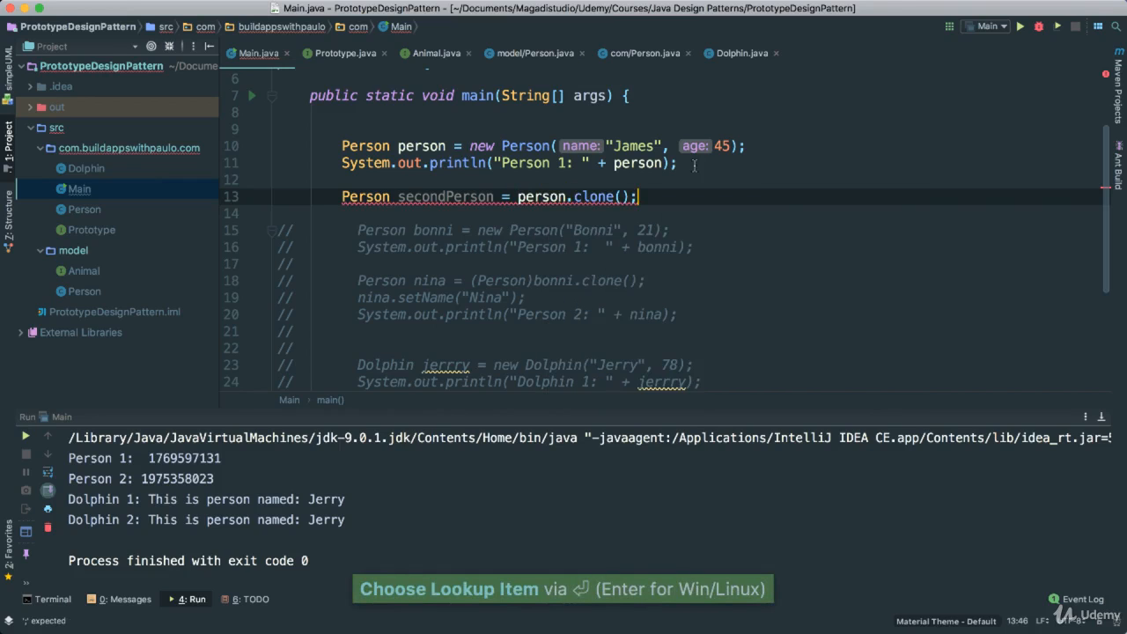
Add a (Person) cast before person.clone() and return to Main
{"action": "double_click", "coordinate": [542, 198]}
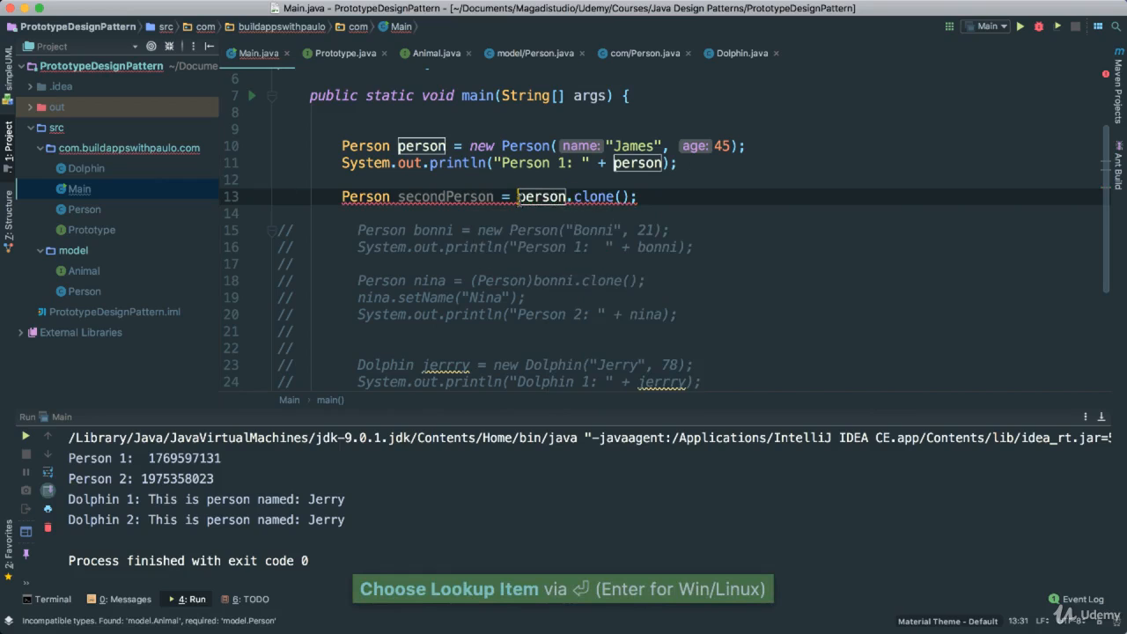
{"action": "type", "text": "(Person"}
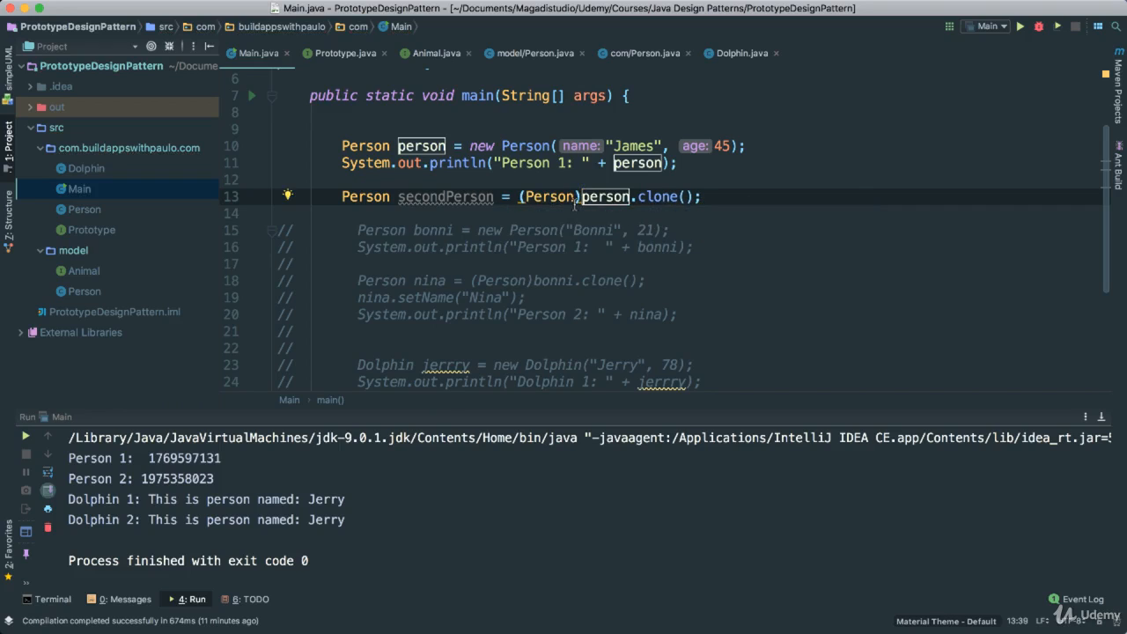
{"action": "mouse_move", "coordinate": [729, 209]}
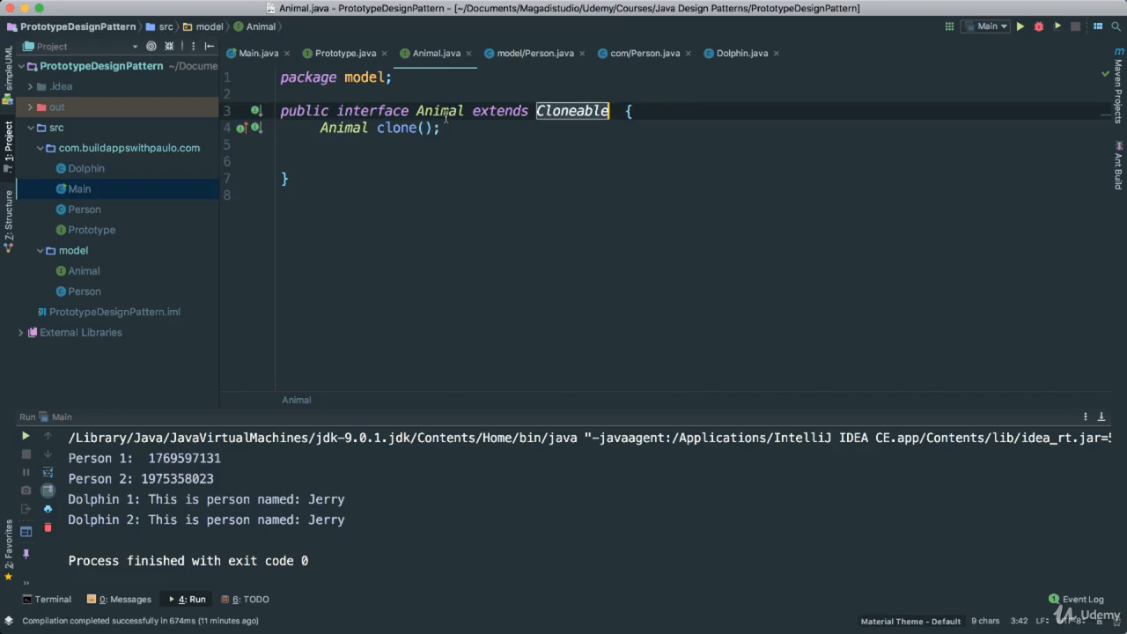
{"action": "left_click", "coordinate": [535, 52]}
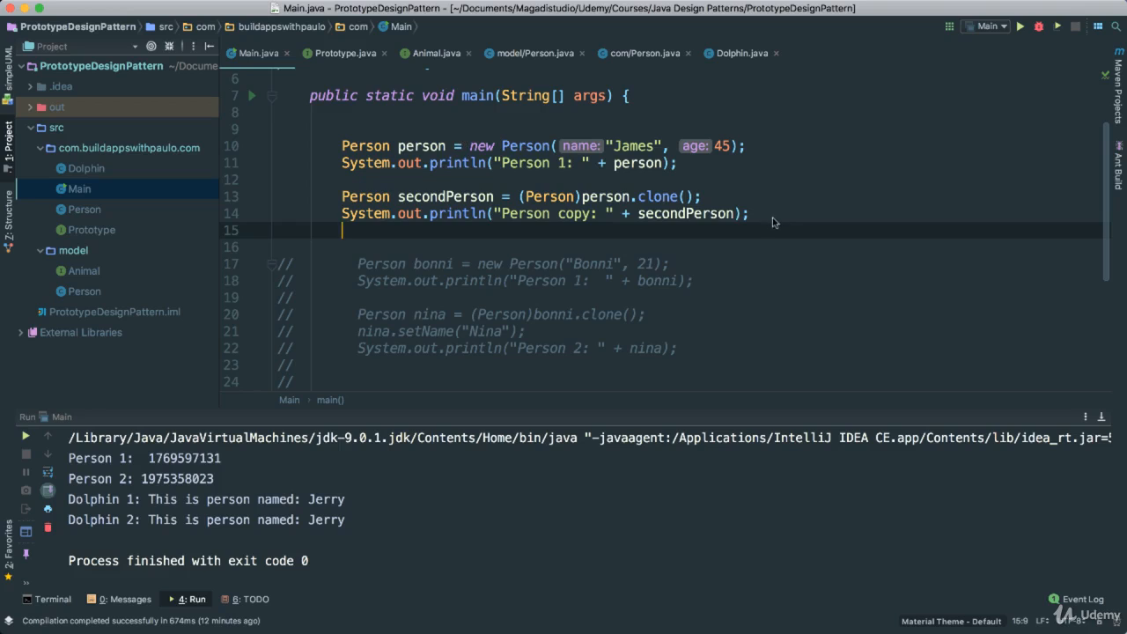
Print System.identityHashCode of person and secondPerson separated by a newline, and save
{"action": "left_click", "coordinate": [748, 213]}
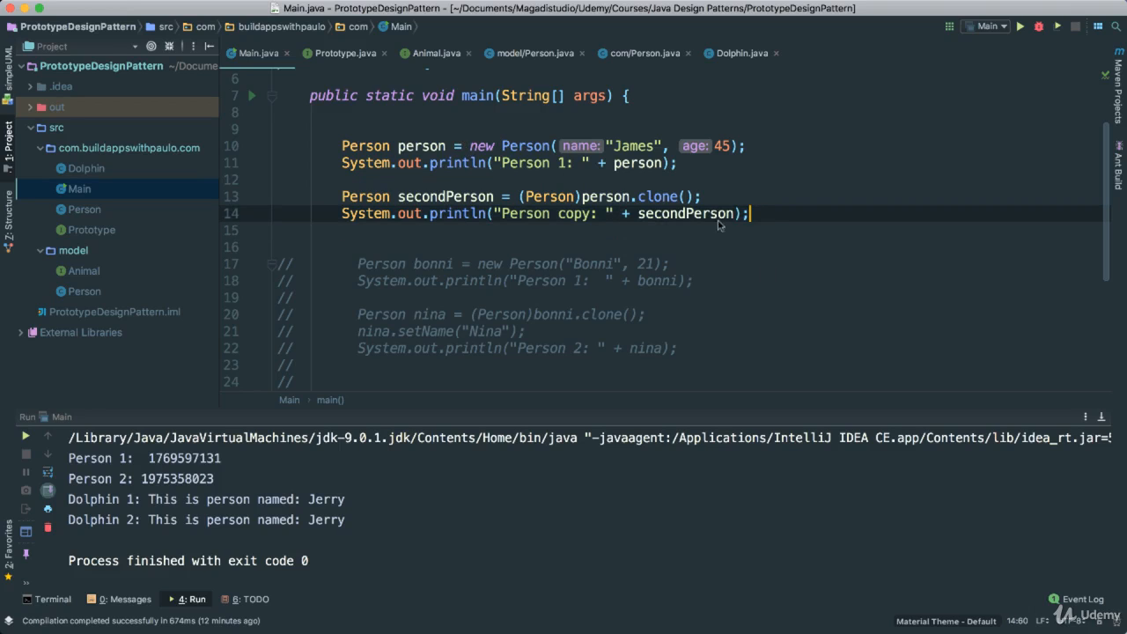
{"action": "type", "text": "sou"}
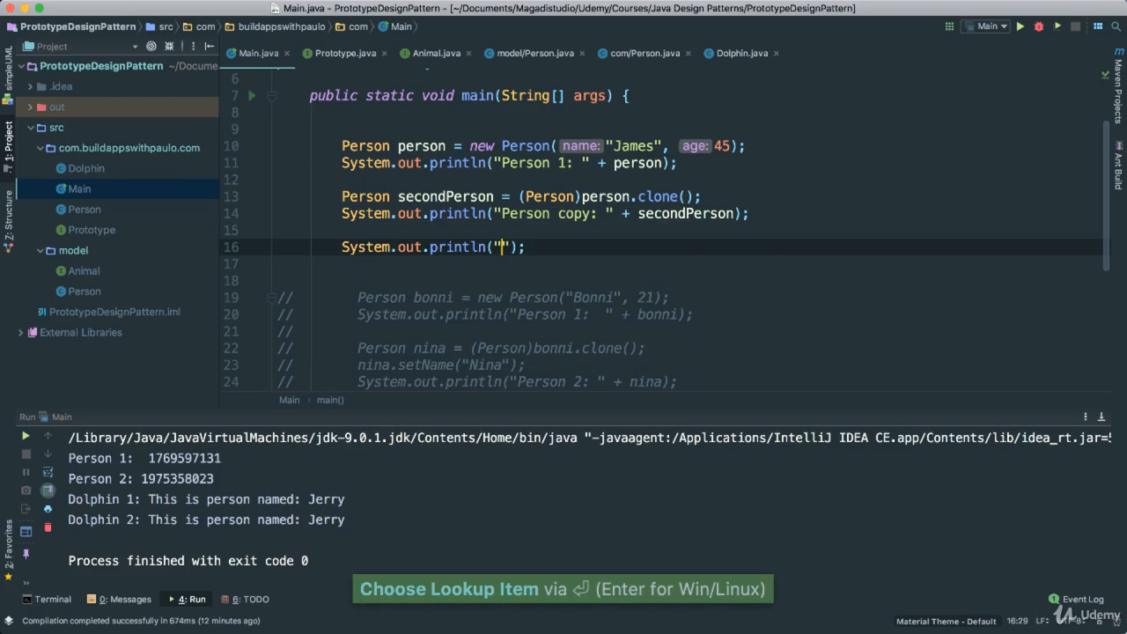
{"action": "type", "text": "System."}
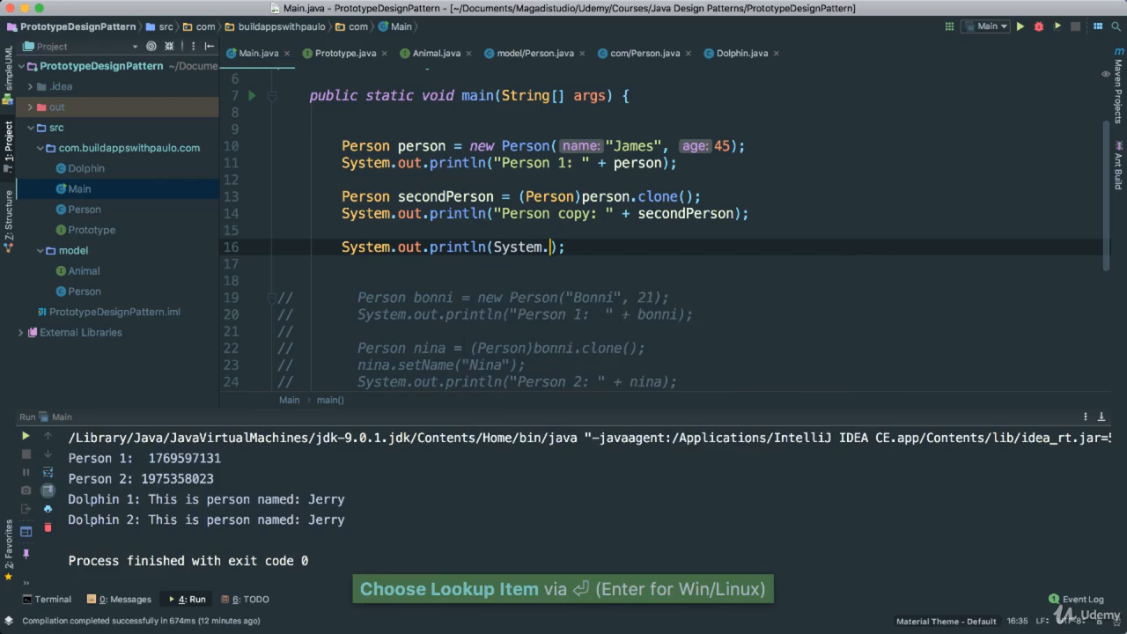
{"action": "type", "text": "."}
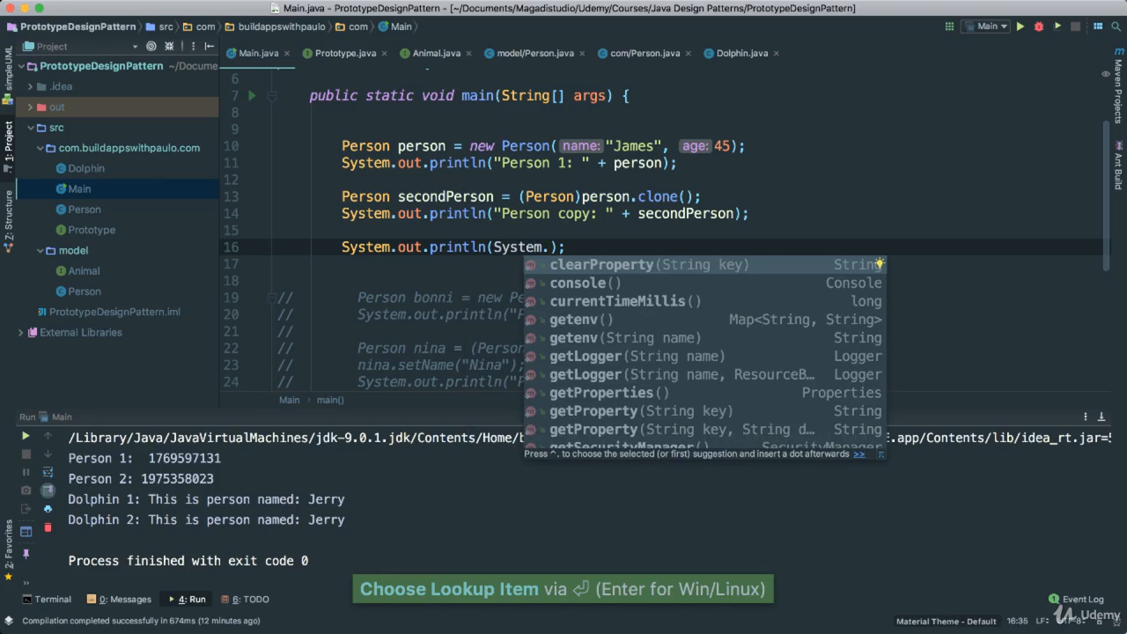
{"action": "type", "text": "ha"}
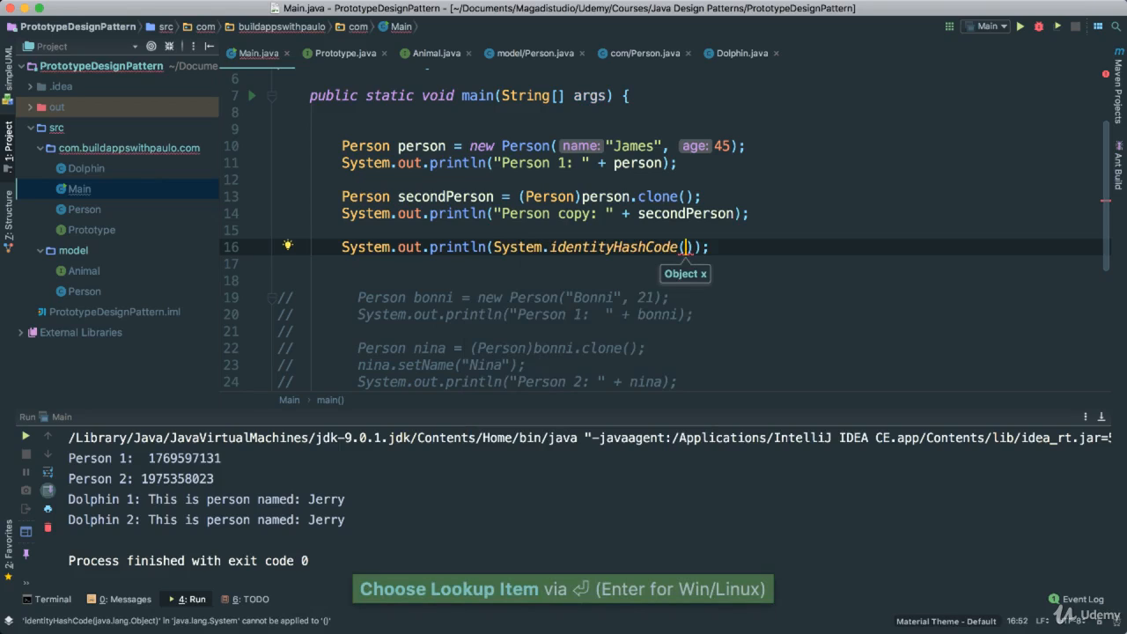
{"action": "type", "text": "person"}
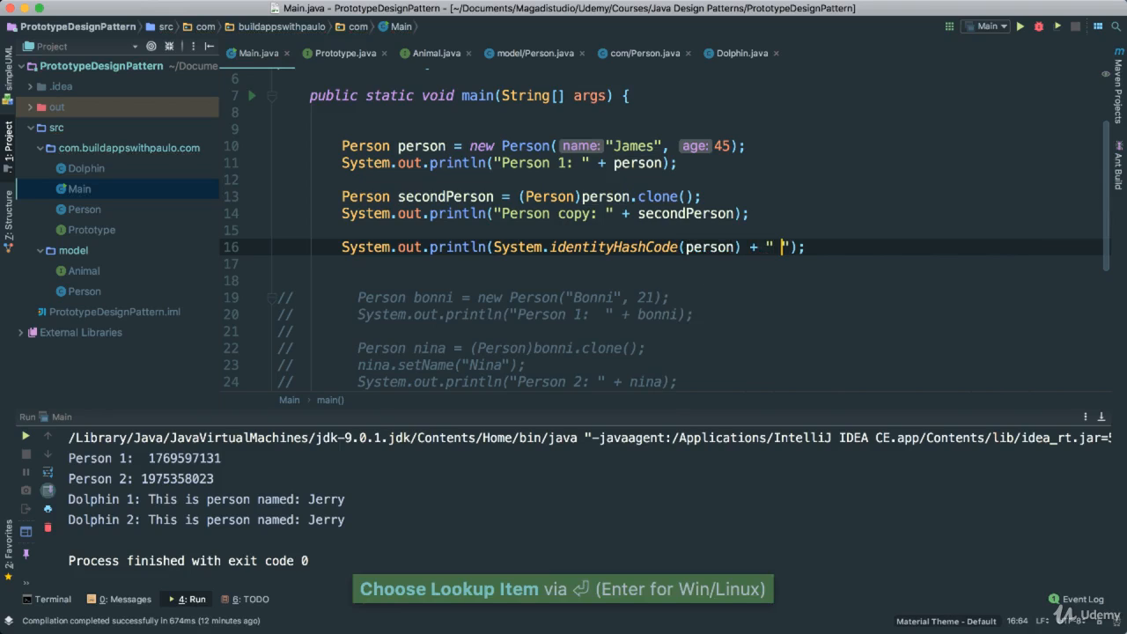
{"action": "type", "text": "\\n"}
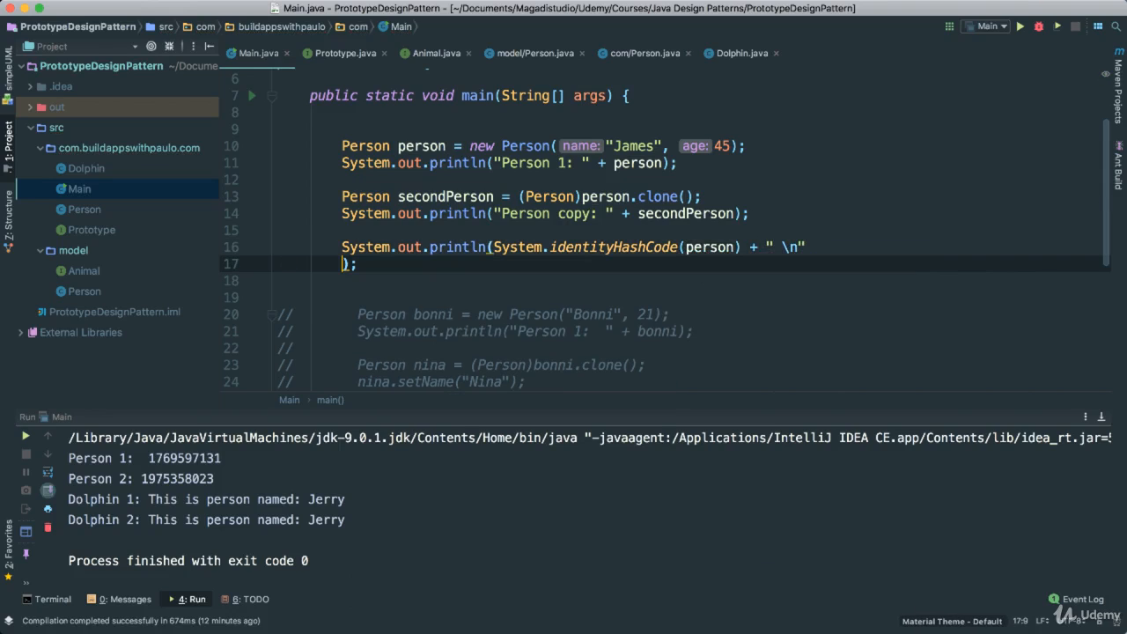
{"action": "type", "text": "+ System.identityHashCode("}
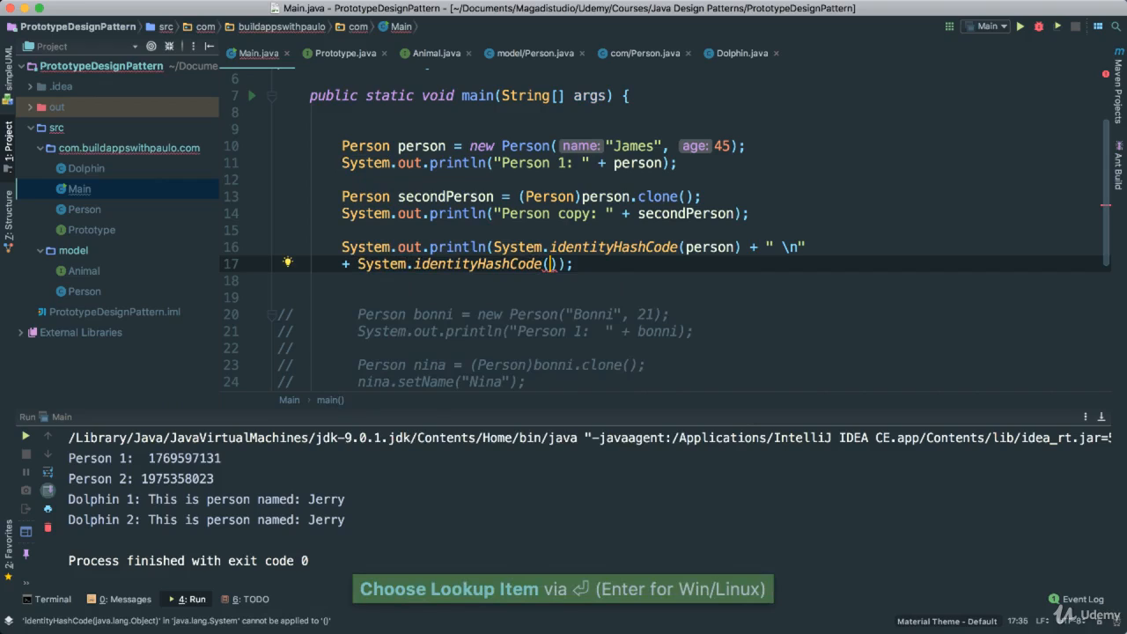
{"action": "type", "text": "son"}
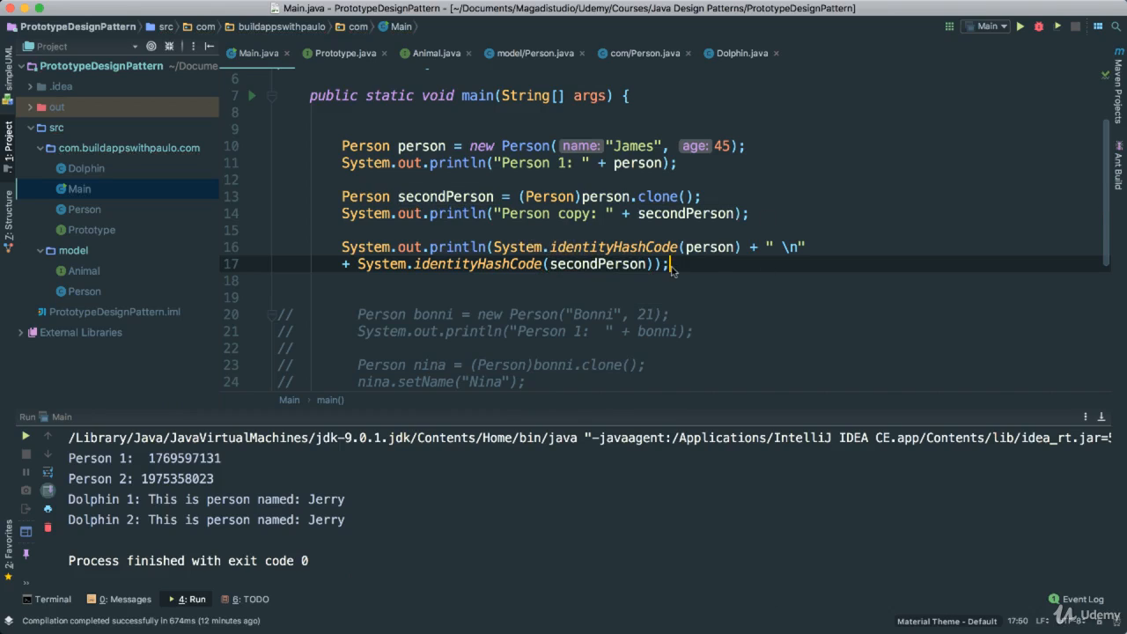
{"action": "mouse_move", "coordinate": [662, 288]}
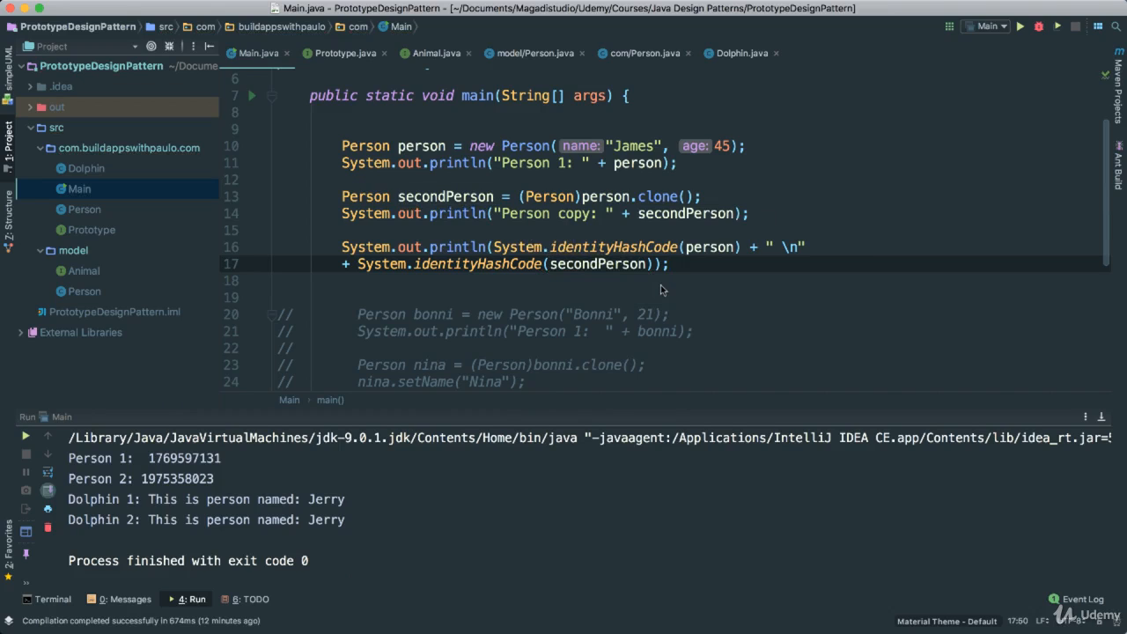
{"action": "mouse_move", "coordinate": [655, 280]}
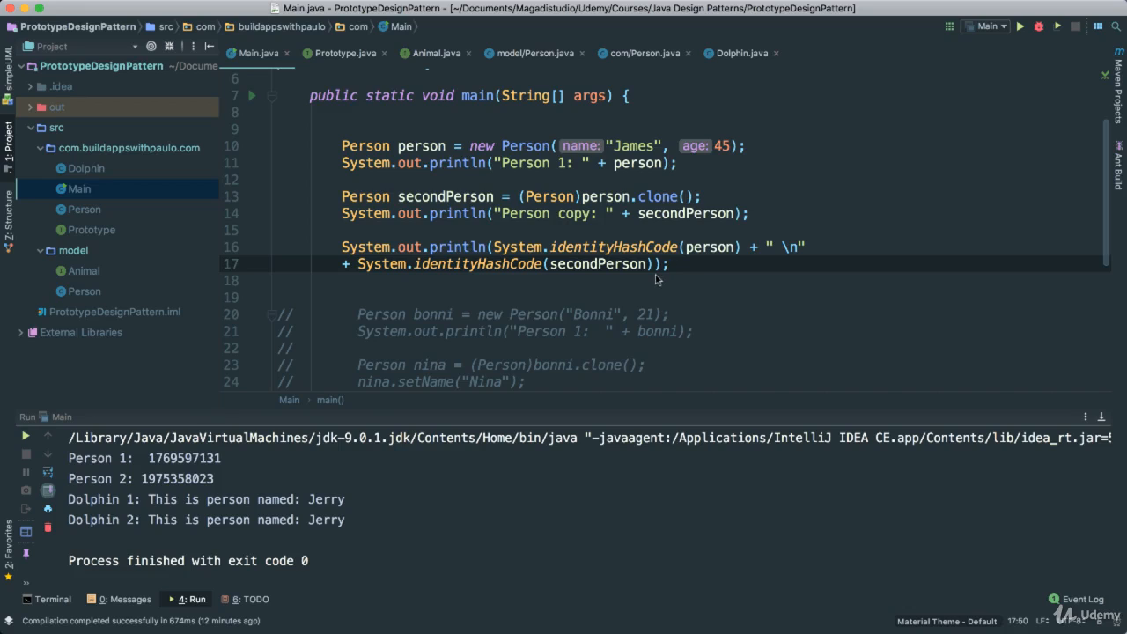
{"action": "key", "text": "cmd+s"}
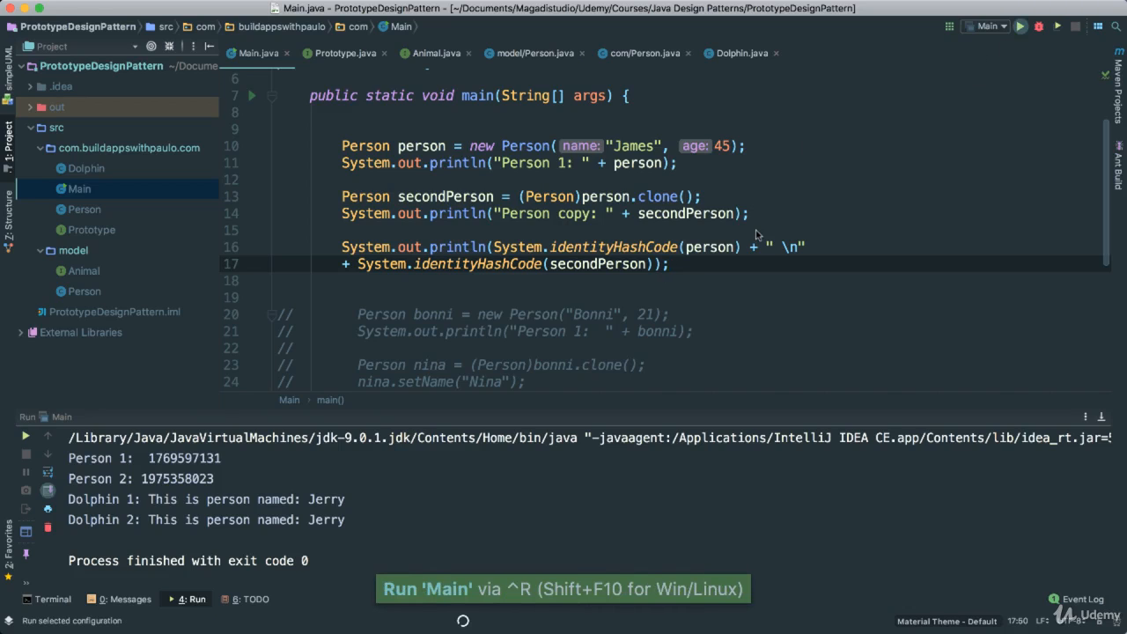
Run Main and inspect the output showing both James objects and two different hash codes
{"action": "left_click", "coordinate": [1021, 26]}
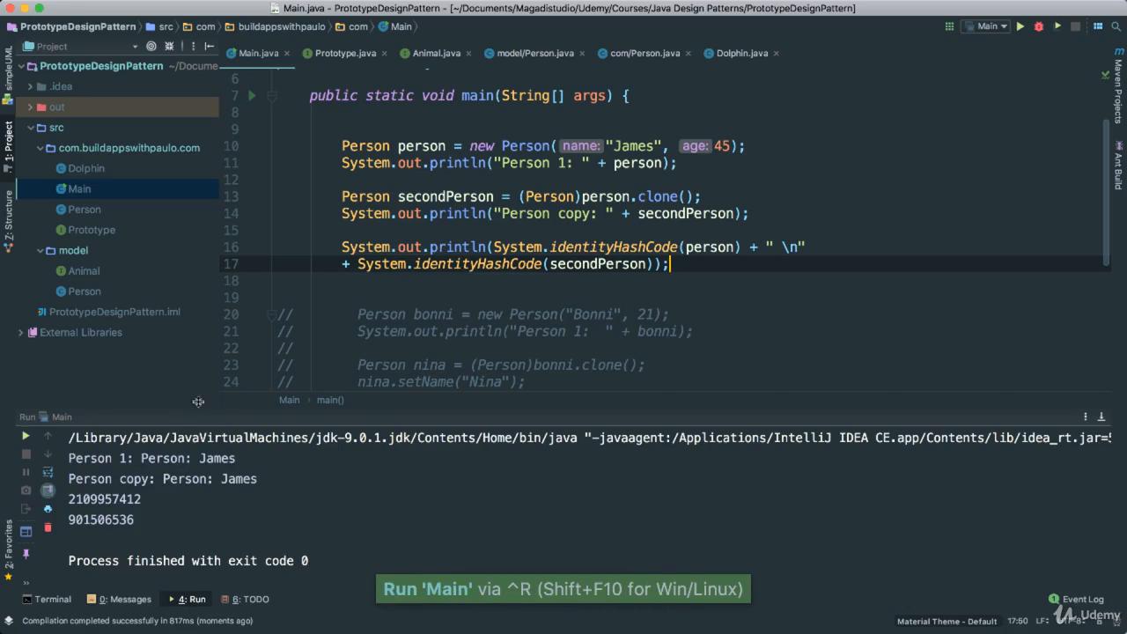
{"action": "mouse_move", "coordinate": [123, 503]}
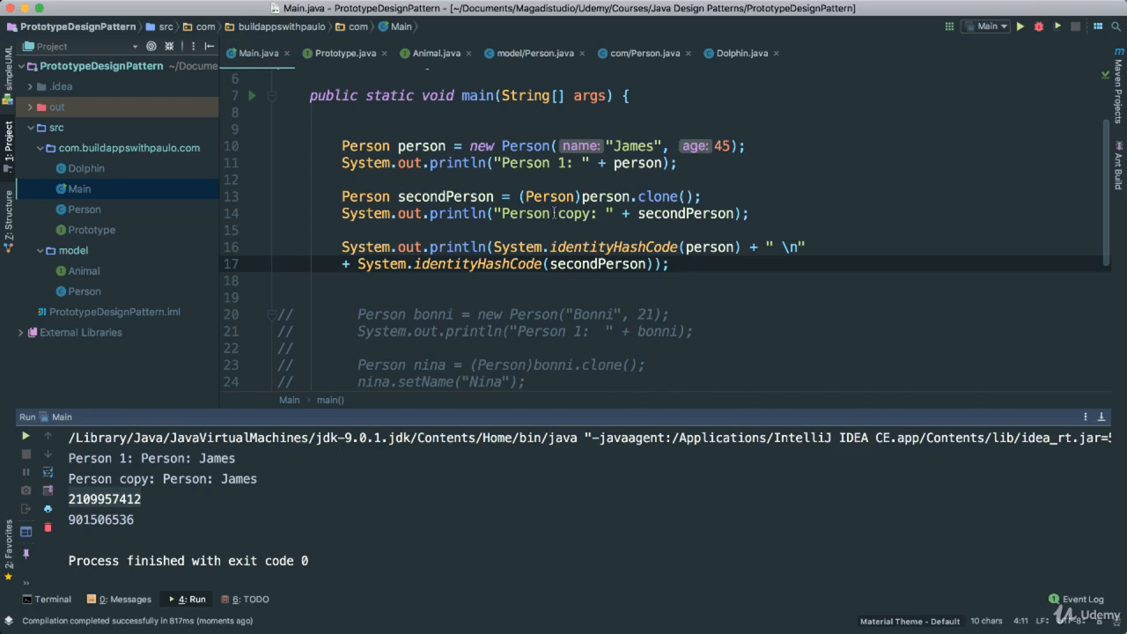
{"action": "scroll", "scroll_direction": "up", "scroll_amount": 3}
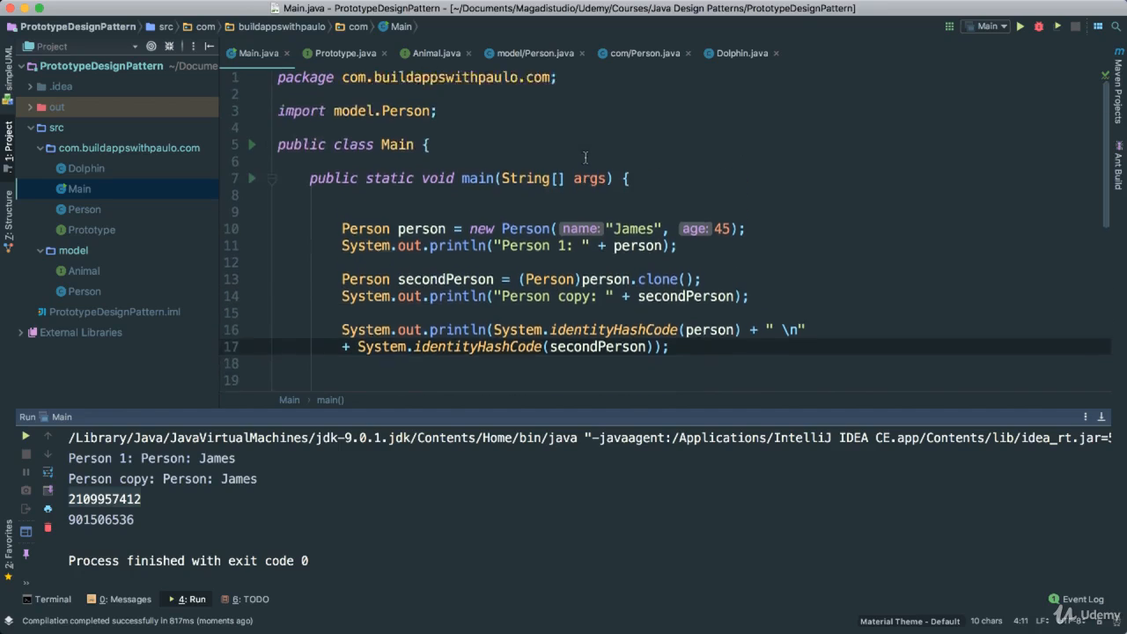
In Person.clone(), print "Creating Person..." and declare Person person = null
{"action": "left_click", "coordinate": [536, 53]}
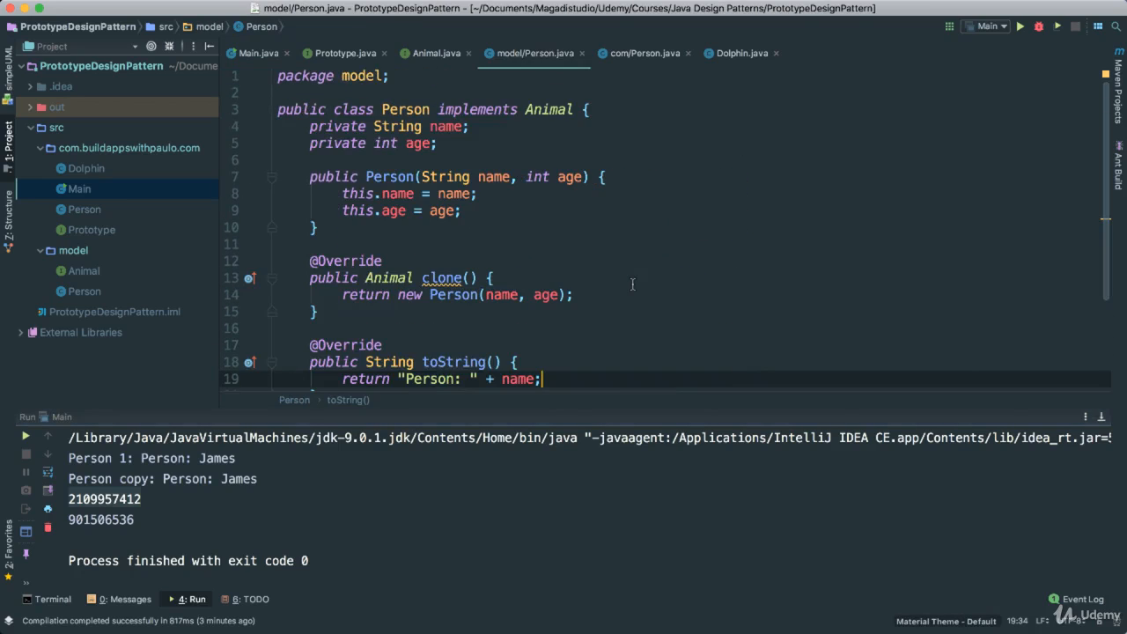
{"action": "scroll", "scroll_direction": "down", "scroll_amount": 3}
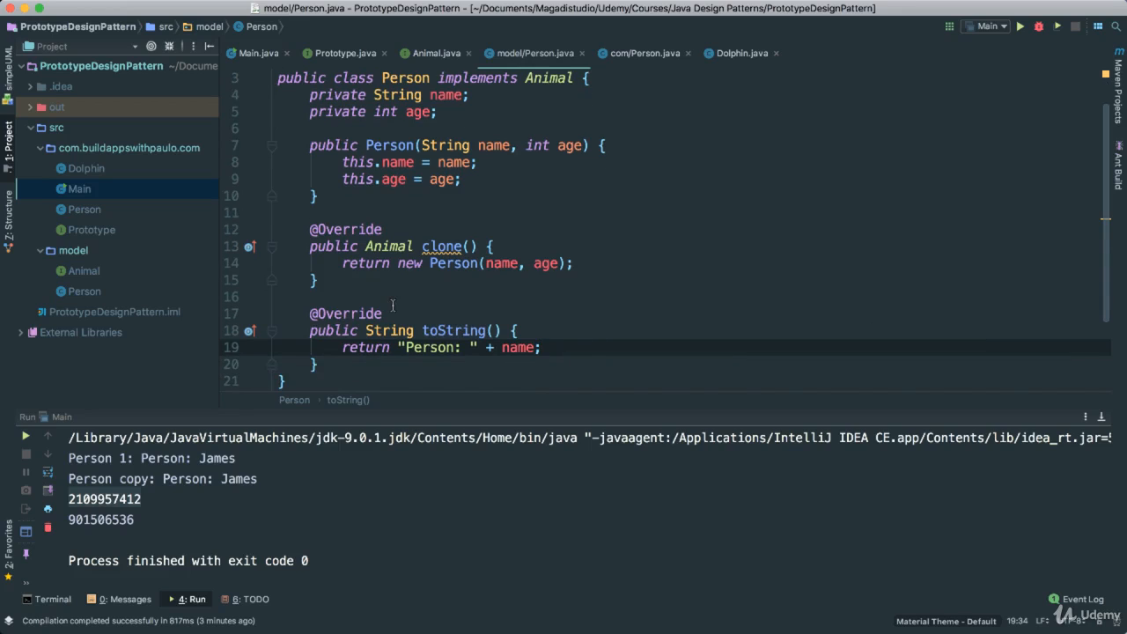
{"action": "mouse_move", "coordinate": [440, 246]}
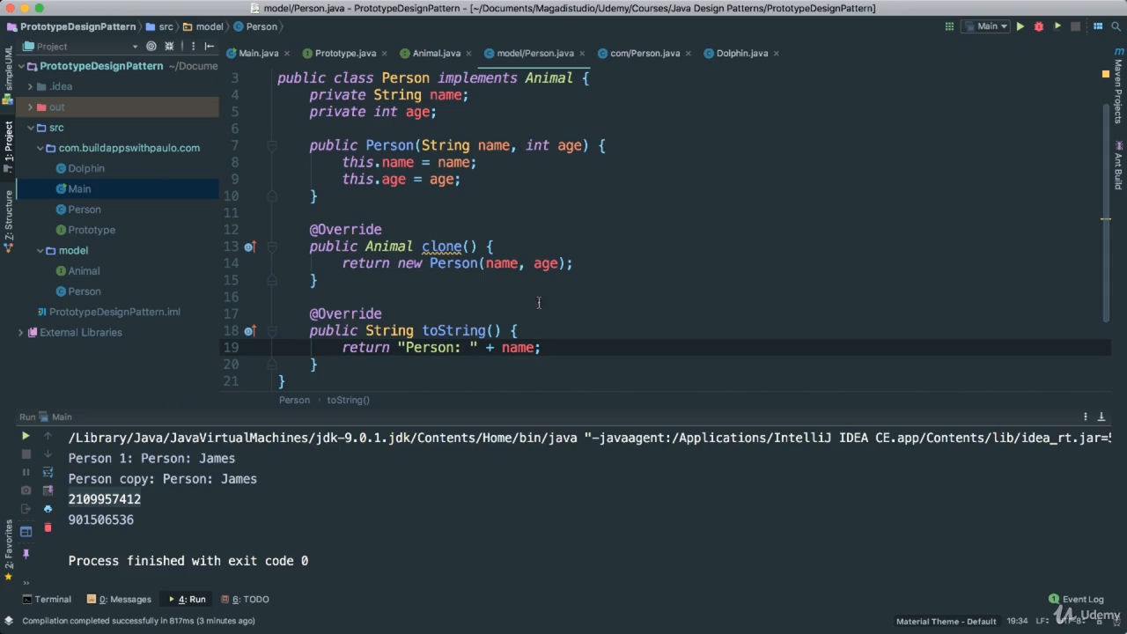
{"action": "mouse_move", "coordinate": [409, 263]}
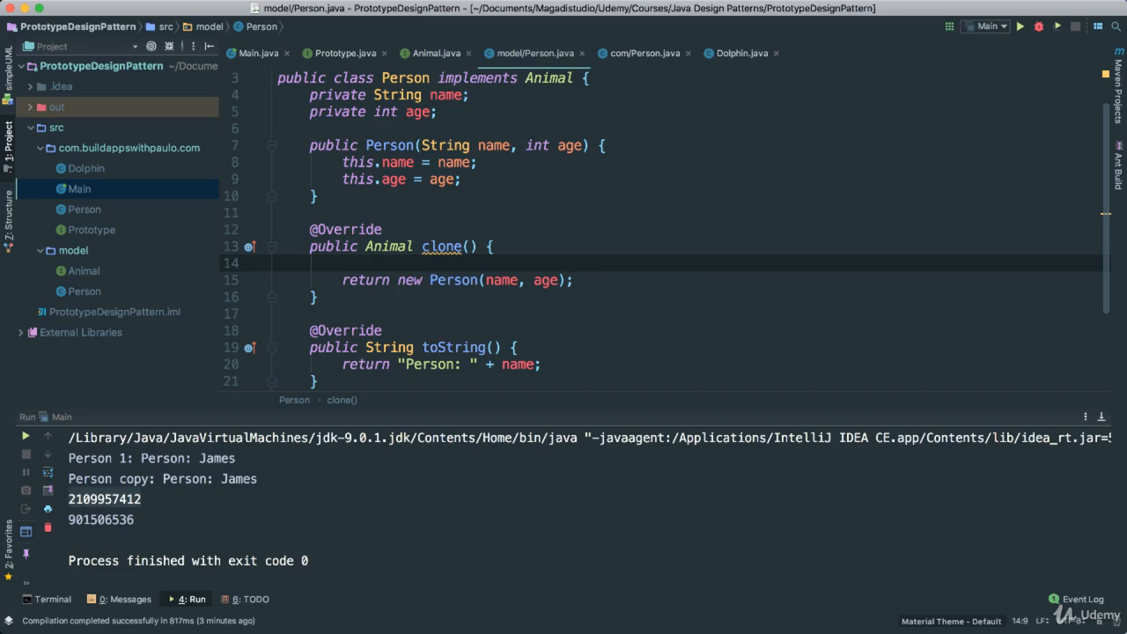
{"action": "type", "text": "sou"}
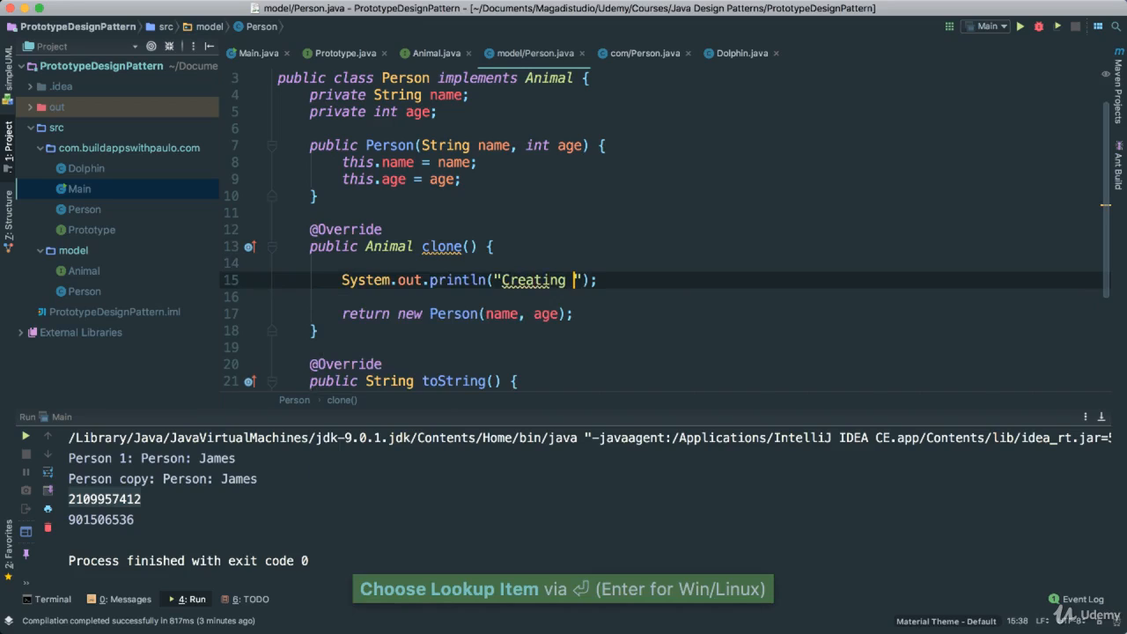
{"action": "type", "text": "Person..."}
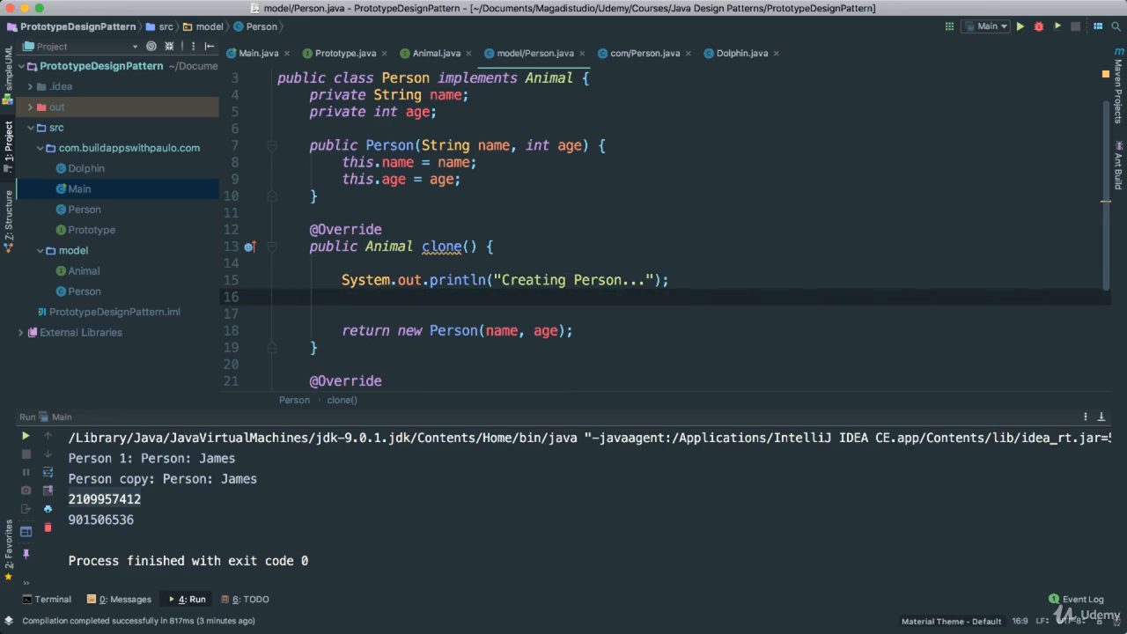
{"action": "type", "text": "Person"}
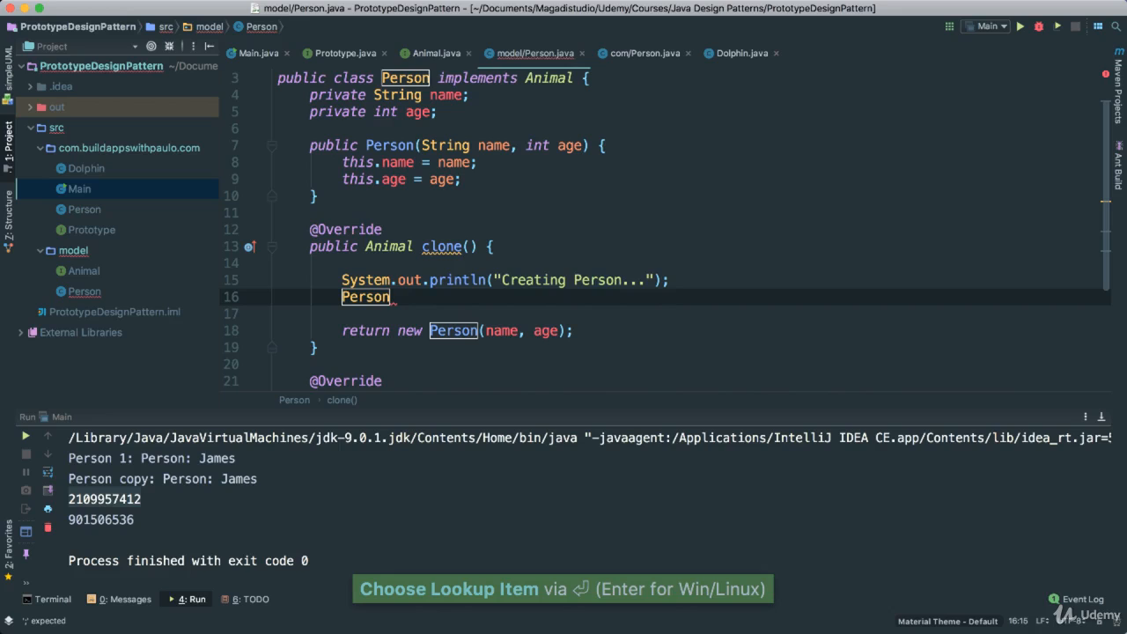
{"action": "type", "text": "person = n"}
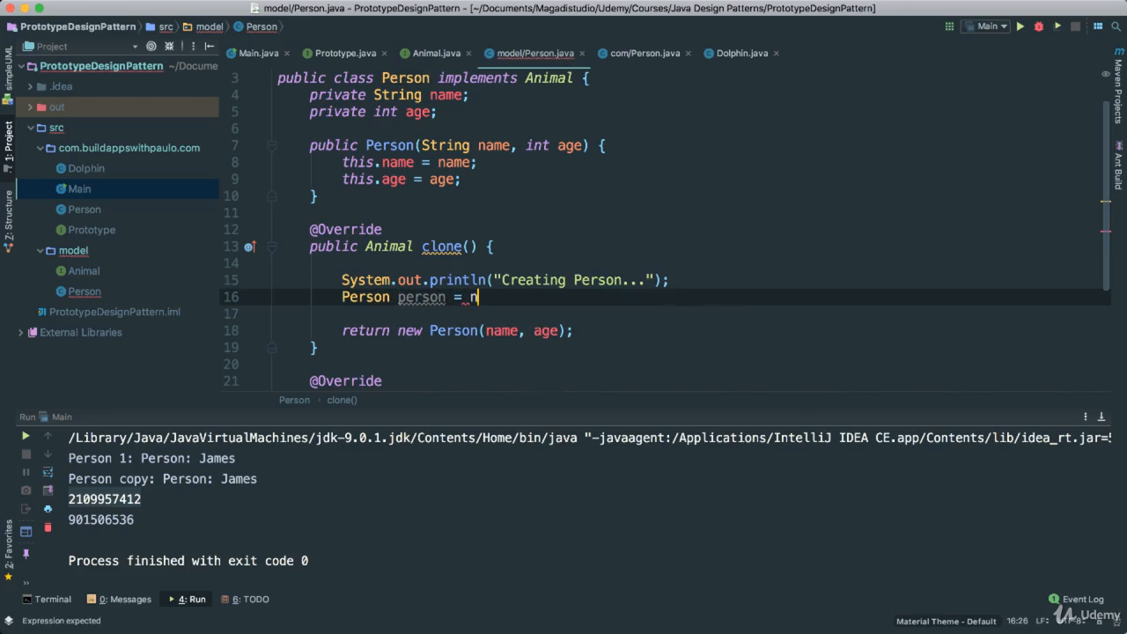
{"action": "type", "text": "ull;"}
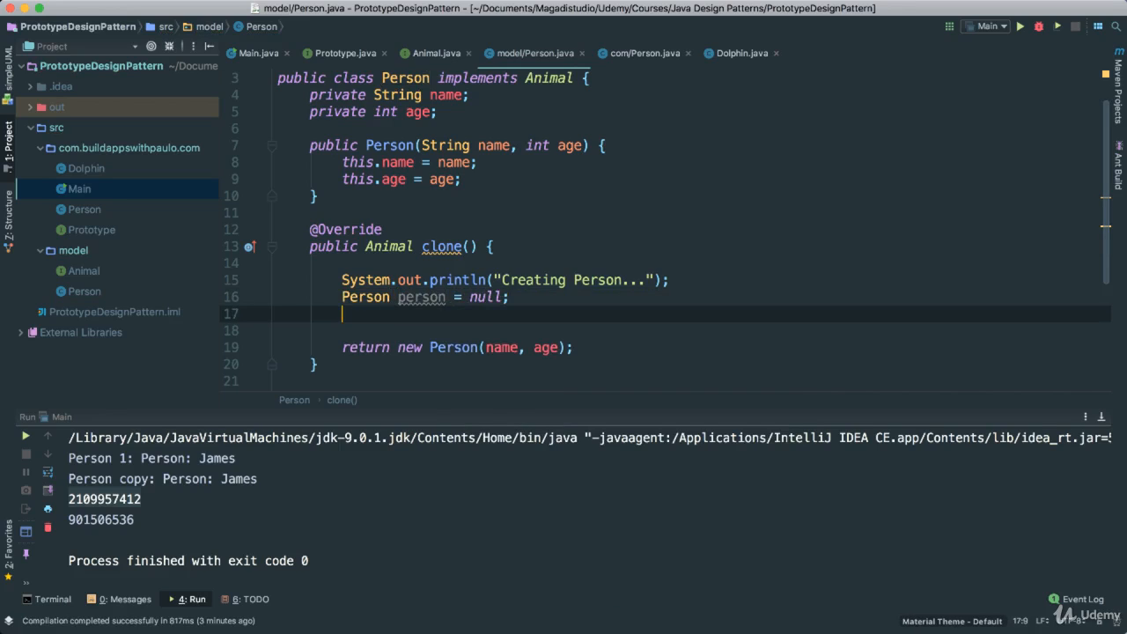
Assign person = (Person)super.clone(), casting the superclass clone result
{"action": "type", "text": "person"}
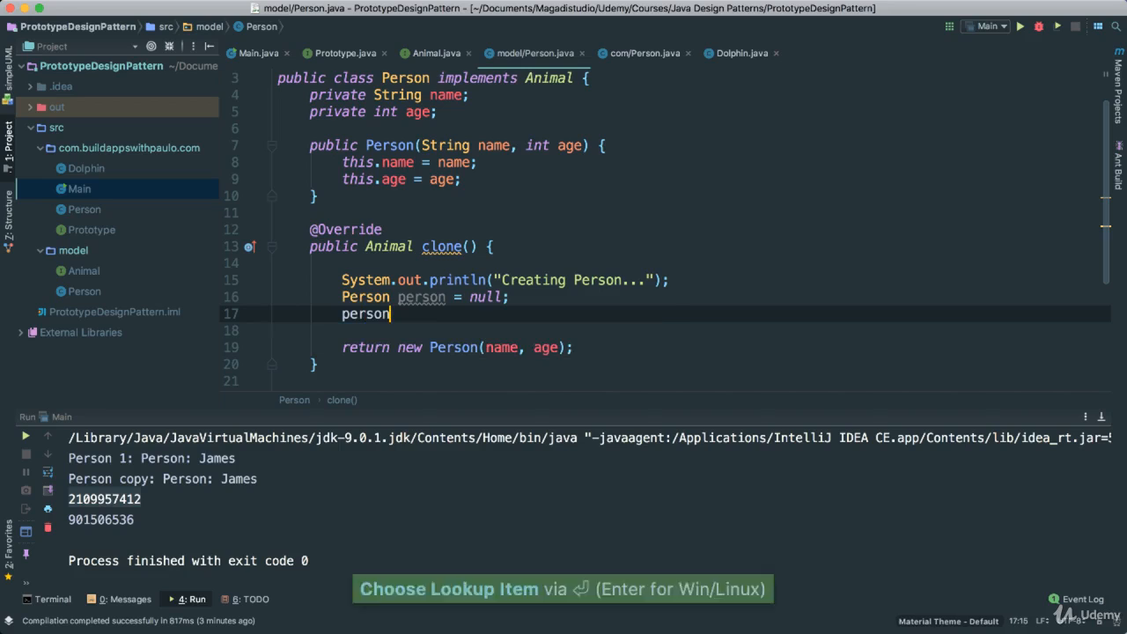
{"action": "type", "text": "= ()"}
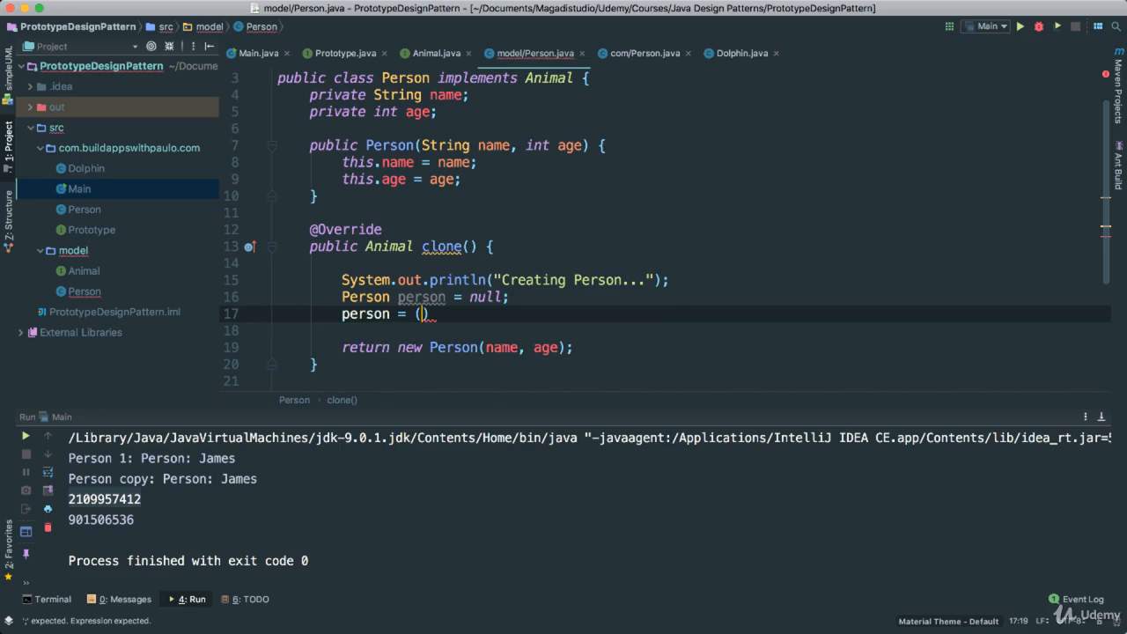
{"action": "type", "text": "Person"}
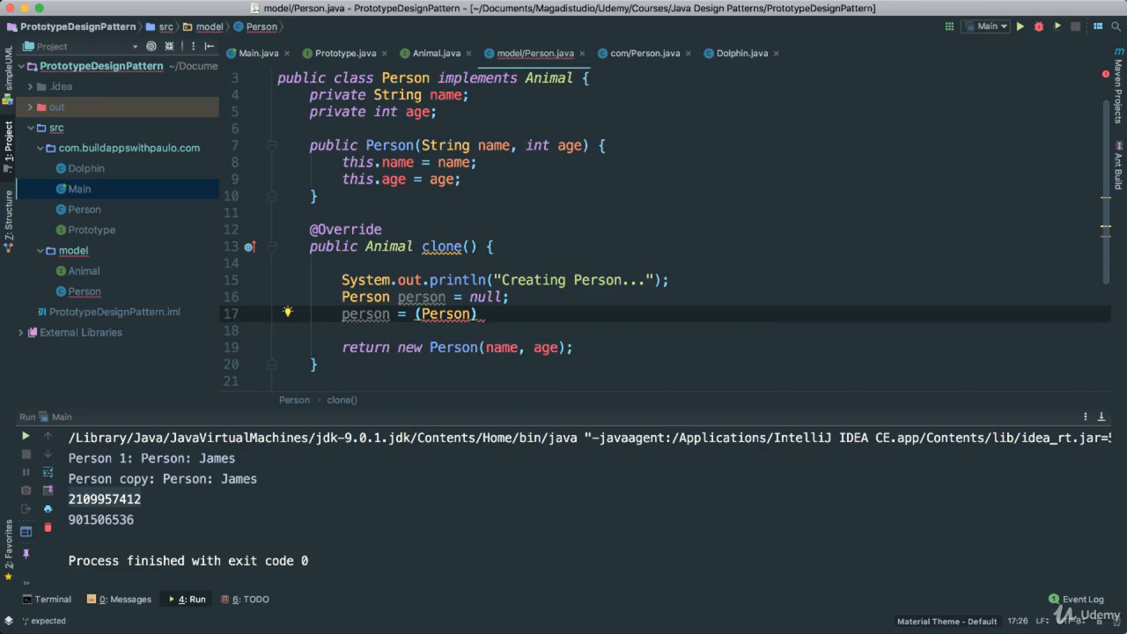
{"action": "type", "text": "super.c"}
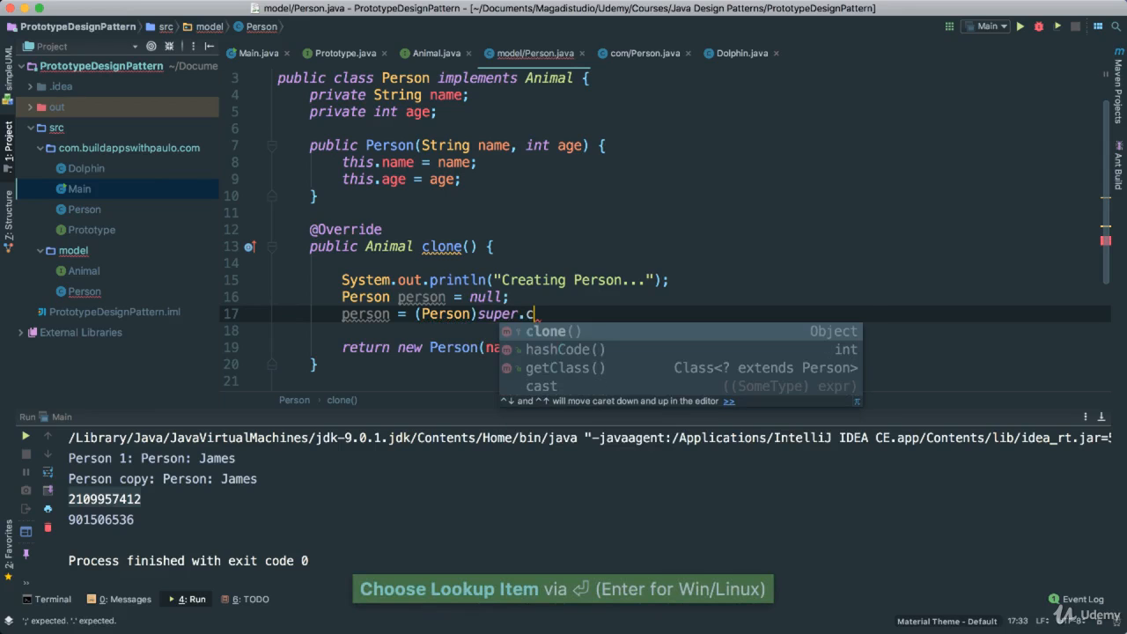
{"action": "left_click", "coordinate": [551, 331]}
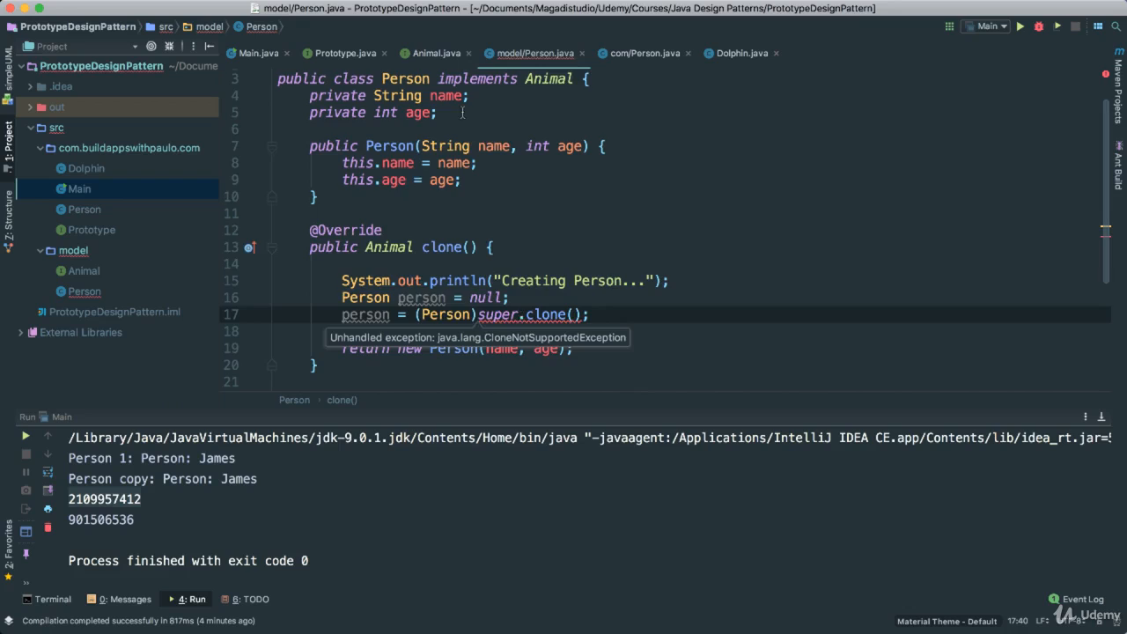
{"action": "scroll", "scroll_direction": "up", "scroll_amount": 3}
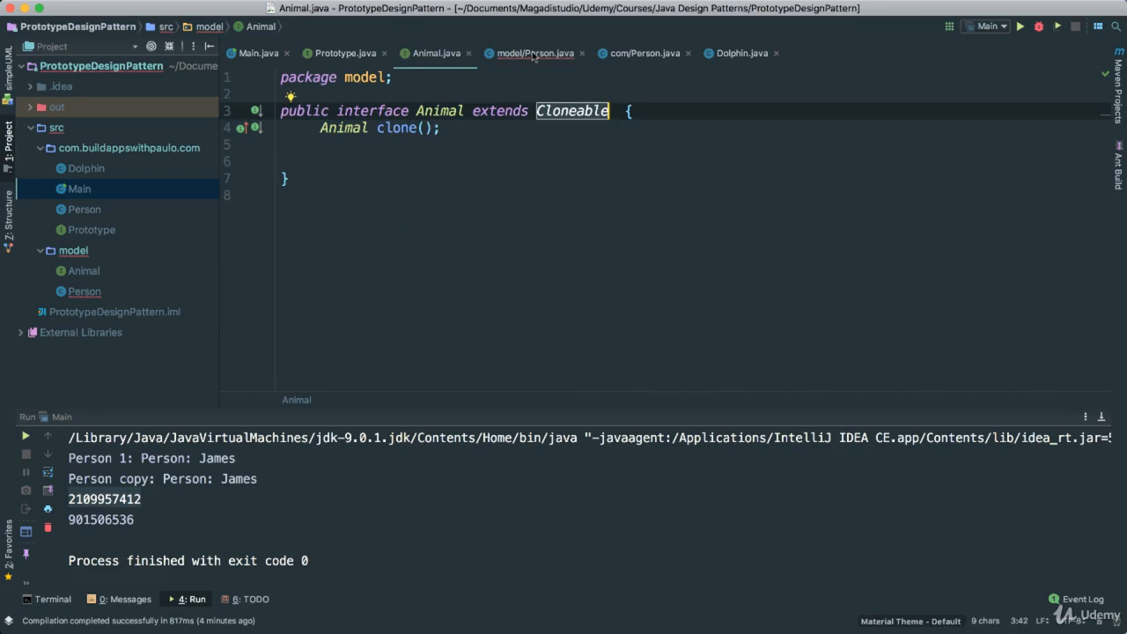
{"action": "mouse_move", "coordinate": [535, 53]}
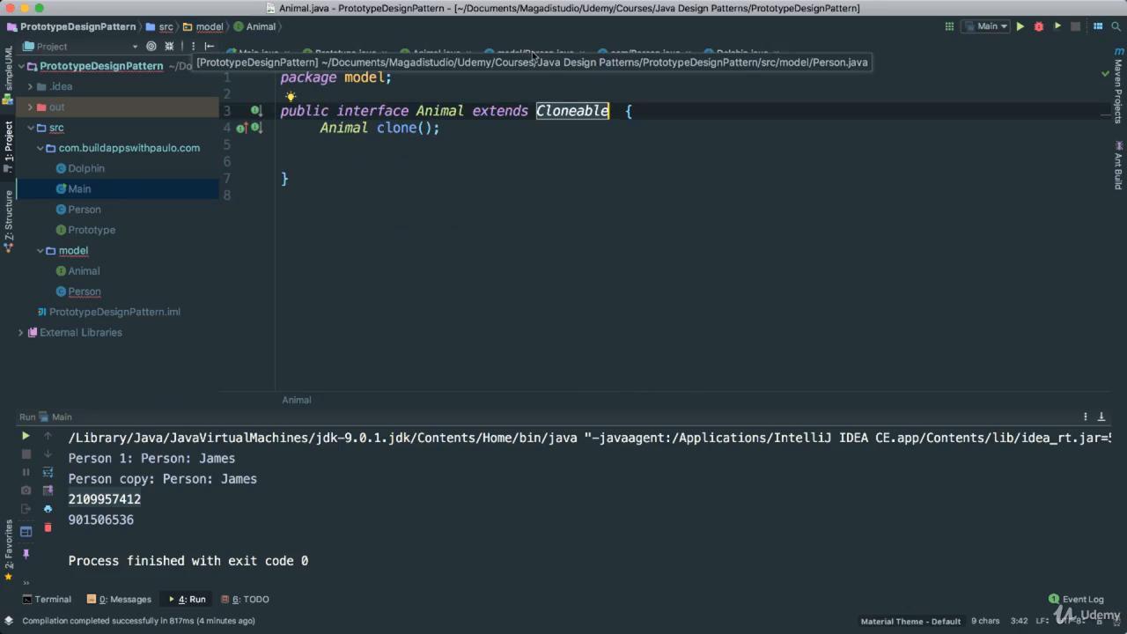
{"action": "left_click", "coordinate": [536, 53]}
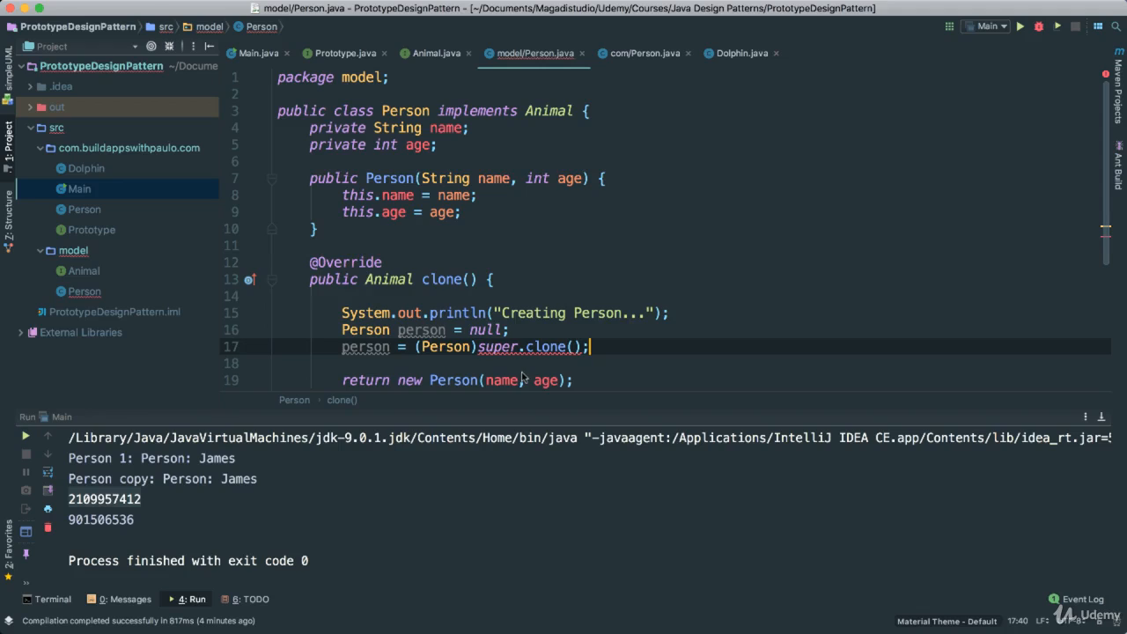
{"action": "mouse_move", "coordinate": [489, 363]}
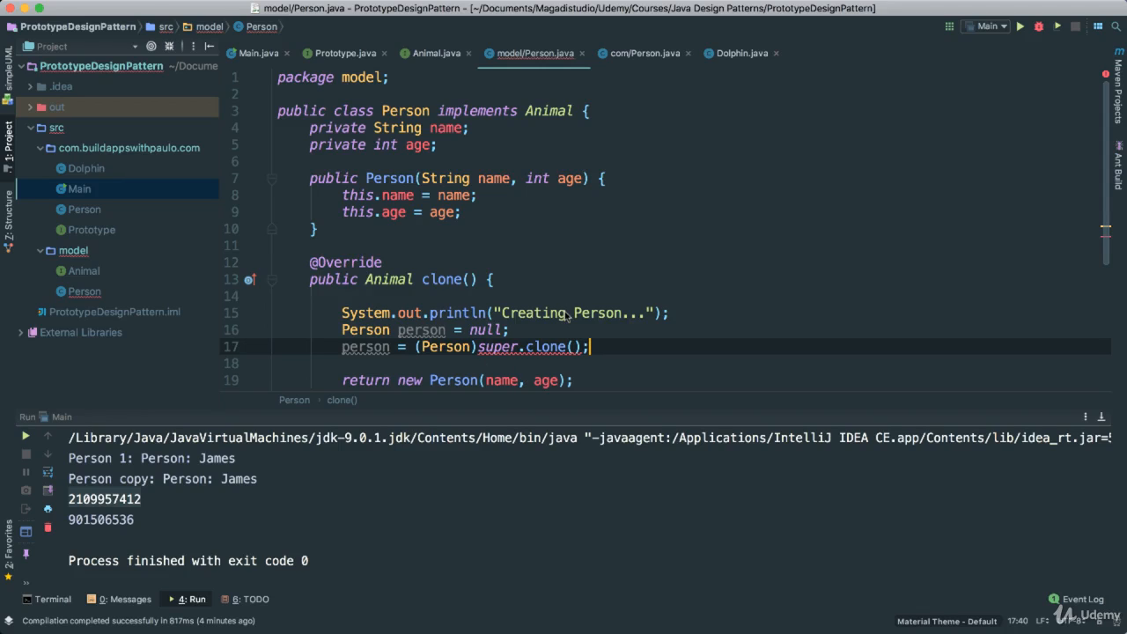
{"action": "mouse_move", "coordinate": [543, 353]}
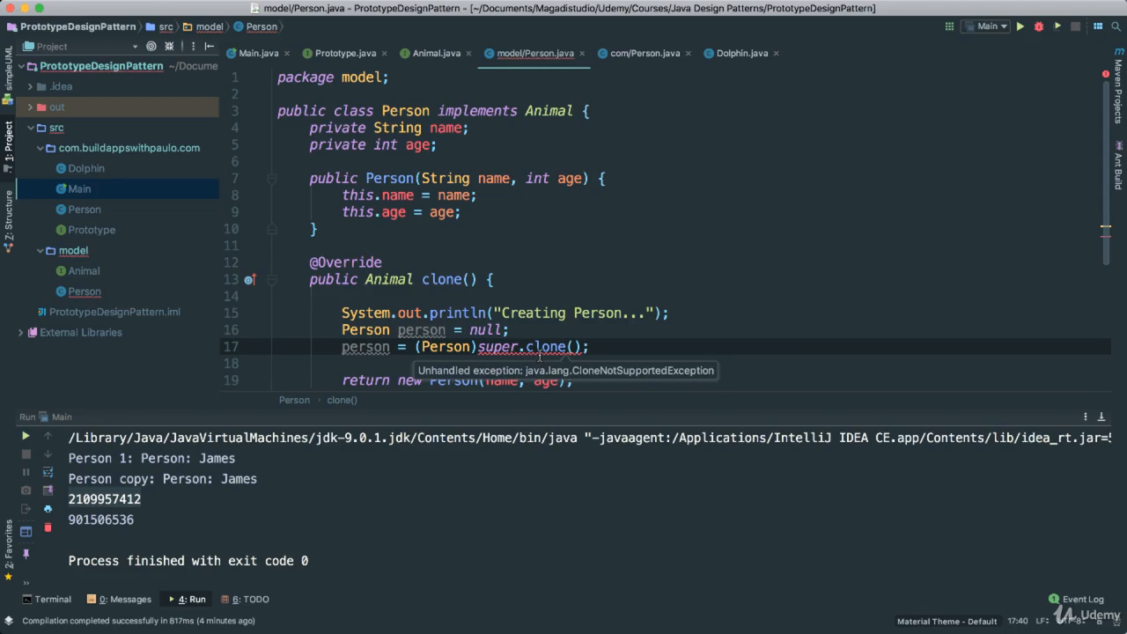
Surround the super.clone() call with a try/catch for CloneNotSupportedException
{"action": "double_click", "coordinate": [545, 345]}
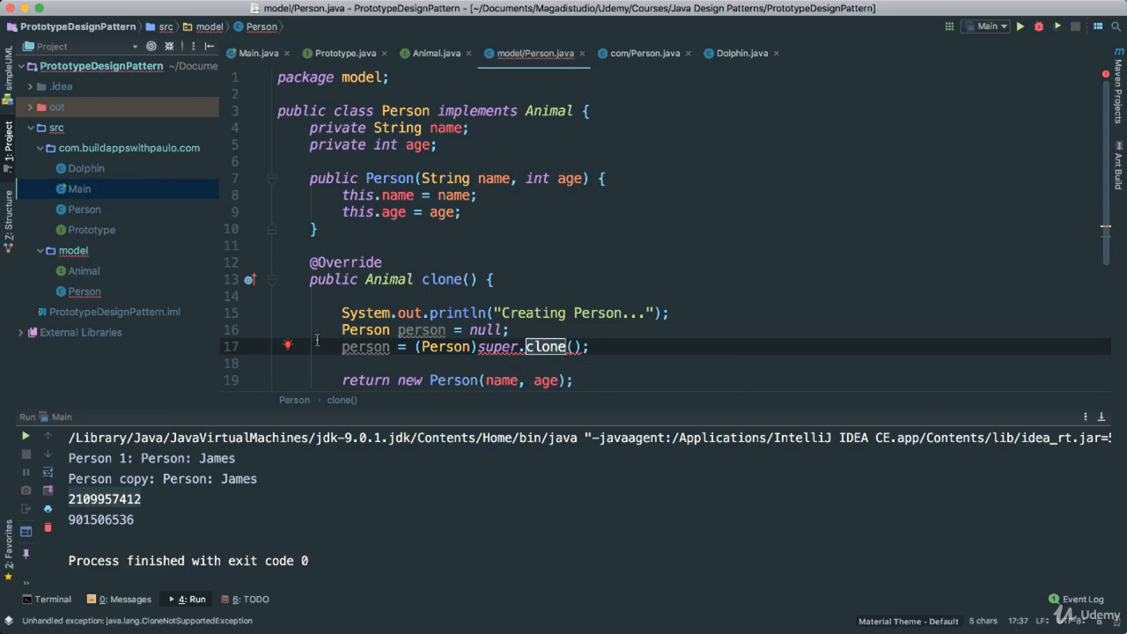
{"action": "left_click", "coordinate": [289, 343]}
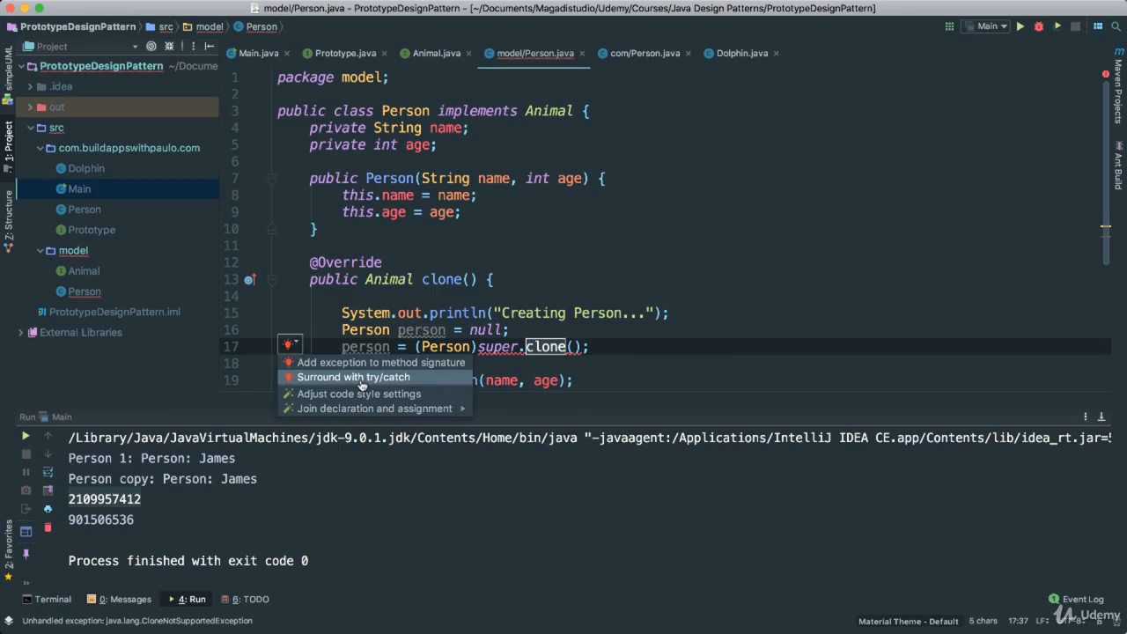
{"action": "left_click", "coordinate": [353, 376]}
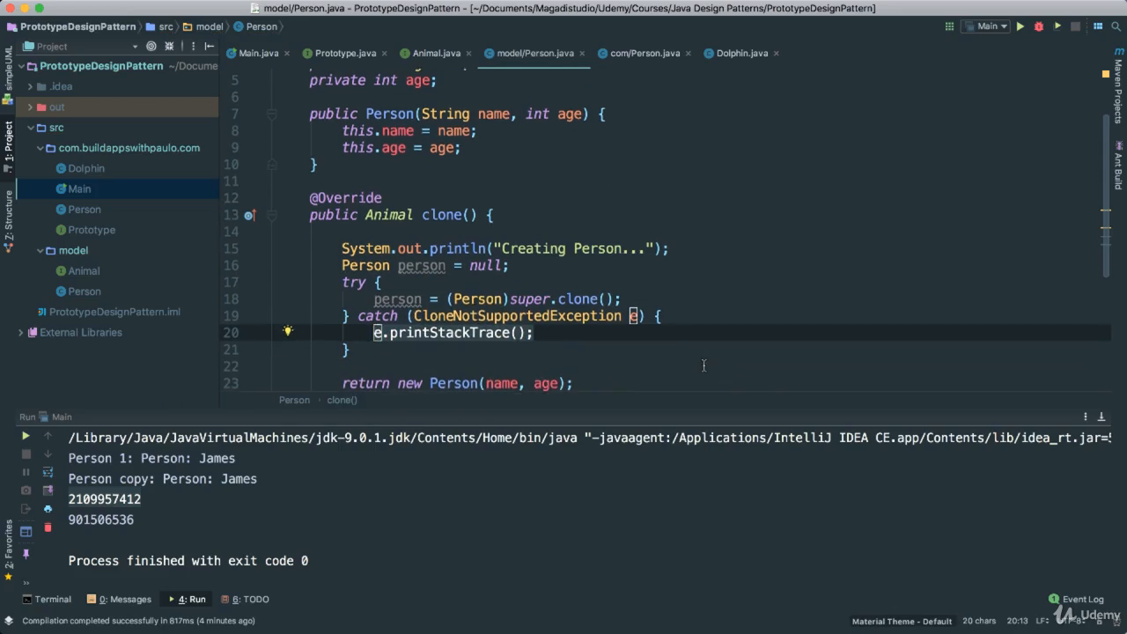
{"action": "double_click", "coordinate": [512, 313]}
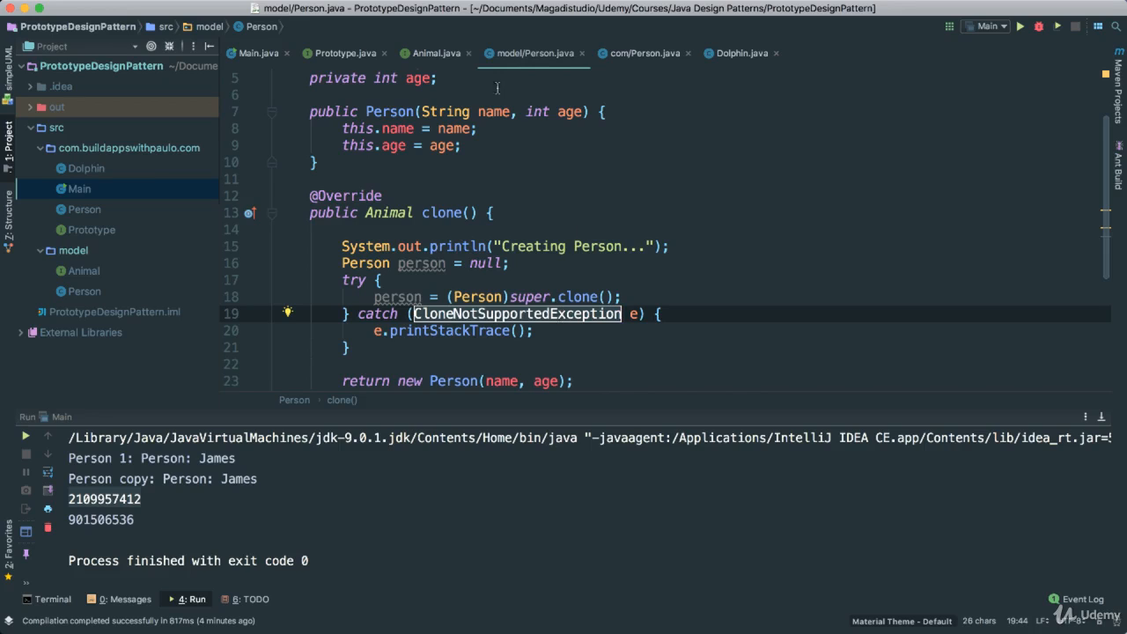
{"action": "mouse_move", "coordinate": [437, 63]}
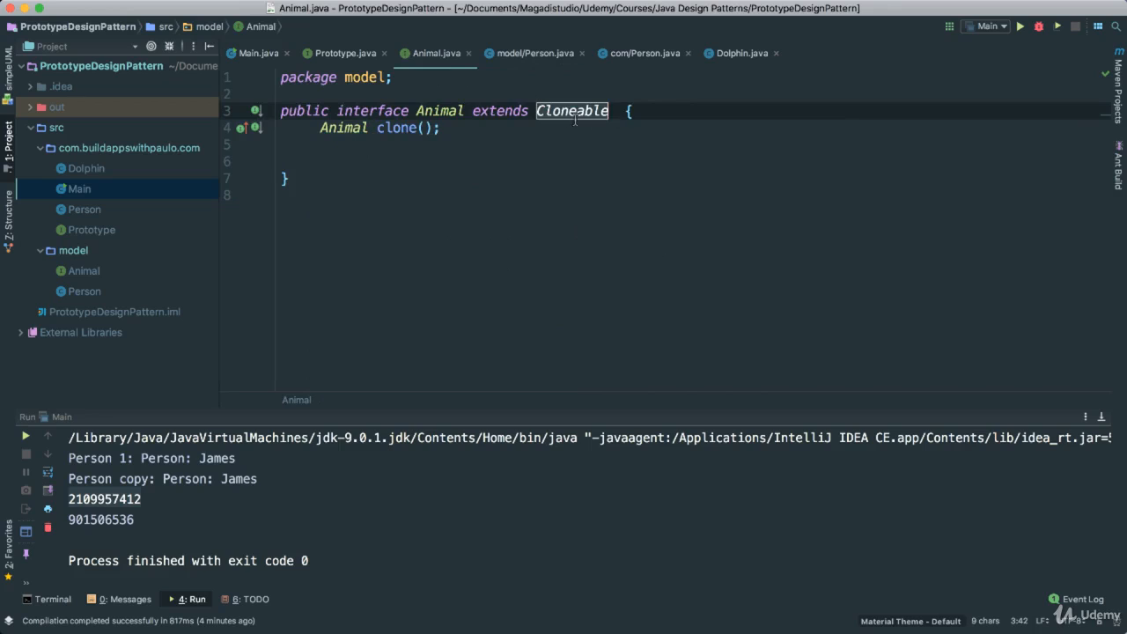
{"action": "mouse_move", "coordinate": [543, 56]}
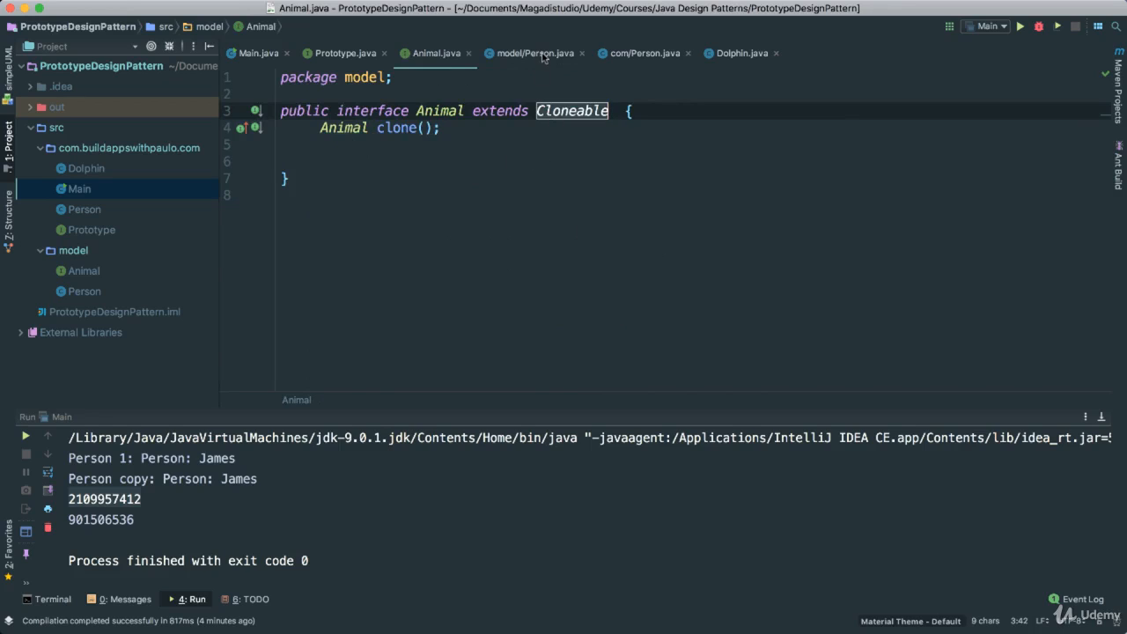
Change clone()'s return statement to return person
{"action": "left_click", "coordinate": [536, 53]}
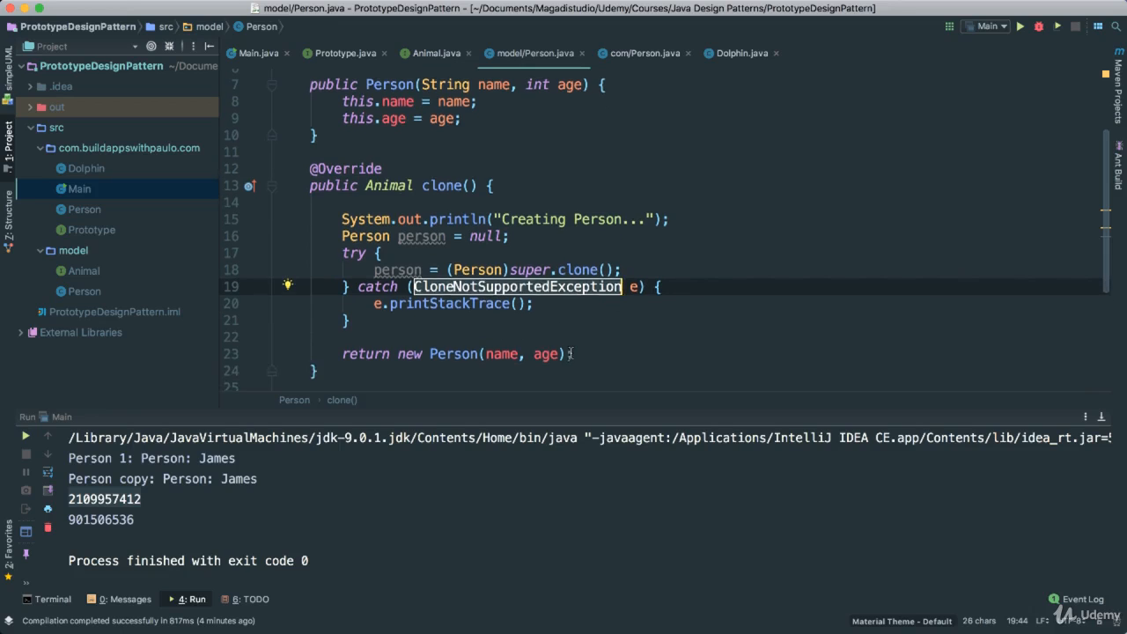
{"action": "scroll", "scroll_direction": "down", "scroll_amount": 3}
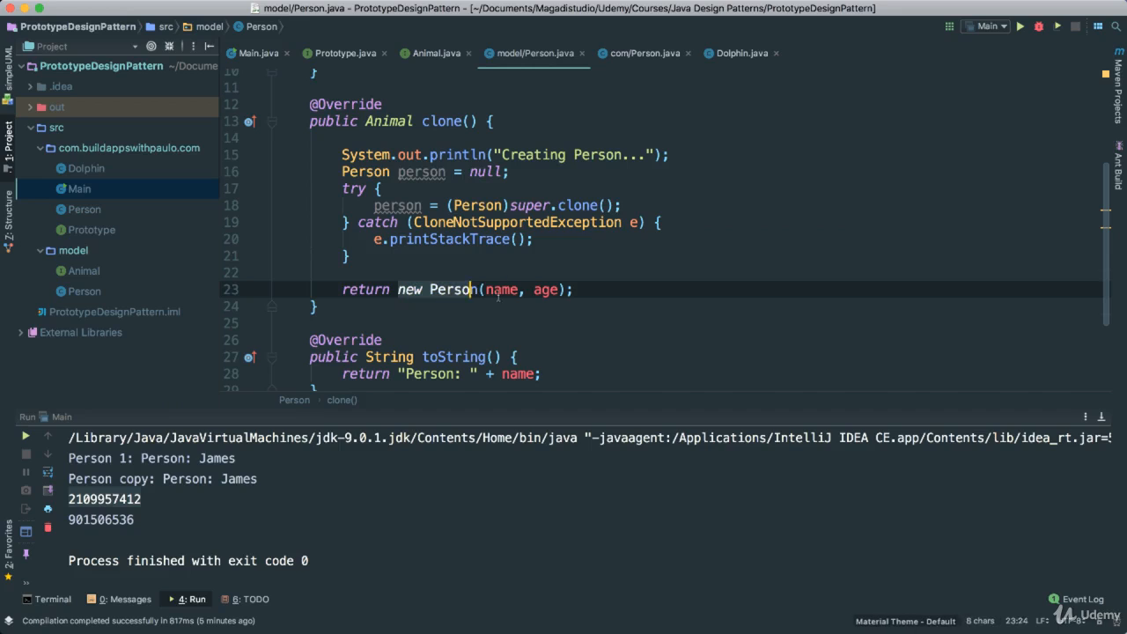
{"action": "type", "text": "pe;"}
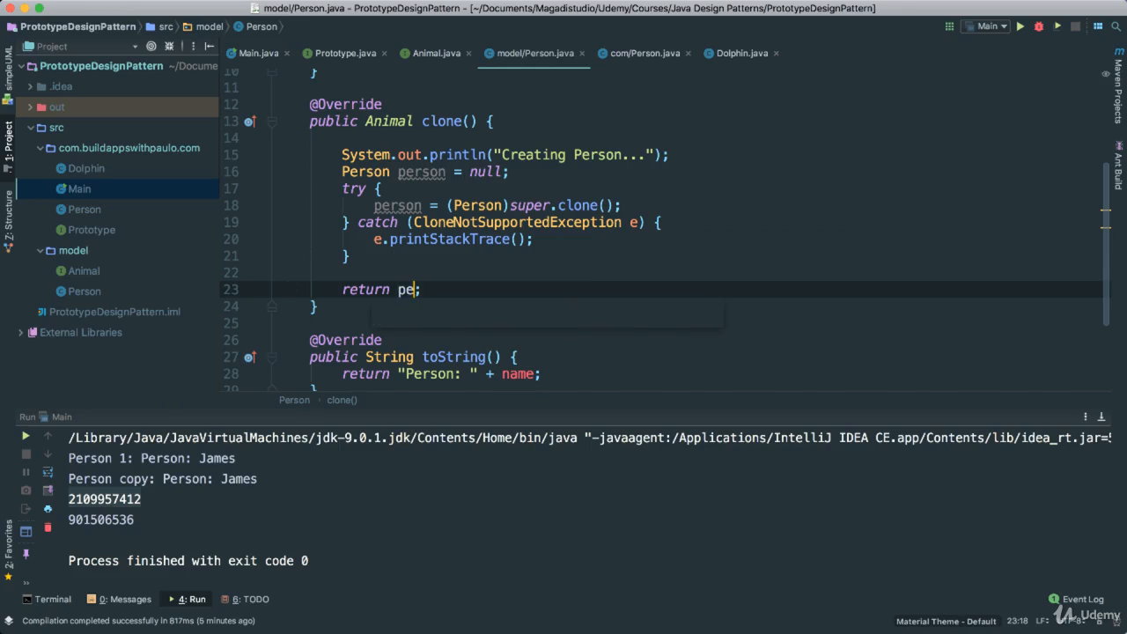
{"action": "type", "text": "rson"}
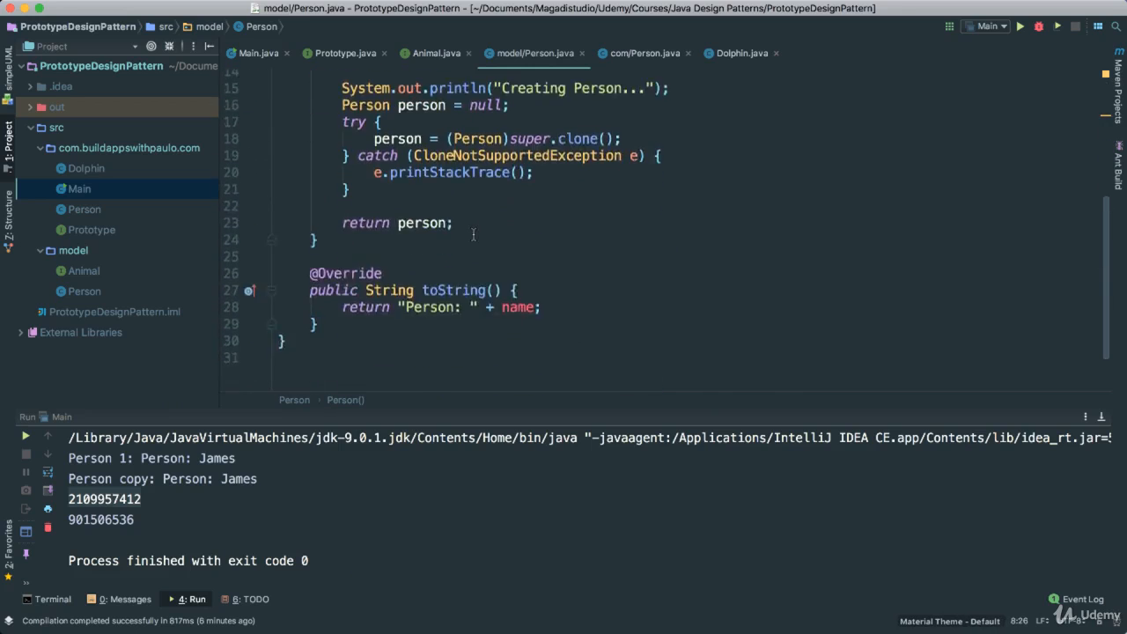
Add System.out.println("Person is created!") to the Person constructor
{"action": "scroll", "scroll_direction": "up", "scroll_amount": 3}
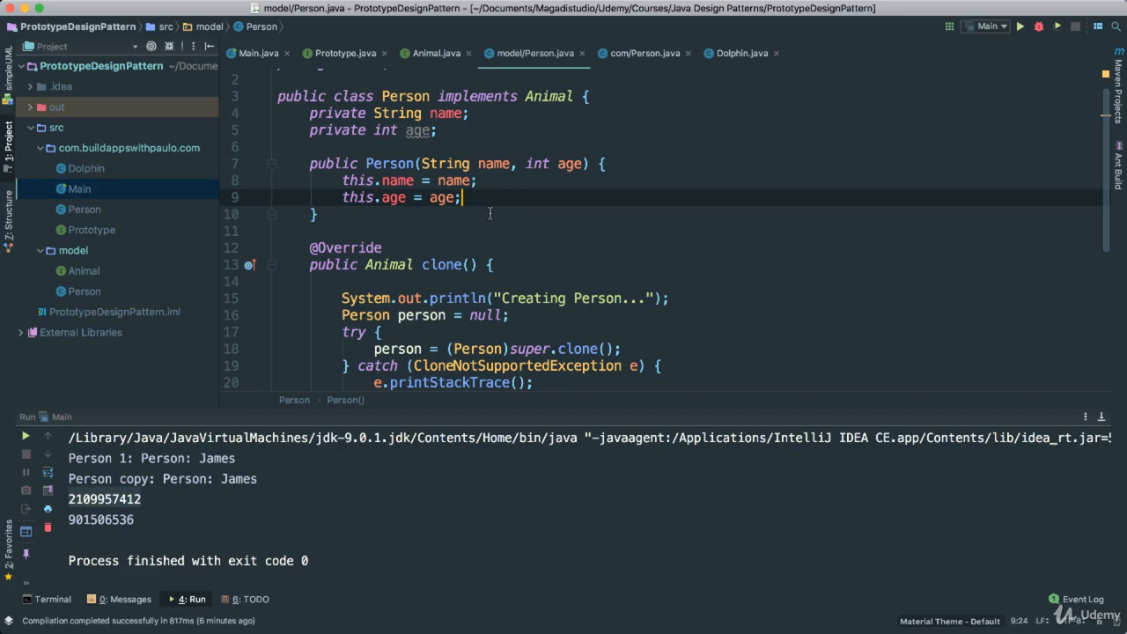
{"action": "type", "text": "s"}
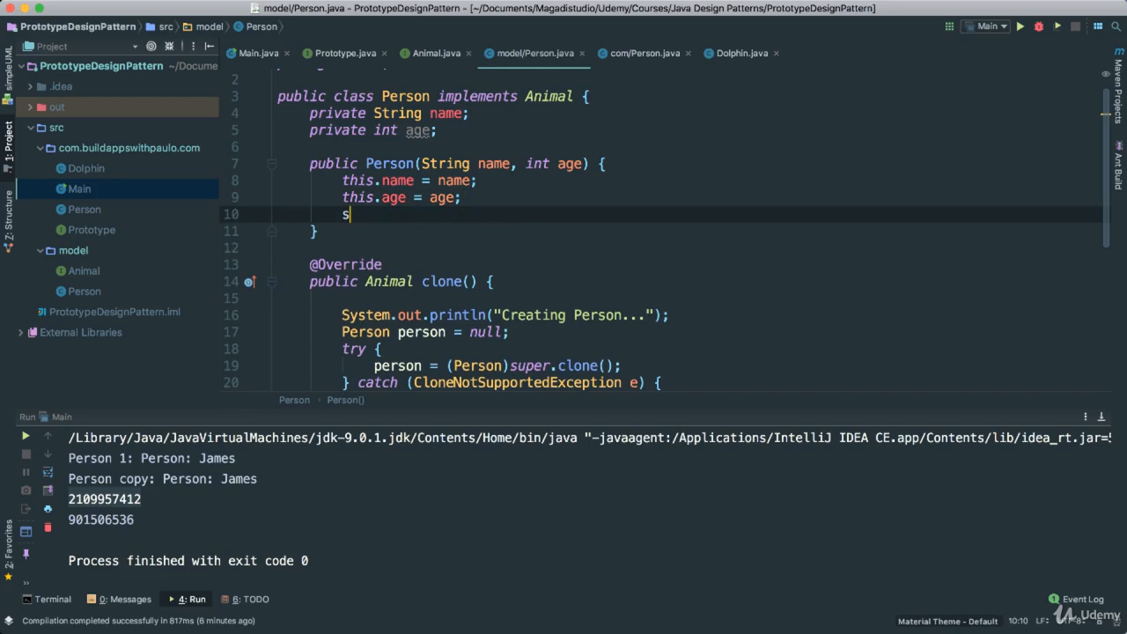
{"action": "type", "text": "ystem.out.println(\"\");"}
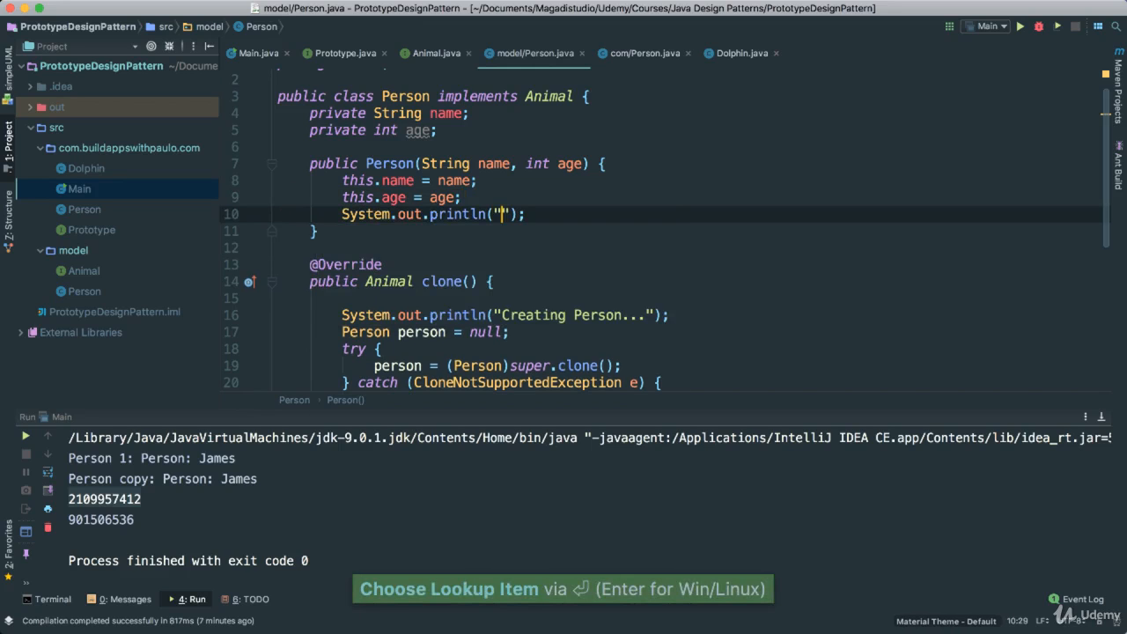
{"action": "type", "text": "Person is created."}
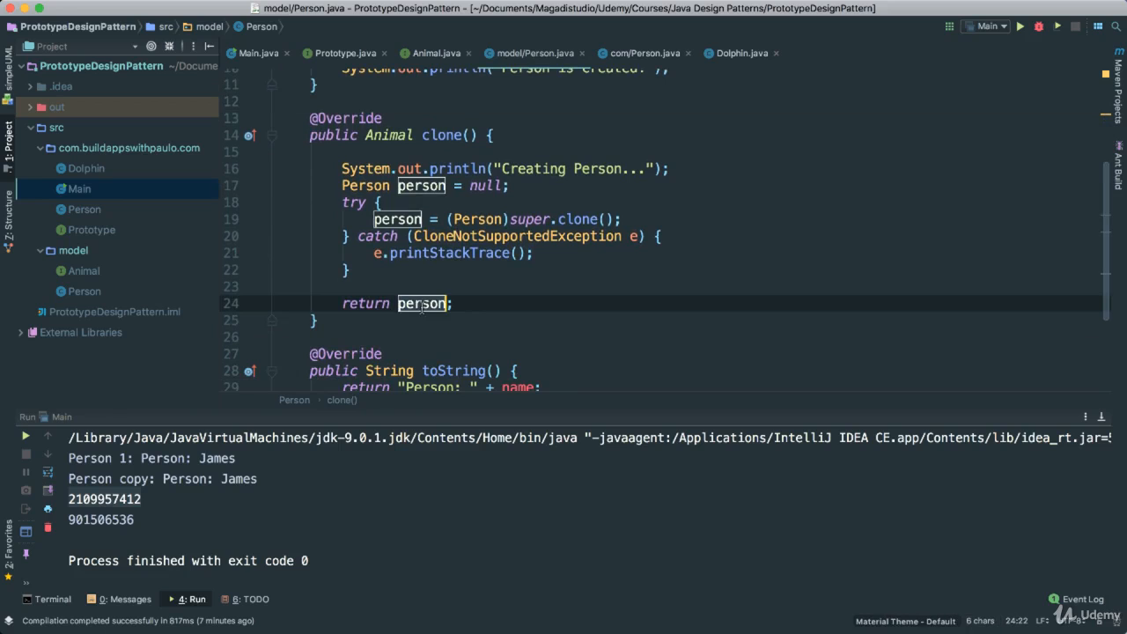
{"action": "scroll", "scroll_direction": "up", "scroll_amount": 3}
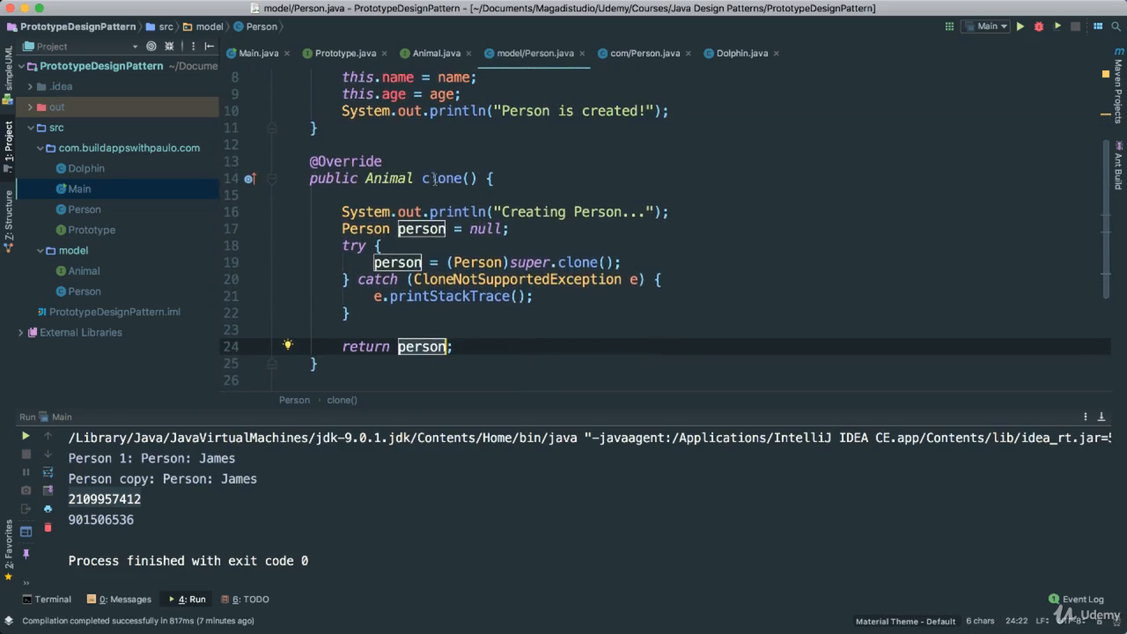
{"action": "scroll", "scroll_direction": "up", "scroll_amount": 3}
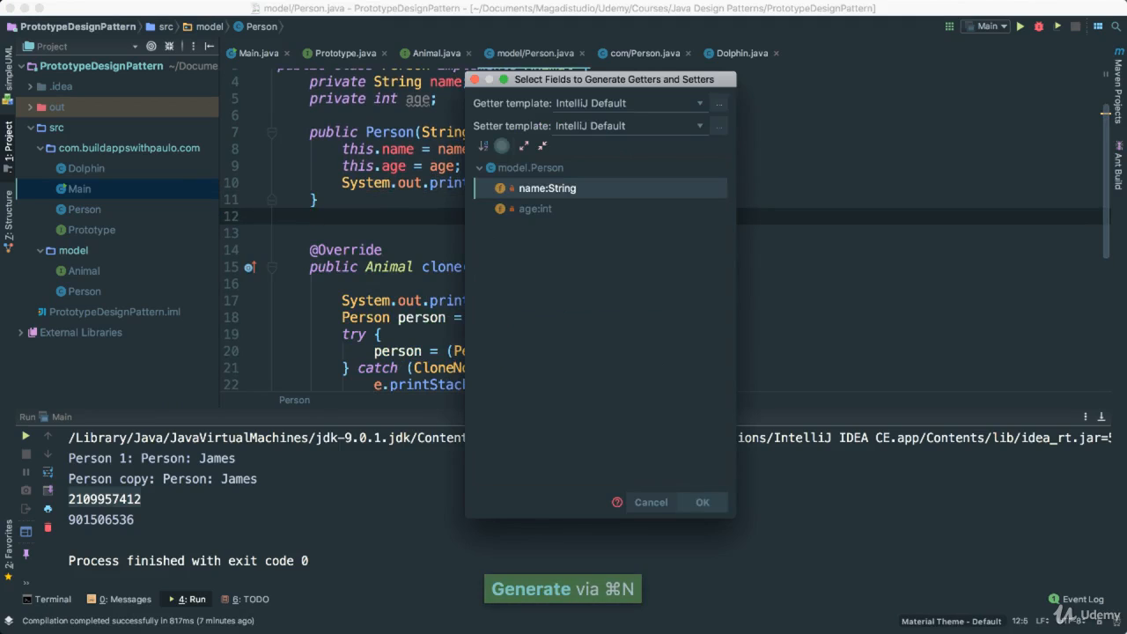
Generate getters/setters for name and age; in clone set person.age = 32 and person.name = "James"
{"action": "left_click", "coordinate": [703, 502]}
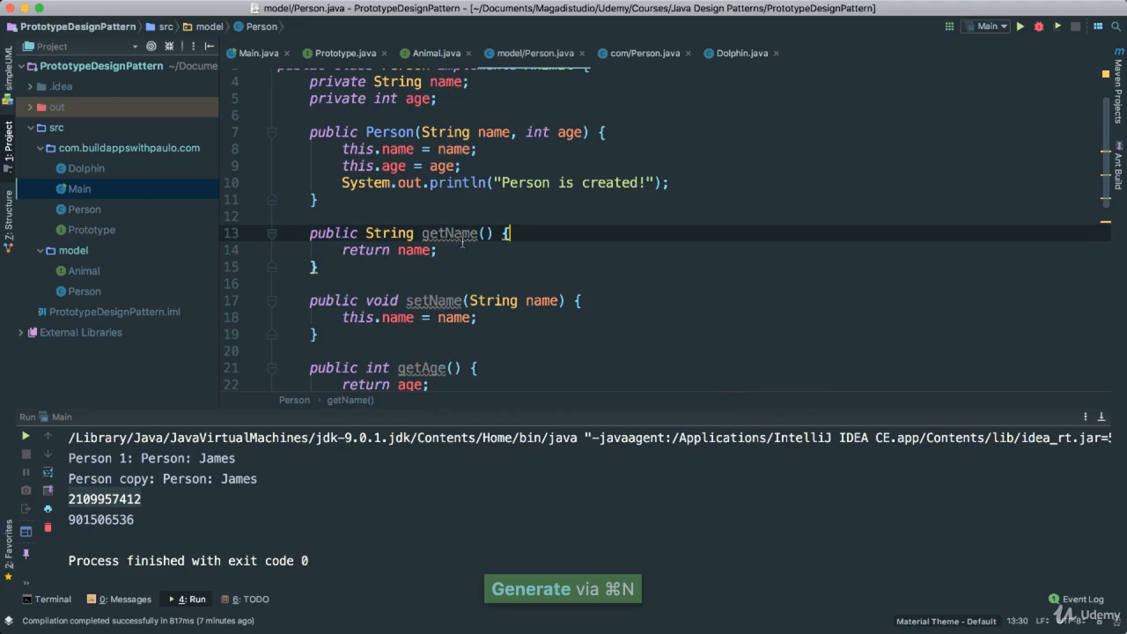
{"action": "scroll", "scroll_direction": "down", "scroll_amount": 3}
{"action": "type", "text": "person."}
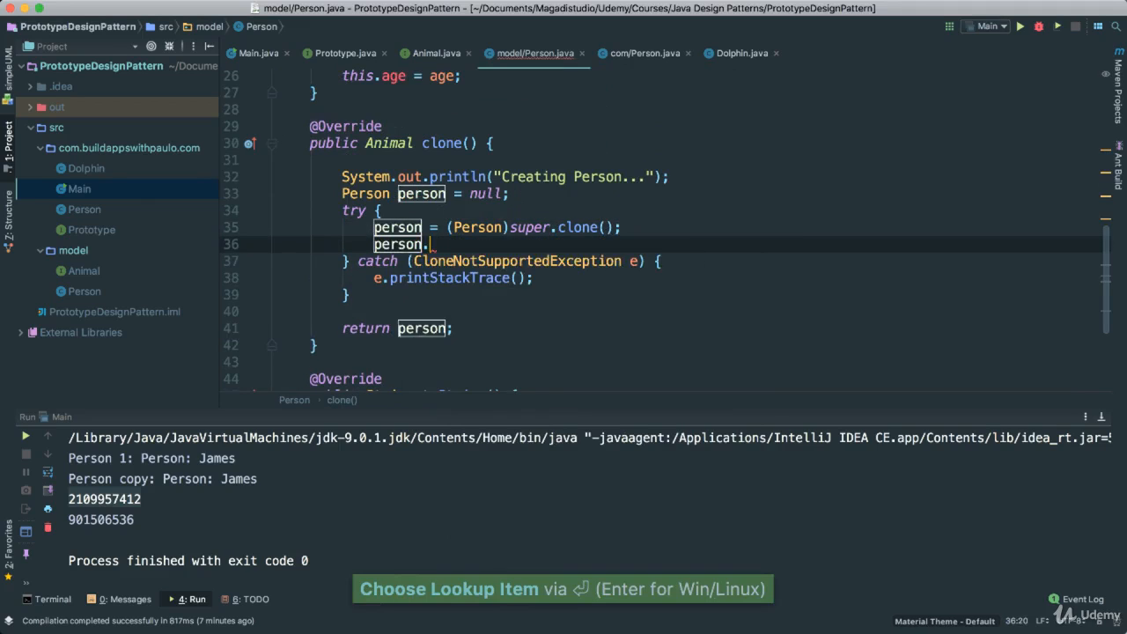
{"action": "type", "text": "age"}
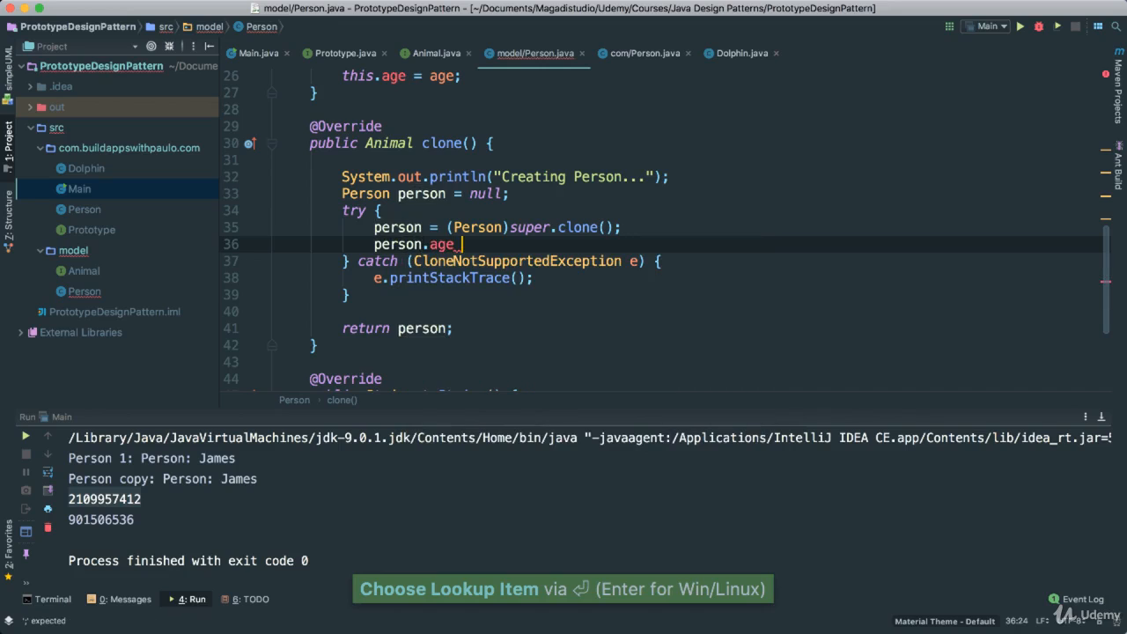
{"action": "type", "text": "= 32;"}
{"action": "type", "text": "person.name"}
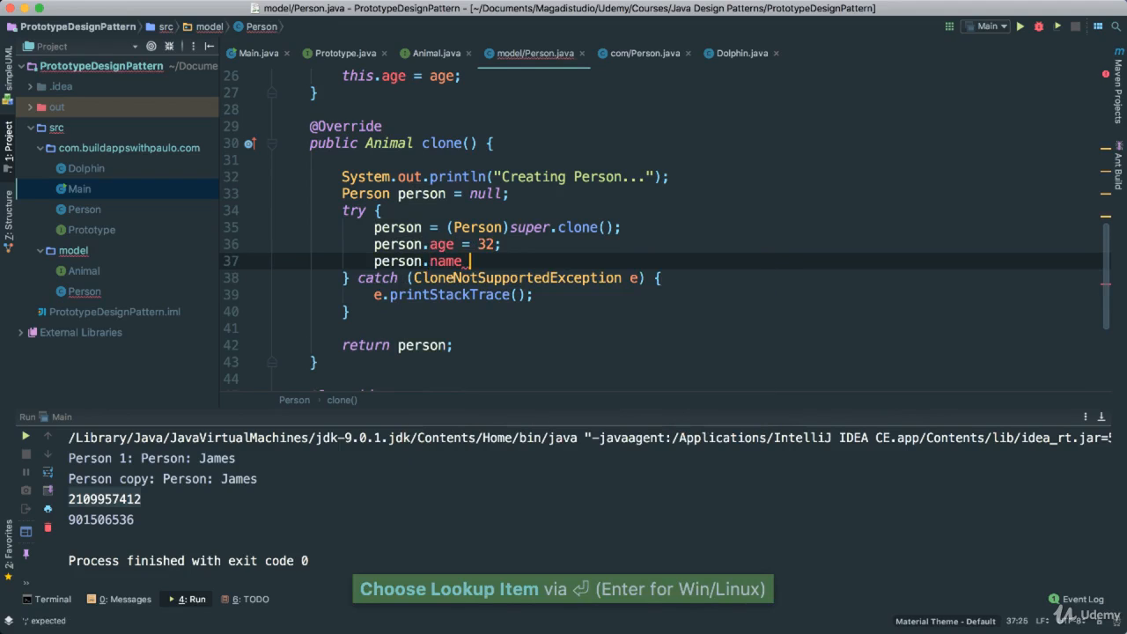
{"action": "type", "text": "= \"James\""}
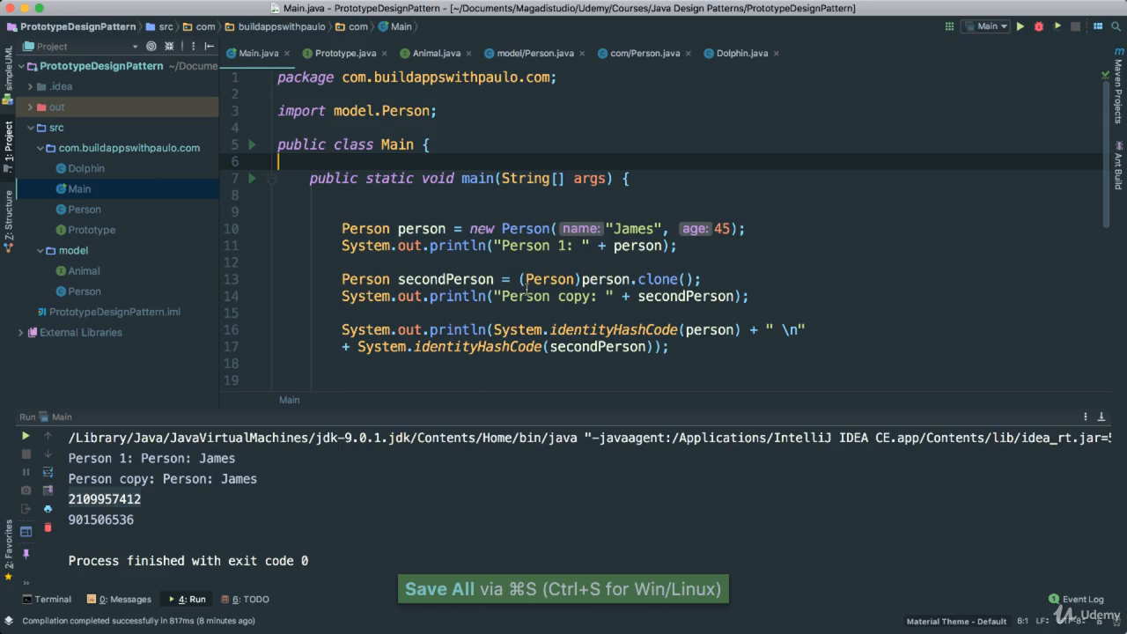
Run Main to print the creation and cloning messages, both persons and their hash codes
{"action": "scroll", "scroll_direction": "down", "scroll_amount": 3}
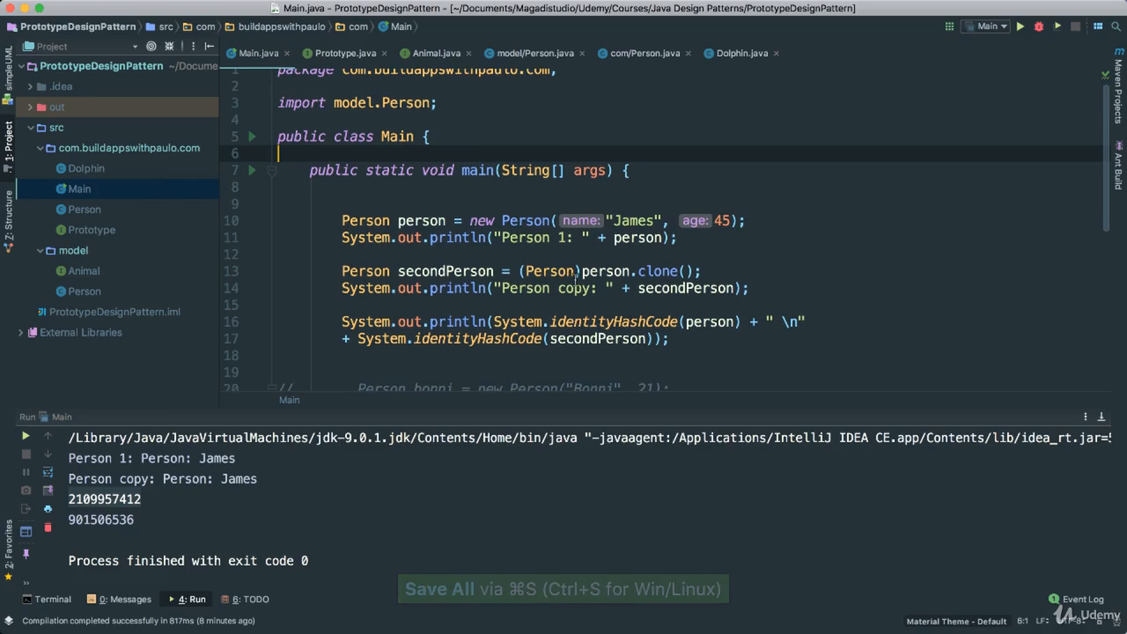
{"action": "left_click", "coordinate": [570, 253]}
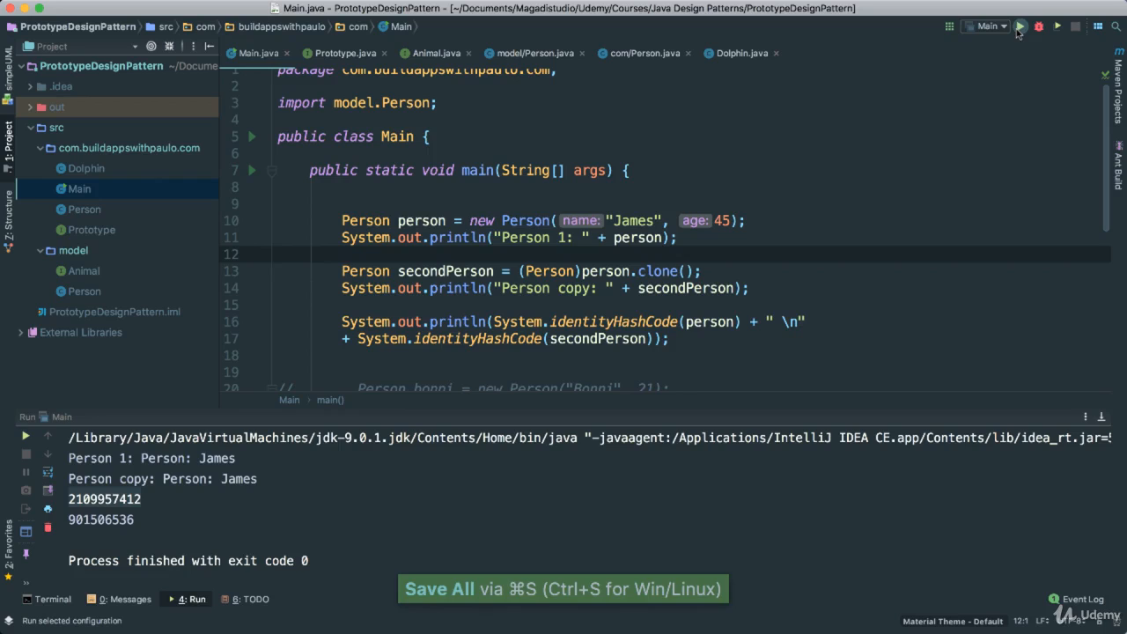
{"action": "left_click", "coordinate": [1022, 26]}
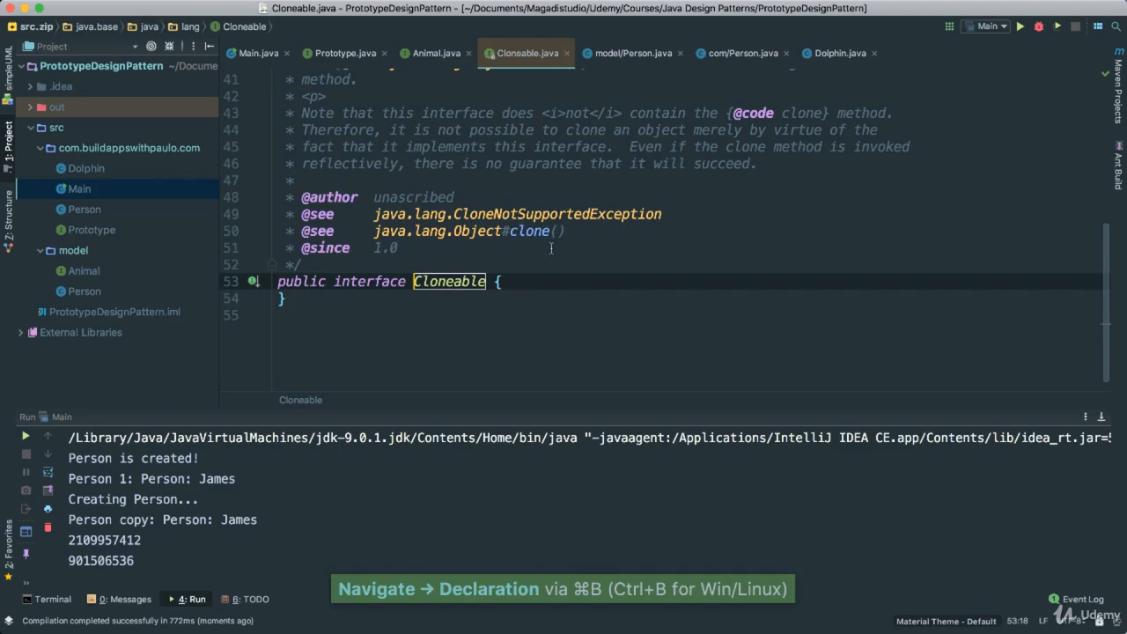
View the Cloneable interface's declaration, then return to the Animal interface
{"action": "scroll", "scroll_direction": "up", "scroll_amount": 3}
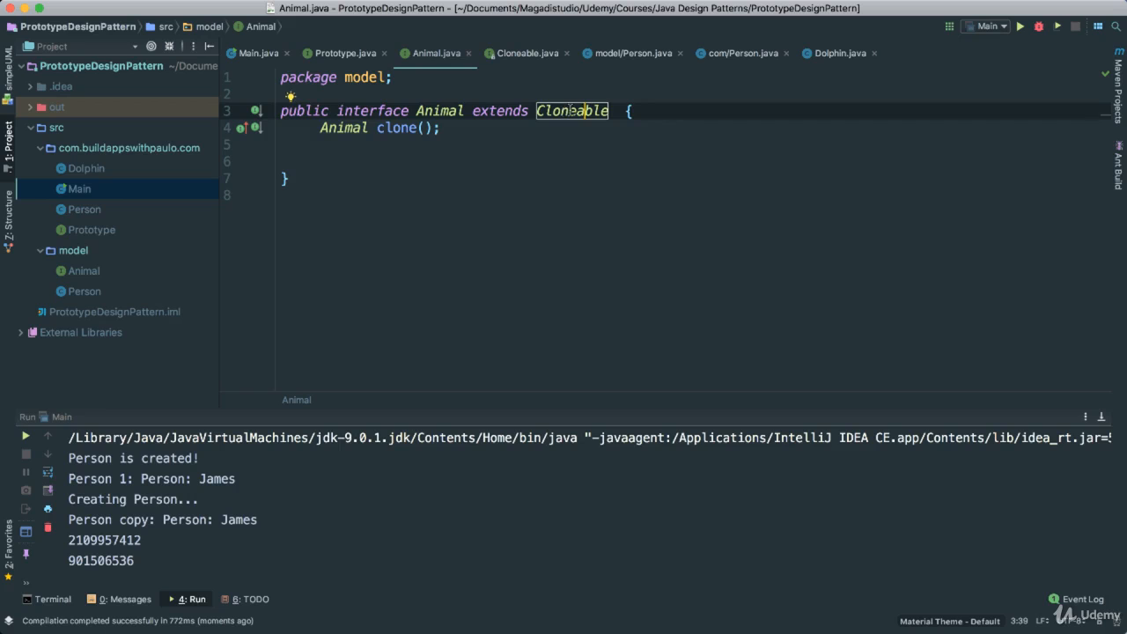
{"action": "left_click", "coordinate": [570, 109]}
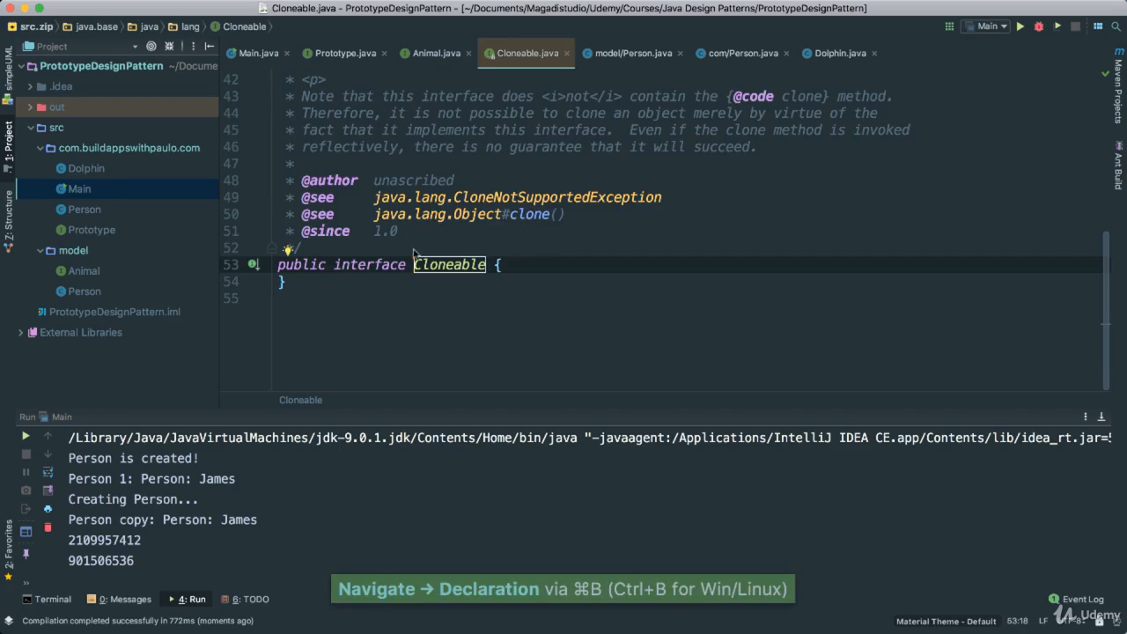
{"action": "scroll", "scroll_direction": "up", "scroll_amount": 3}
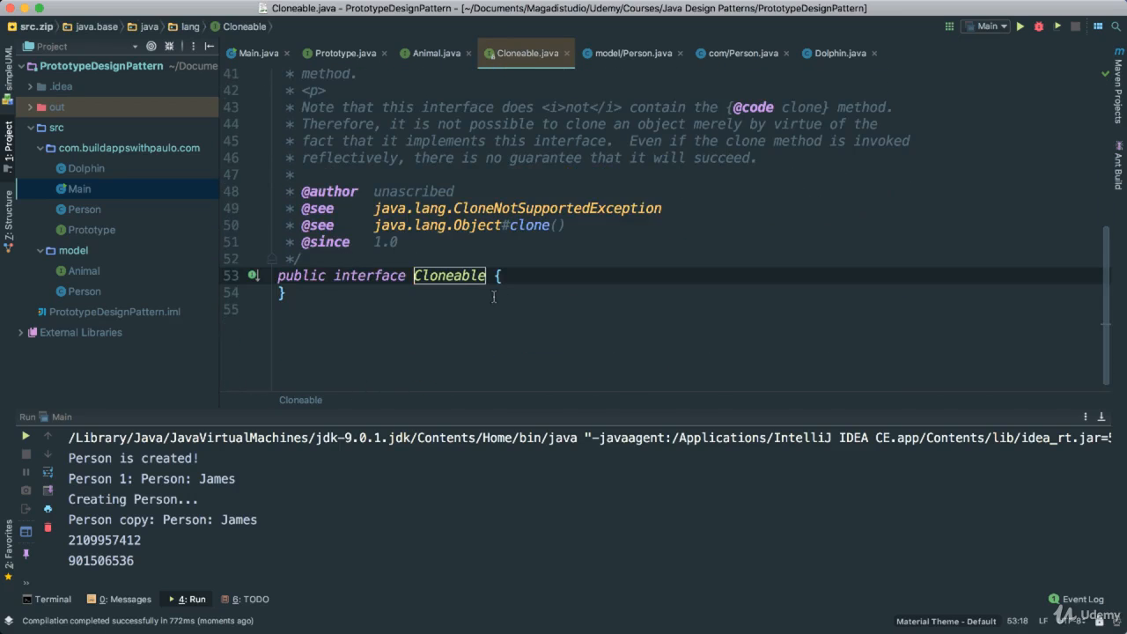
{"action": "left_click", "coordinate": [437, 53]}
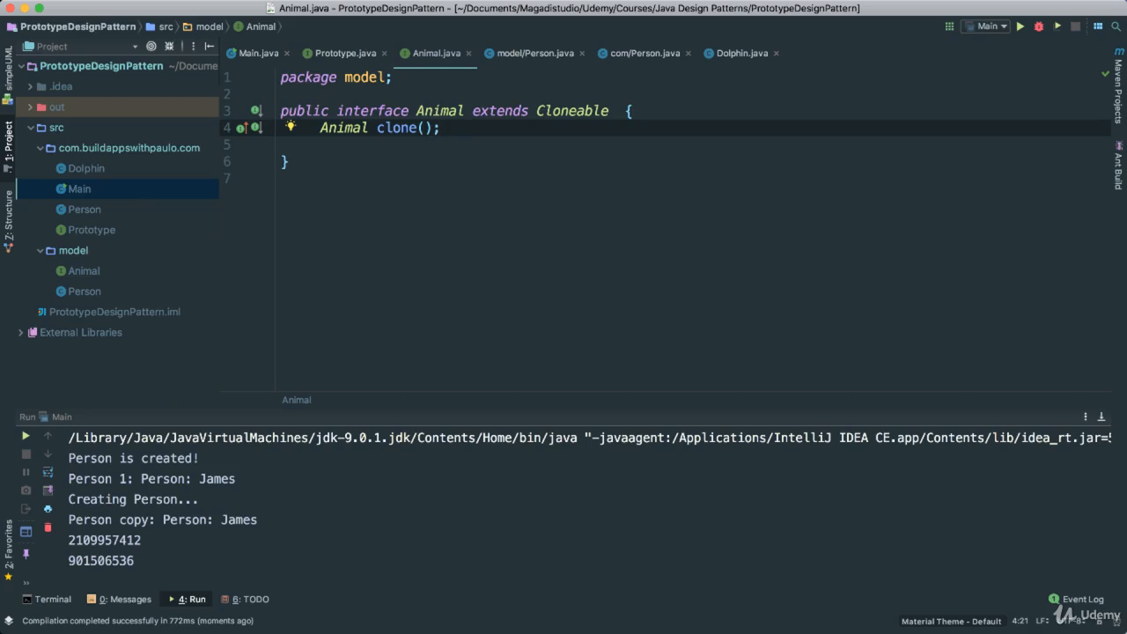